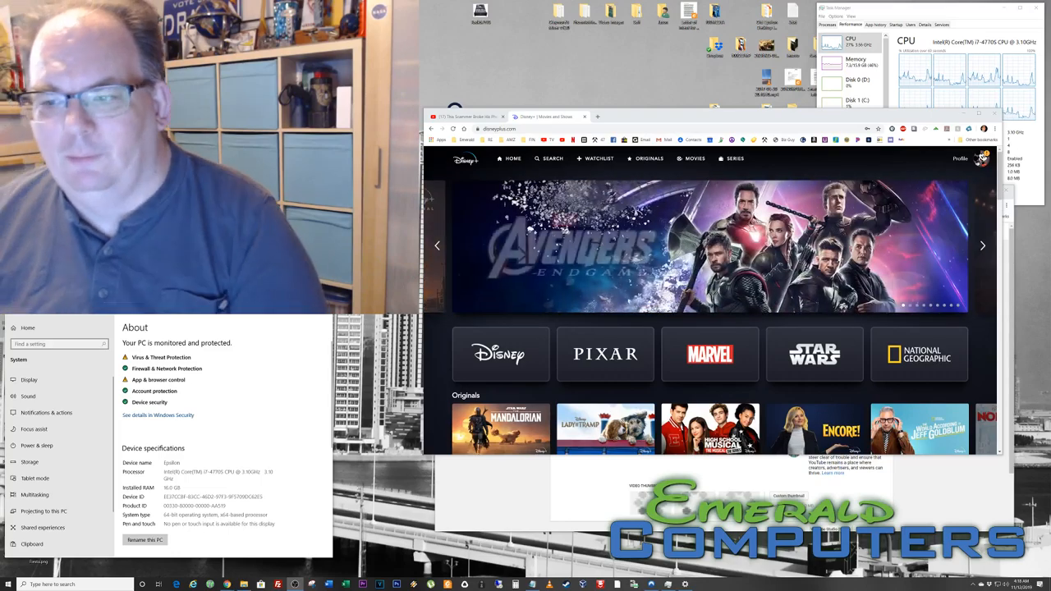
Go to Avatar's title page from the home banner and scroll to its Suggested row
{"action": "scroll", "scroll_direction": "down", "scroll_amount": 3}
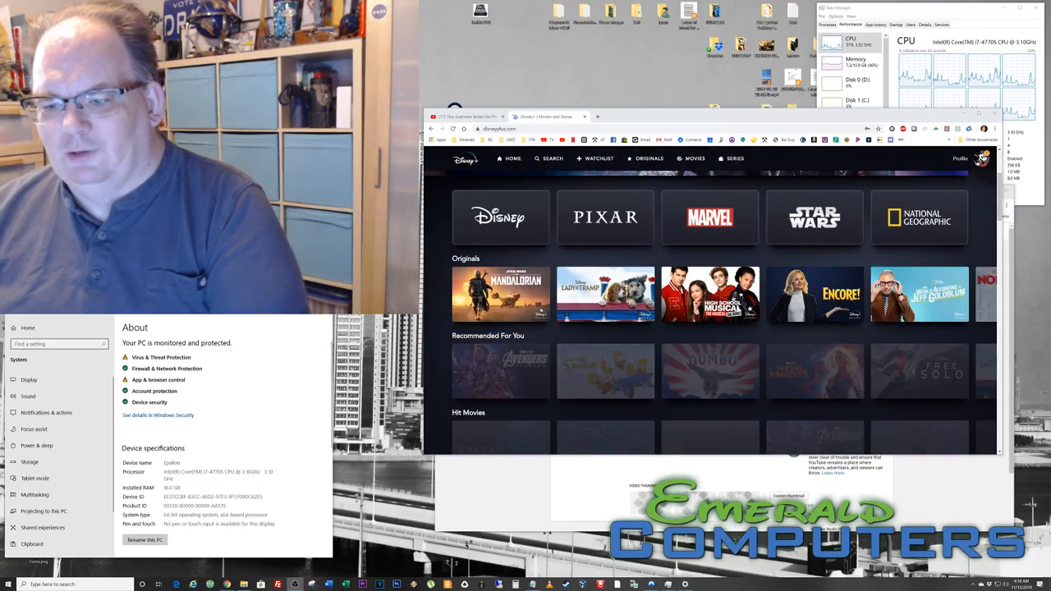
{"action": "scroll", "scroll_direction": "down", "scroll_amount": 3}
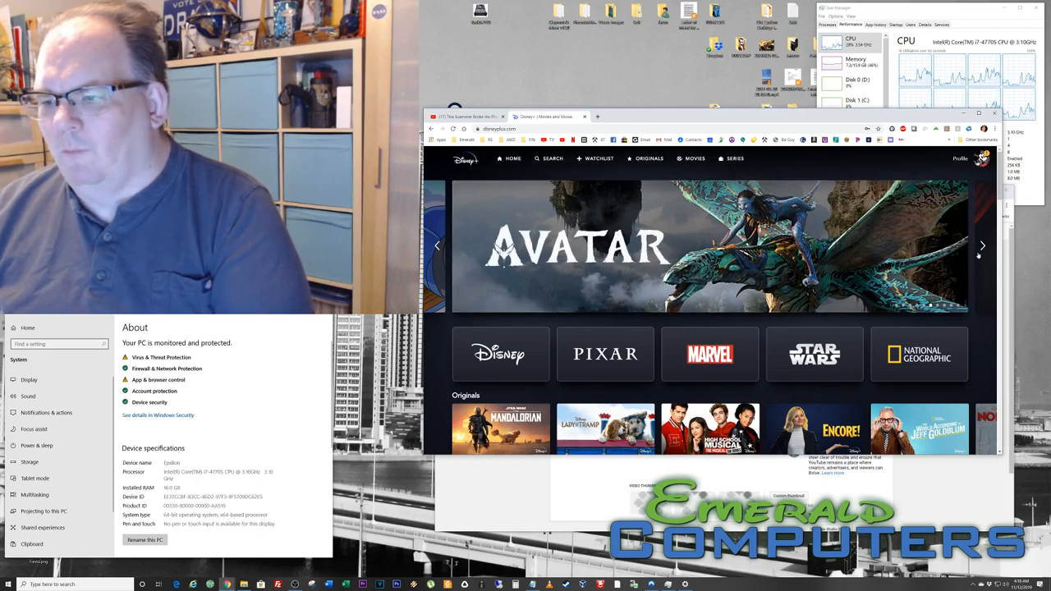
{"action": "left_click", "coordinate": [575, 247]}
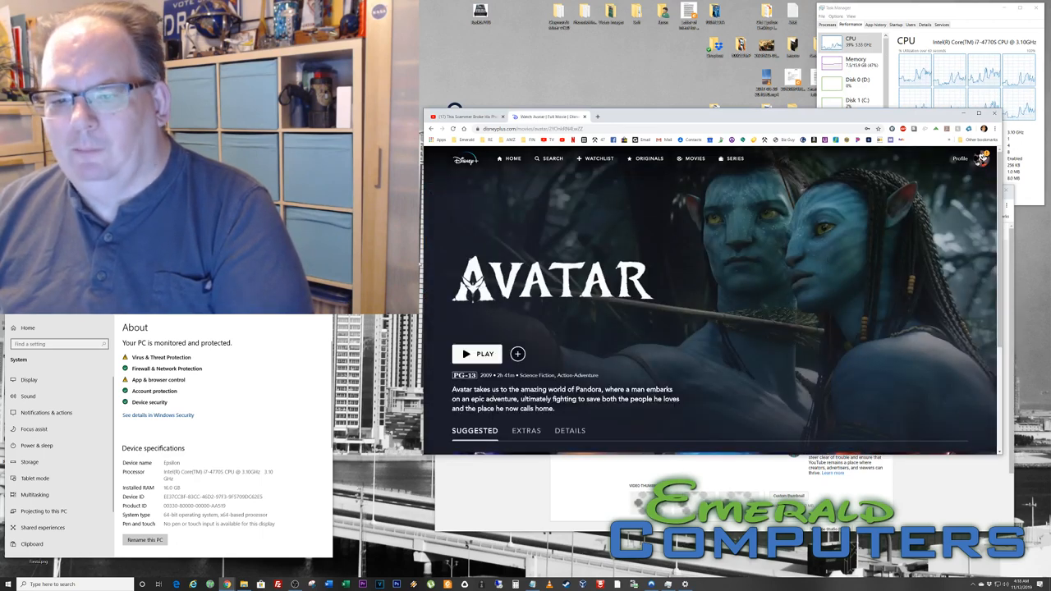
{"action": "left_click", "coordinate": [476, 355]}
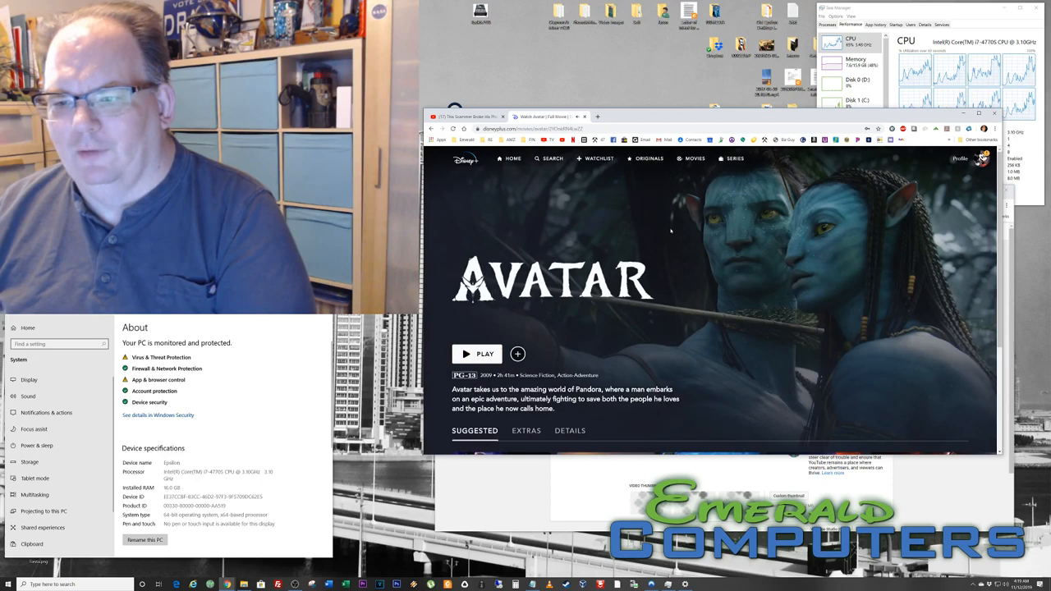
{"action": "scroll", "scroll_direction": "down", "scroll_amount": 3}
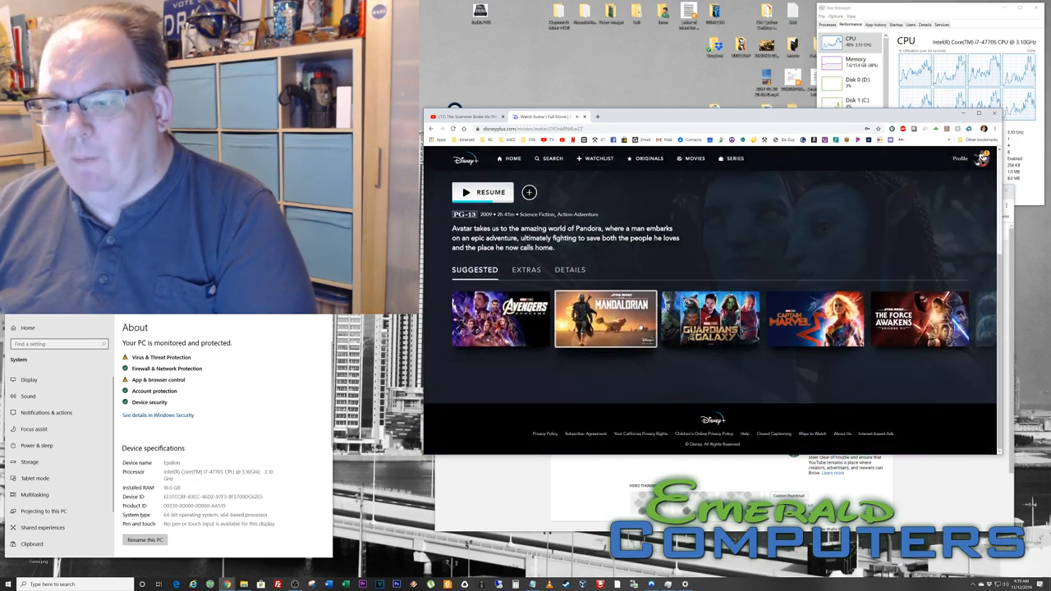
Start The Mandalorian from the Suggested row and dismiss the casting tip
{"action": "left_click", "coordinate": [605, 319]}
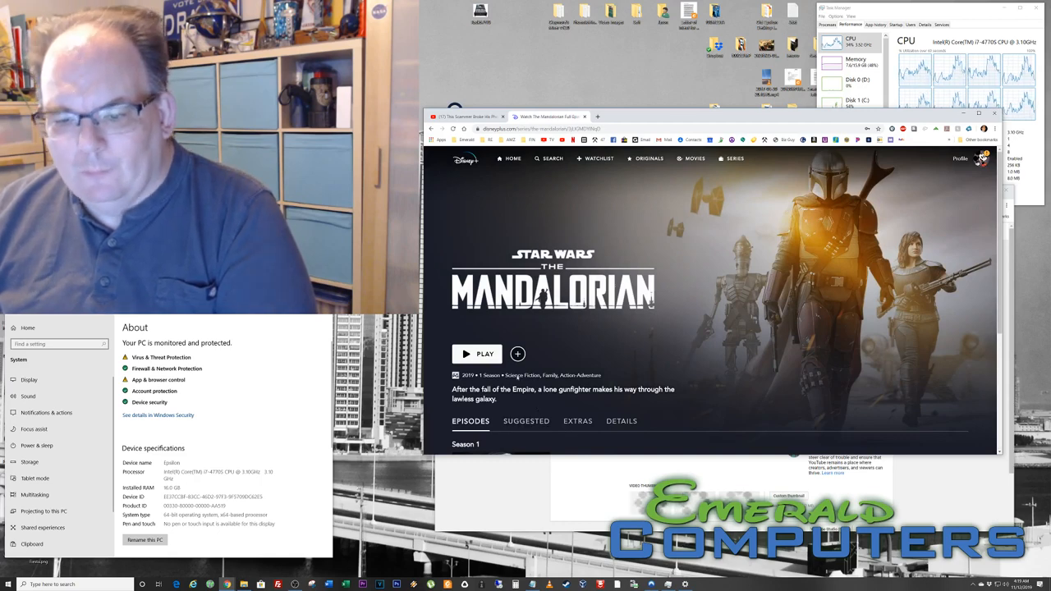
{"action": "scroll", "scroll_direction": "down", "scroll_amount": 3}
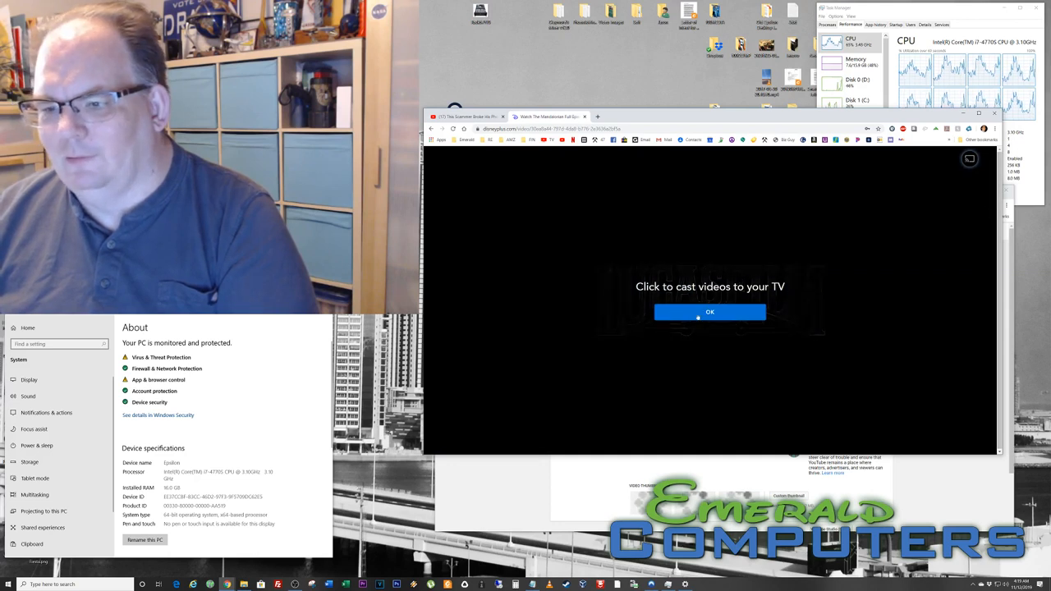
{"action": "left_click", "coordinate": [710, 312]}
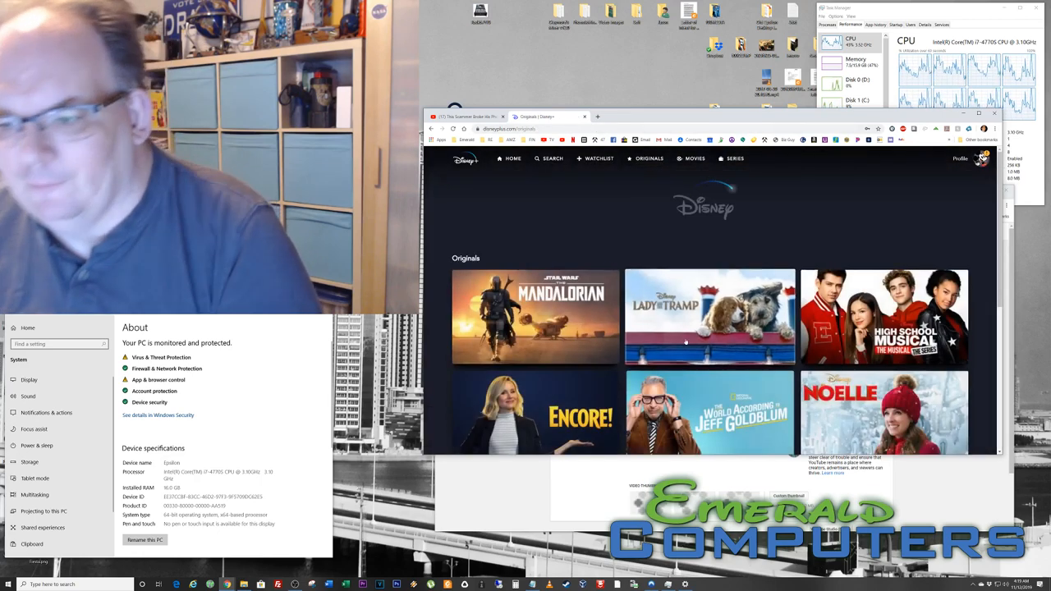
{"action": "scroll", "scroll_direction": "down", "scroll_amount": 3}
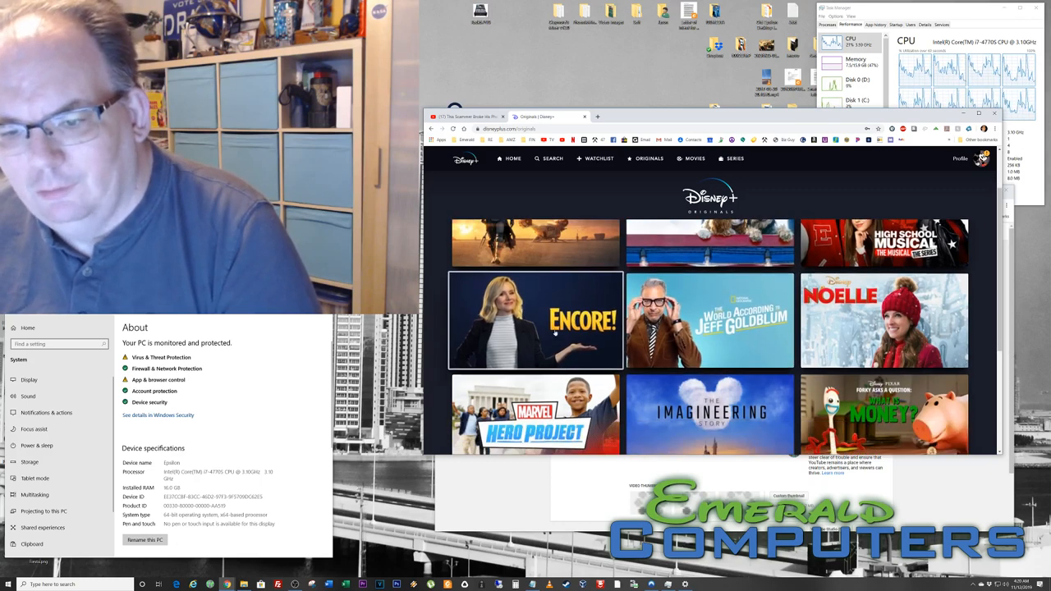
{"action": "left_click", "coordinate": [535, 320]}
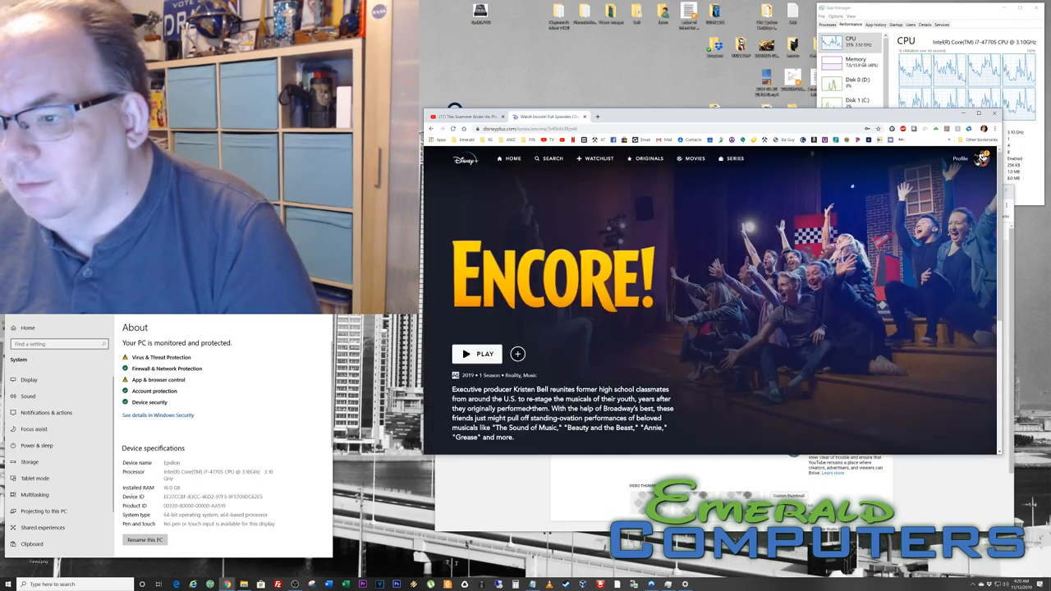
{"action": "scroll", "scroll_direction": "down", "scroll_amount": 3}
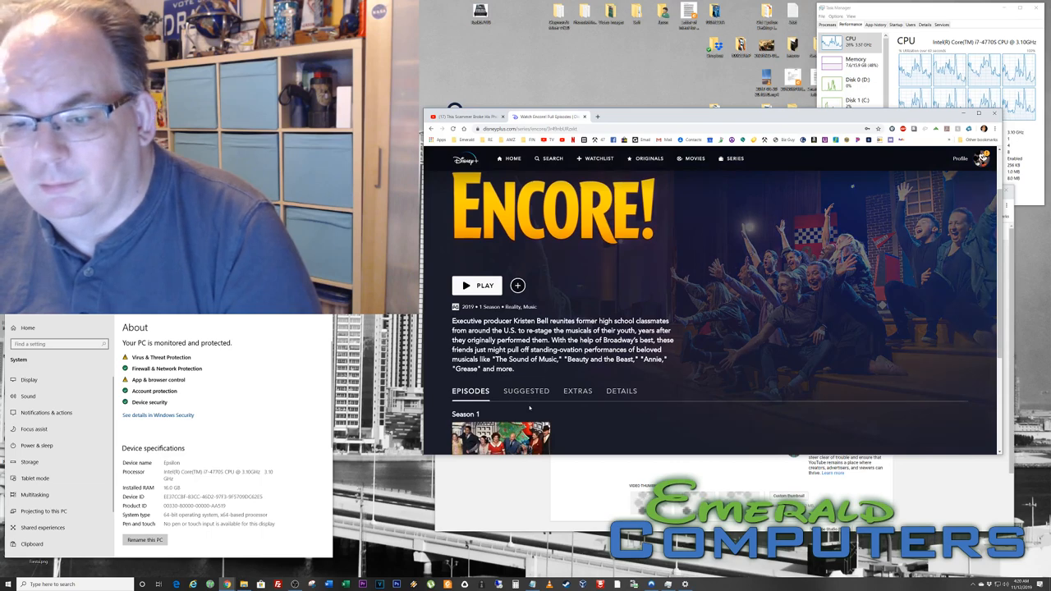
{"action": "scroll", "scroll_direction": "down", "scroll_amount": 3}
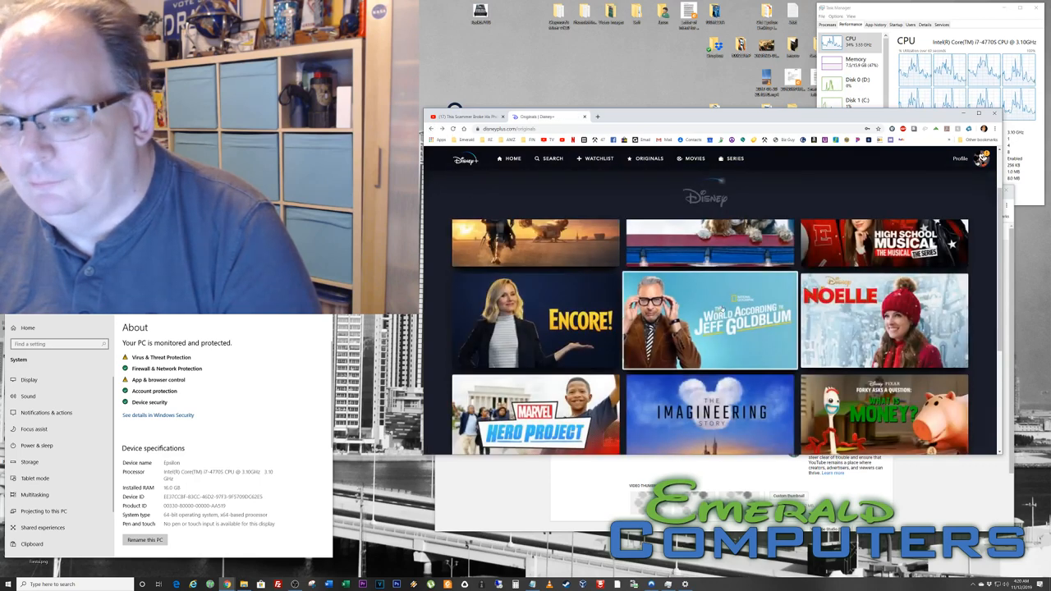
Play The Imagineering Story's Season 1 episode 1, The Happiest Place On Earth
{"action": "left_click", "coordinate": [710, 321]}
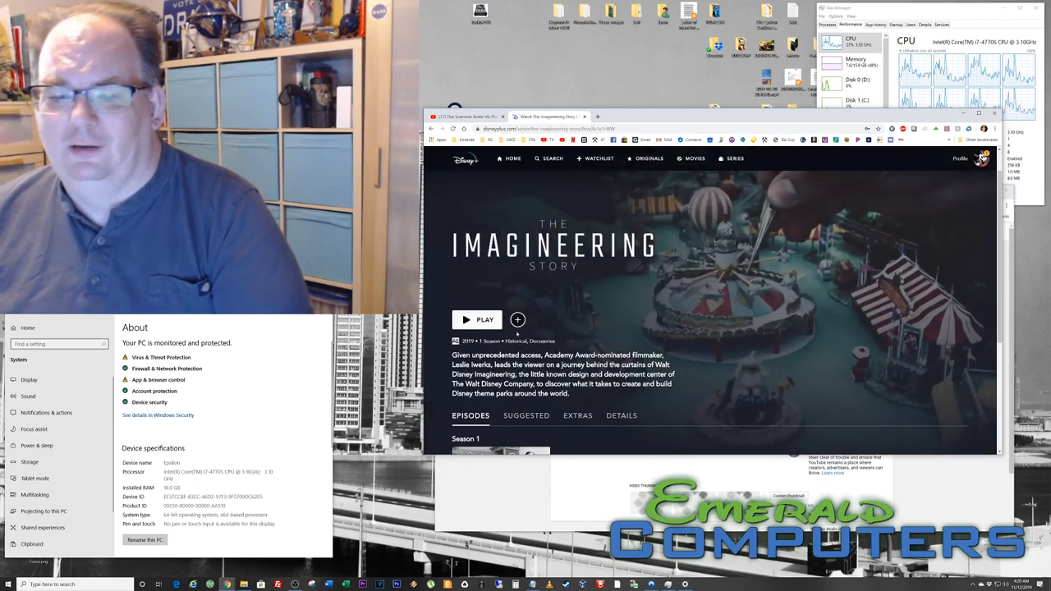
{"action": "scroll", "scroll_direction": "down", "scroll_amount": 3}
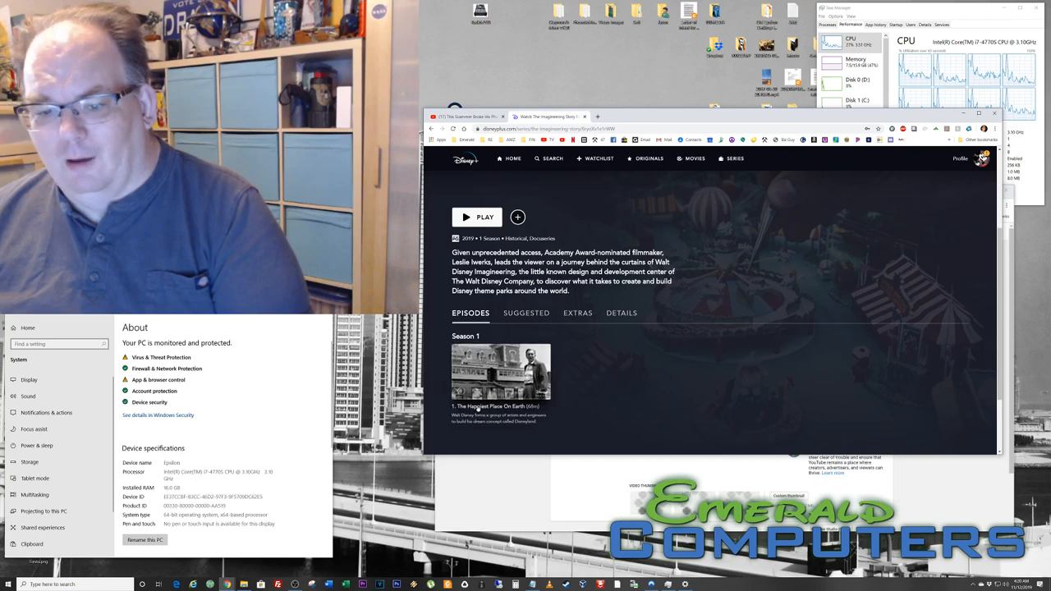
{"action": "left_click", "coordinate": [476, 217]}
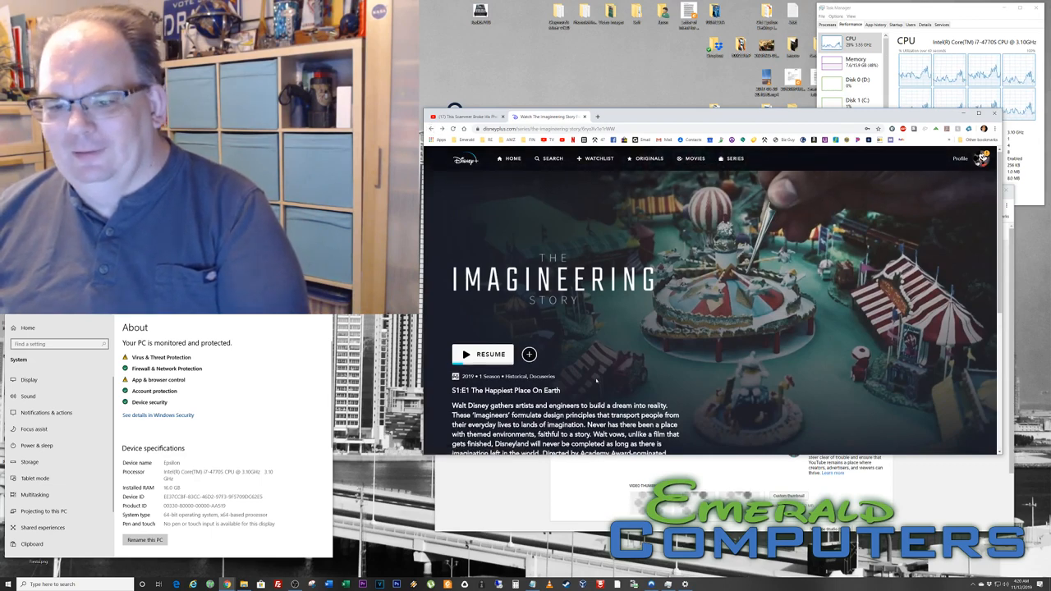
{"action": "scroll", "scroll_direction": "down", "scroll_amount": 3}
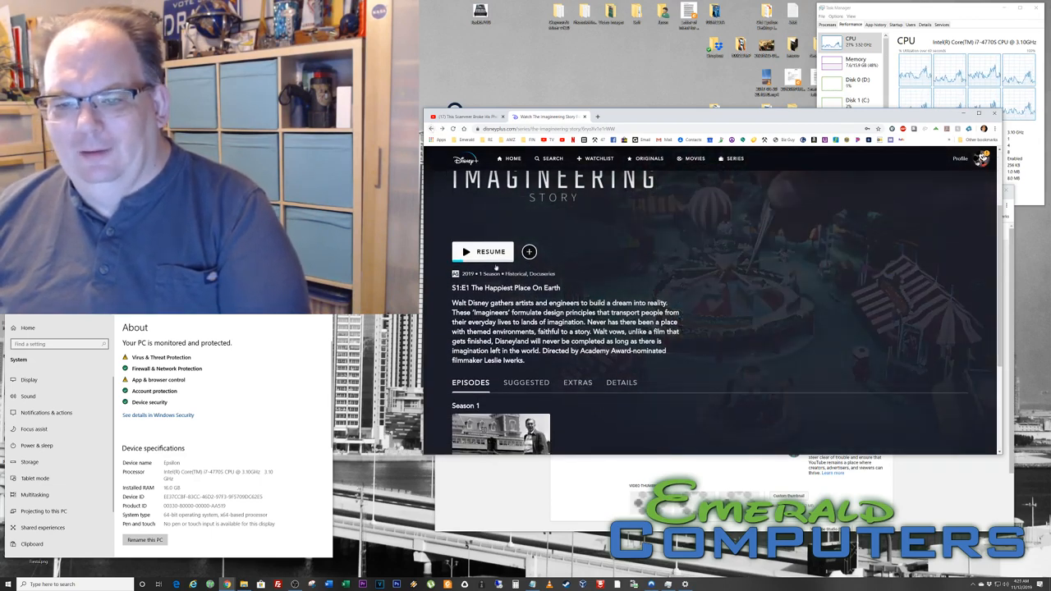
{"action": "scroll", "scroll_direction": "down", "scroll_amount": 3}
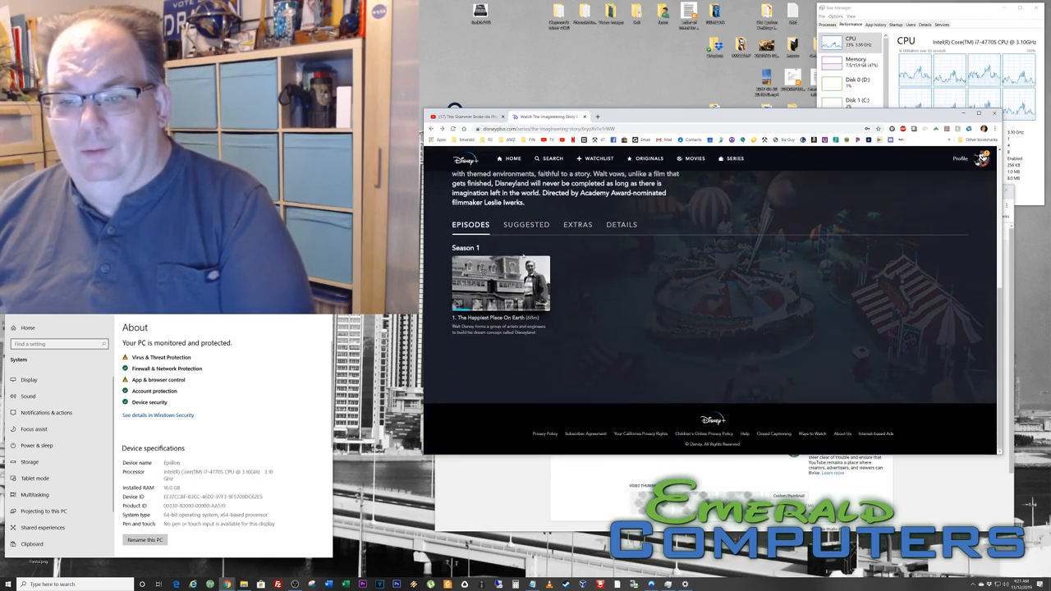
Return to the Originals catalogue and reach the Float short's title page
{"action": "left_click", "coordinate": [647, 157]}
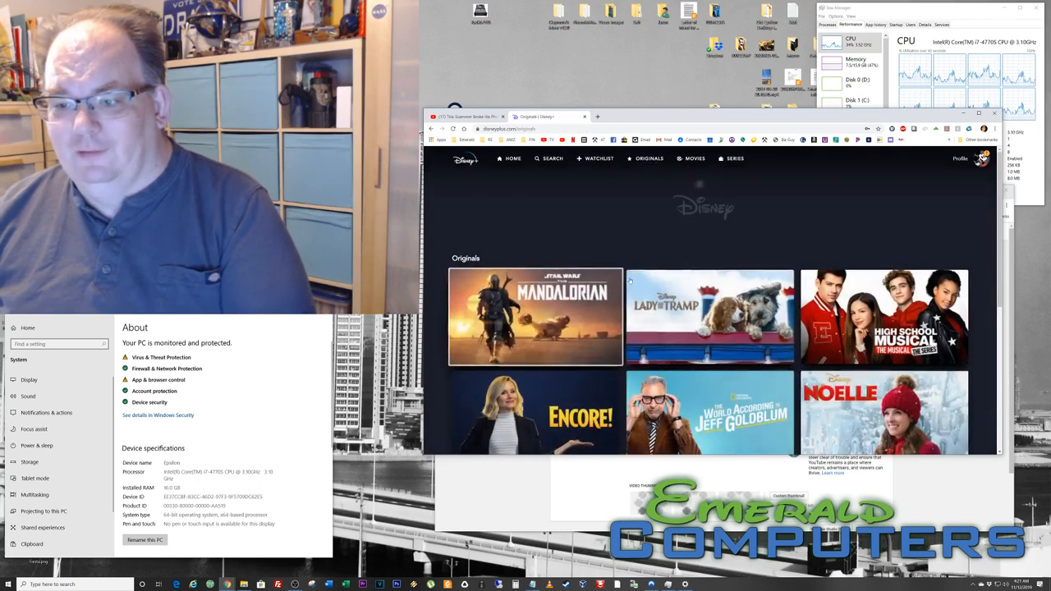
{"action": "scroll", "scroll_direction": "down", "scroll_amount": 3}
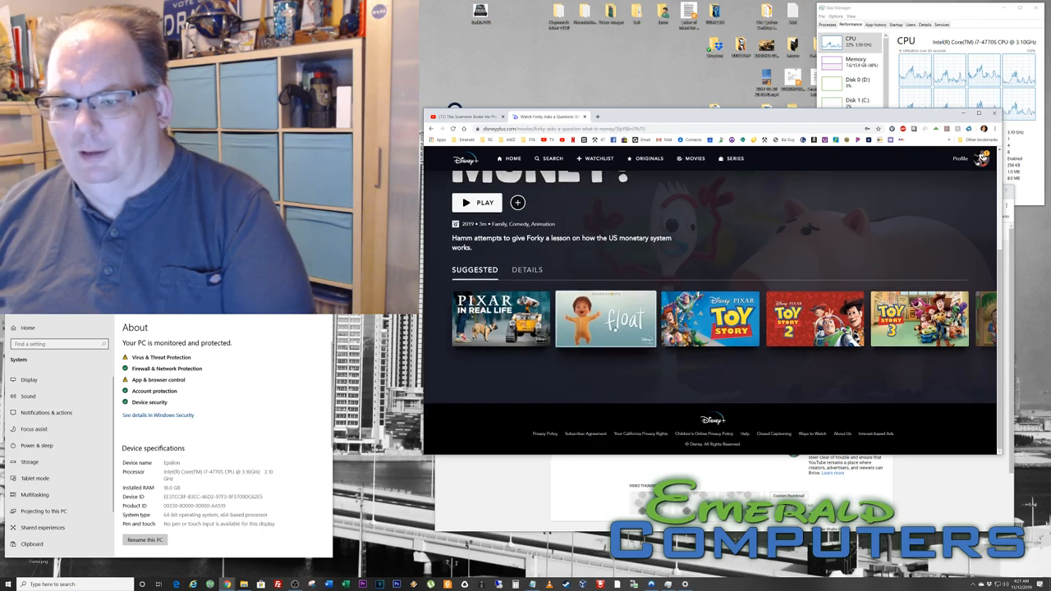
{"action": "left_click", "coordinate": [604, 319]}
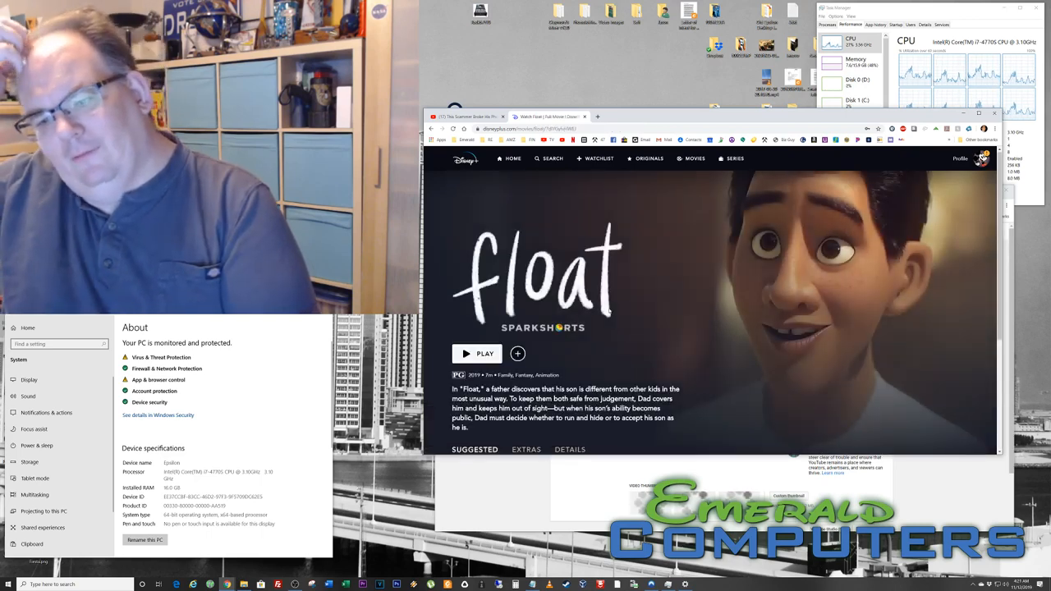
Show Float's Extras tab, including The Making of Float
{"action": "scroll", "scroll_direction": "down", "scroll_amount": 3}
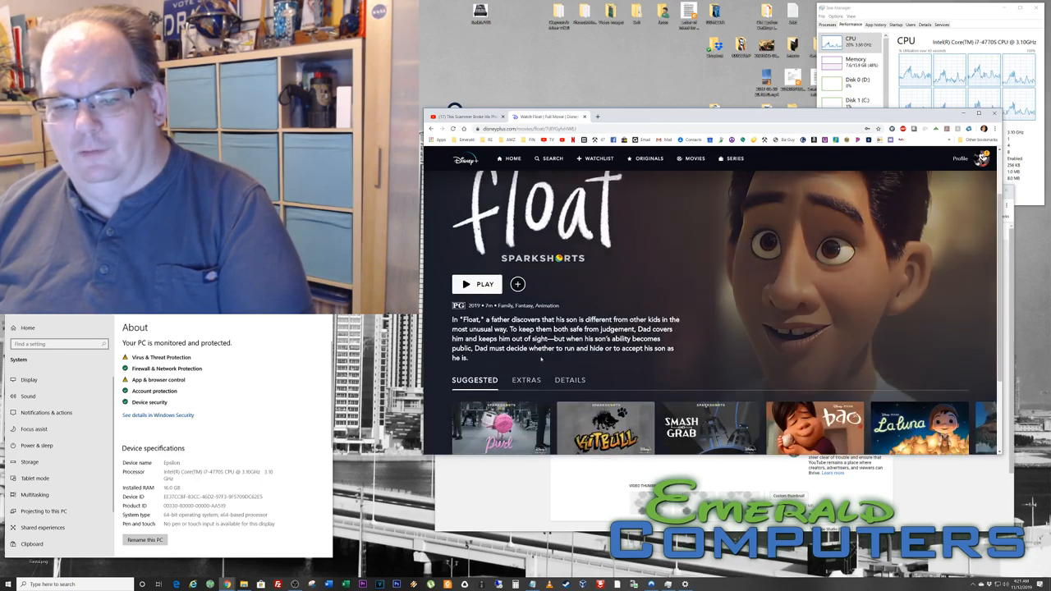
{"action": "scroll", "scroll_direction": "down", "scroll_amount": 3}
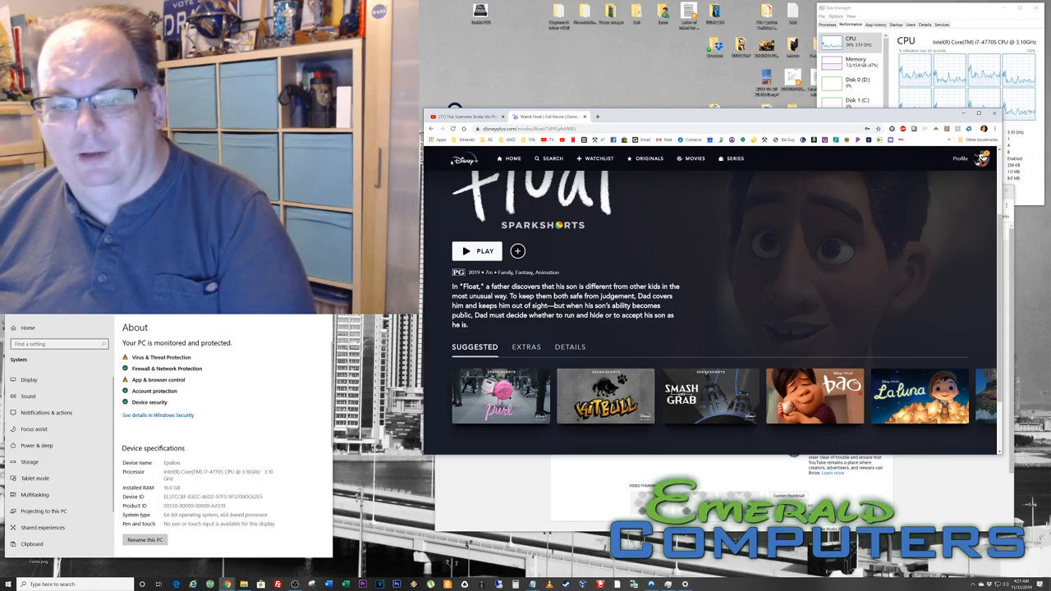
{"action": "left_click", "coordinate": [525, 347]}
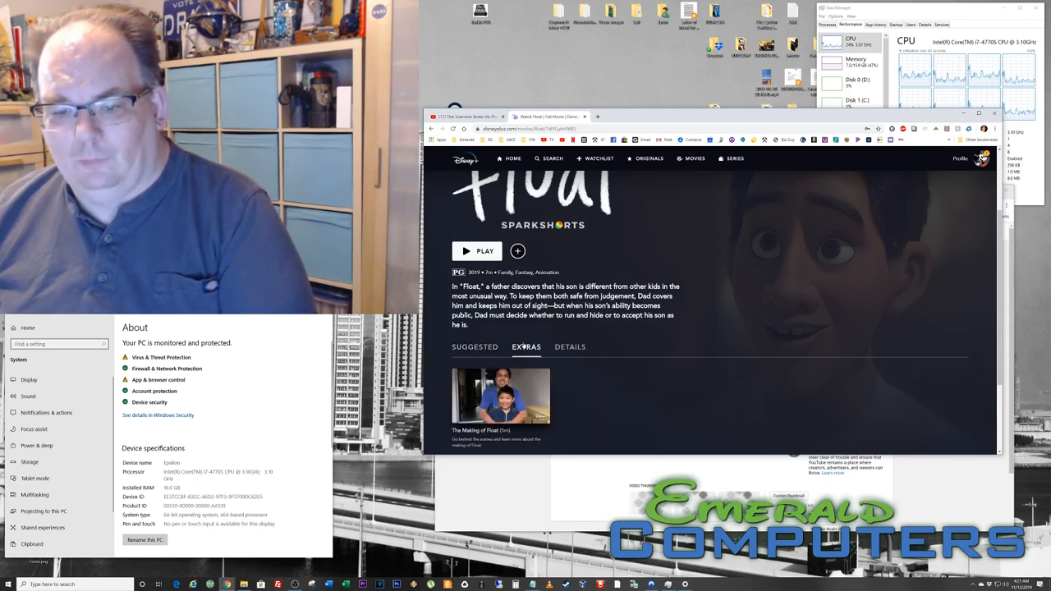
{"action": "left_click", "coordinate": [474, 346]}
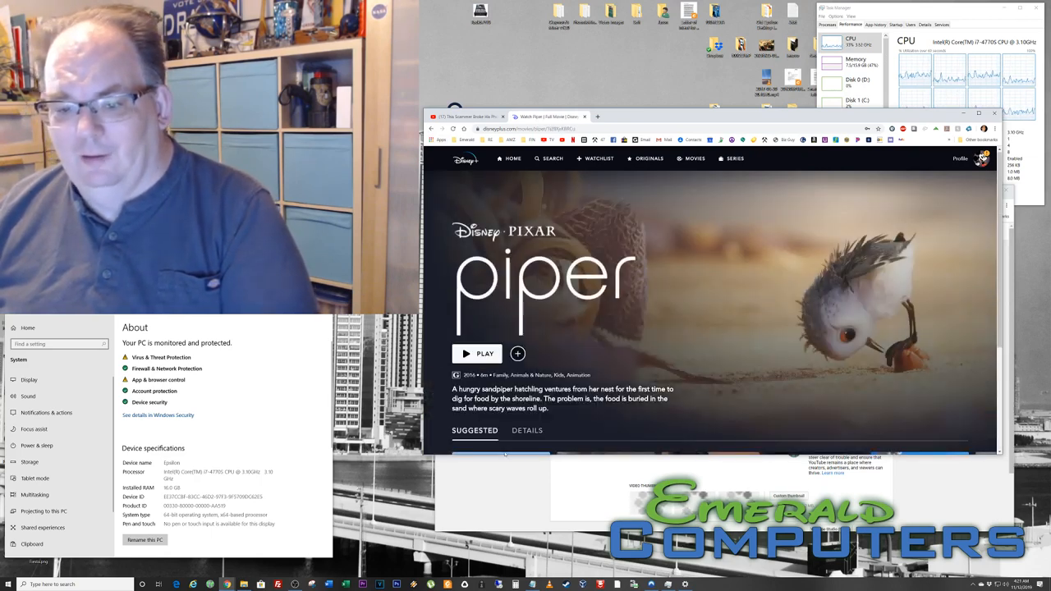
Start playing the Pixar short Piper
{"action": "scroll", "scroll_direction": "down", "scroll_amount": 3}
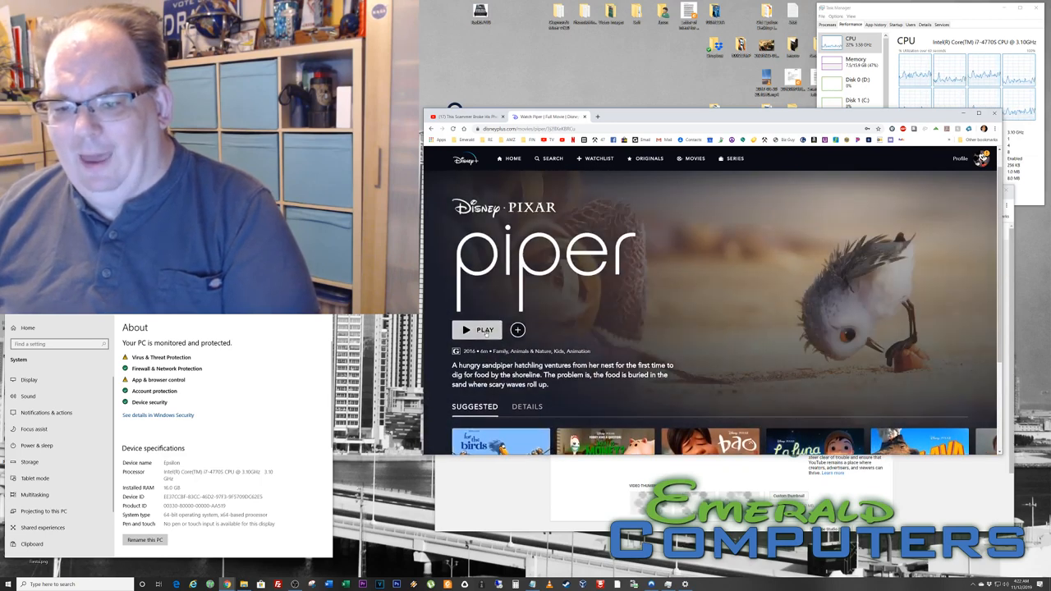
{"action": "left_click", "coordinate": [477, 329]}
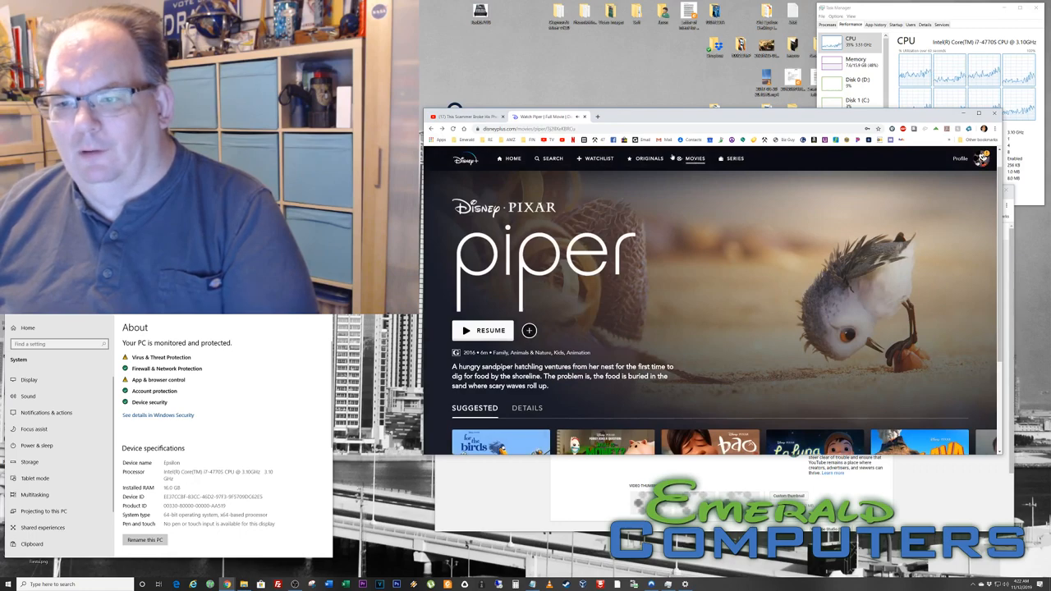
Go back to Originals and reach the Pixar In Real Life series page
{"action": "left_click", "coordinate": [649, 157]}
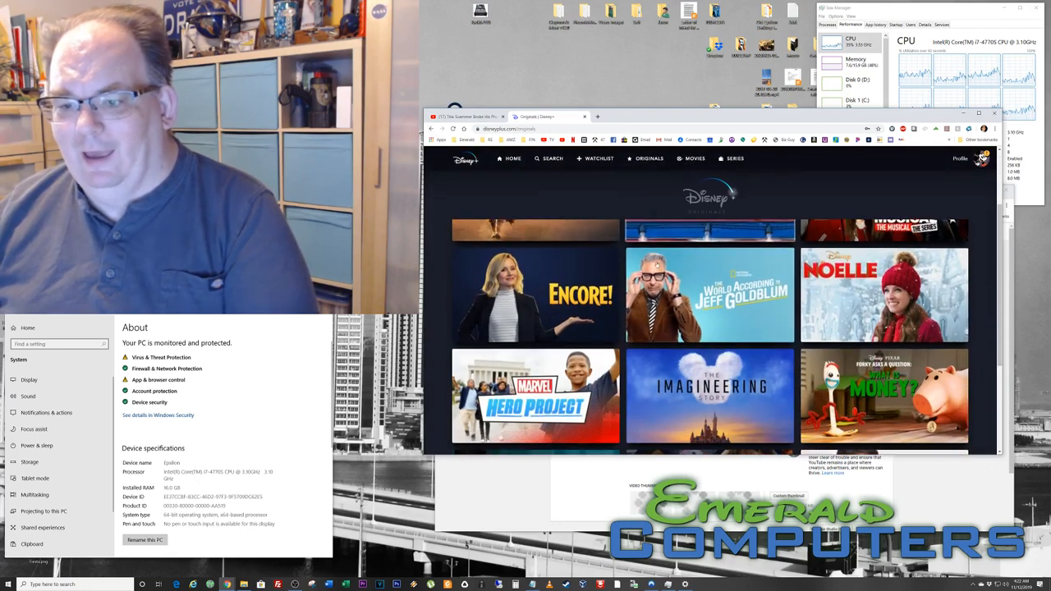
{"action": "scroll", "scroll_direction": "down", "scroll_amount": 3}
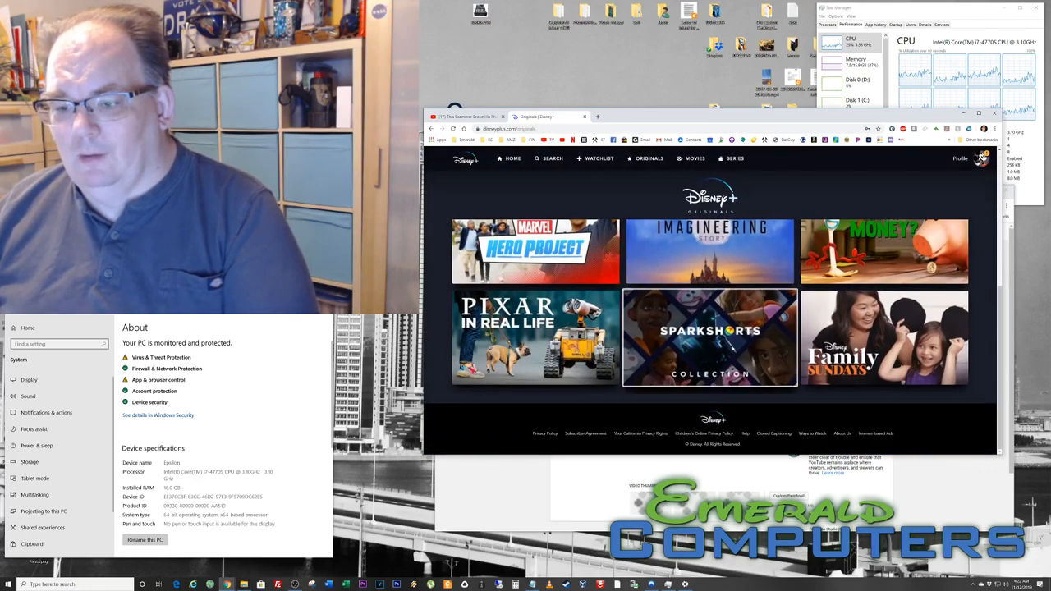
{"action": "left_click", "coordinate": [710, 338]}
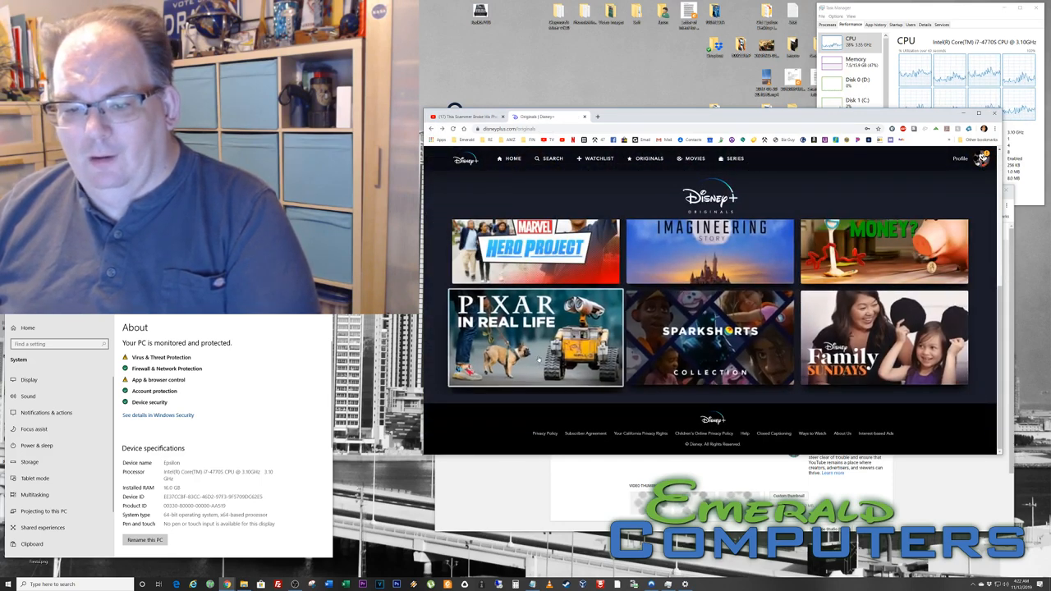
{"action": "left_click", "coordinate": [535, 336]}
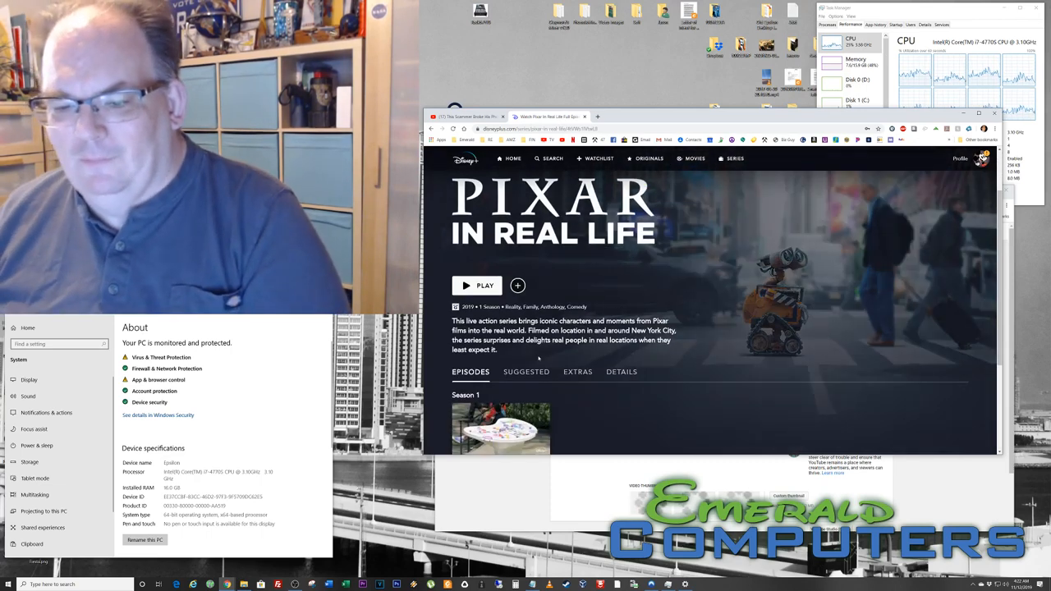
Watch part of S1:E1 Inside Out: Console in the Park so the series offers Resume
{"action": "scroll", "scroll_direction": "down", "scroll_amount": 3}
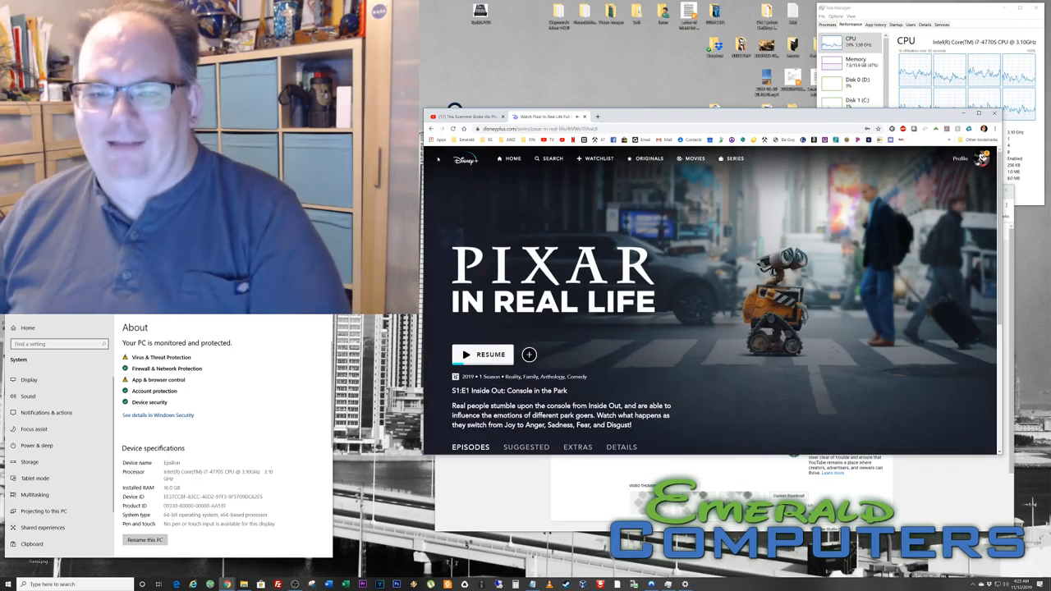
{"action": "scroll", "scroll_direction": "down", "scroll_amount": 3}
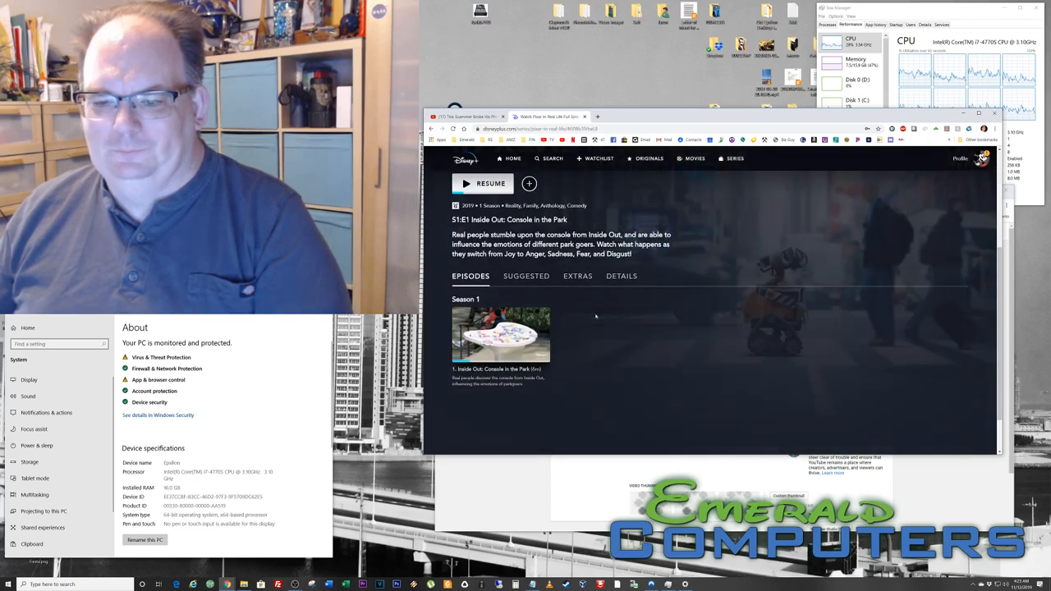
{"action": "left_click", "coordinate": [649, 158]}
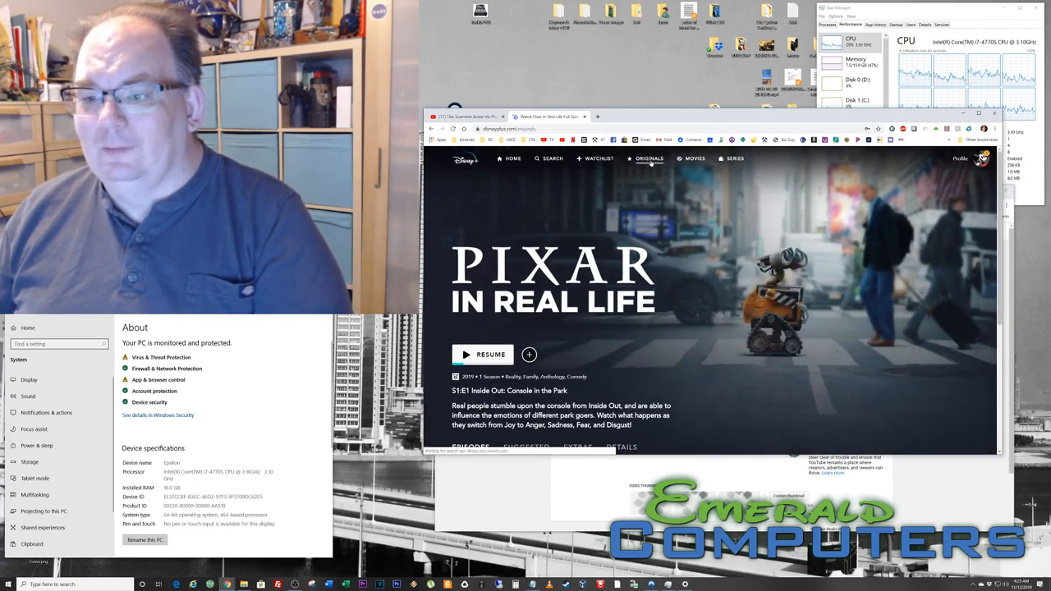
Browse down the Disney+ Originals collection
{"action": "left_click", "coordinate": [649, 158]}
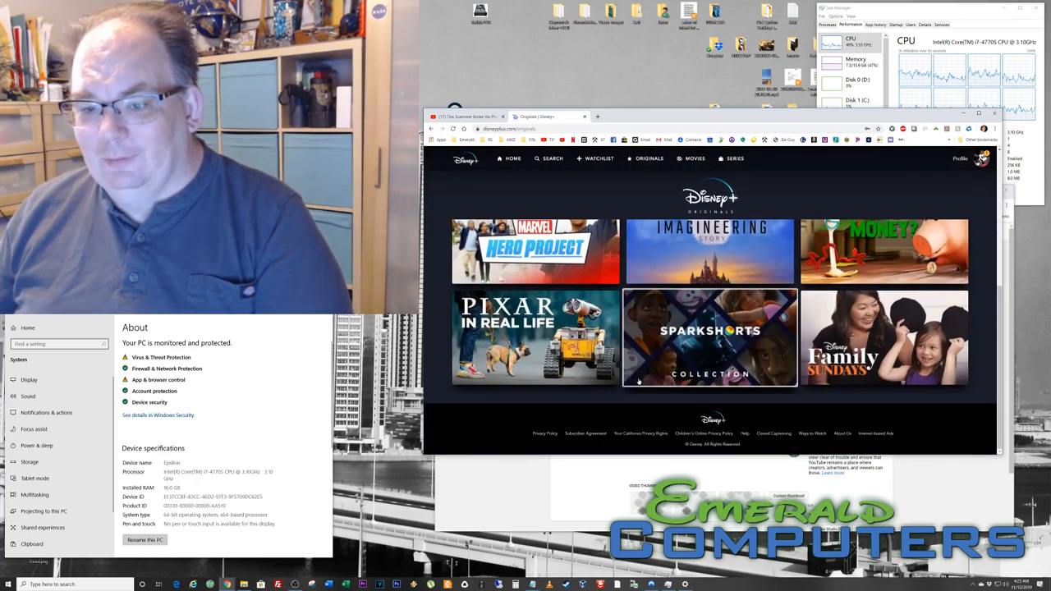
{"action": "scroll", "scroll_direction": "down", "scroll_amount": 3}
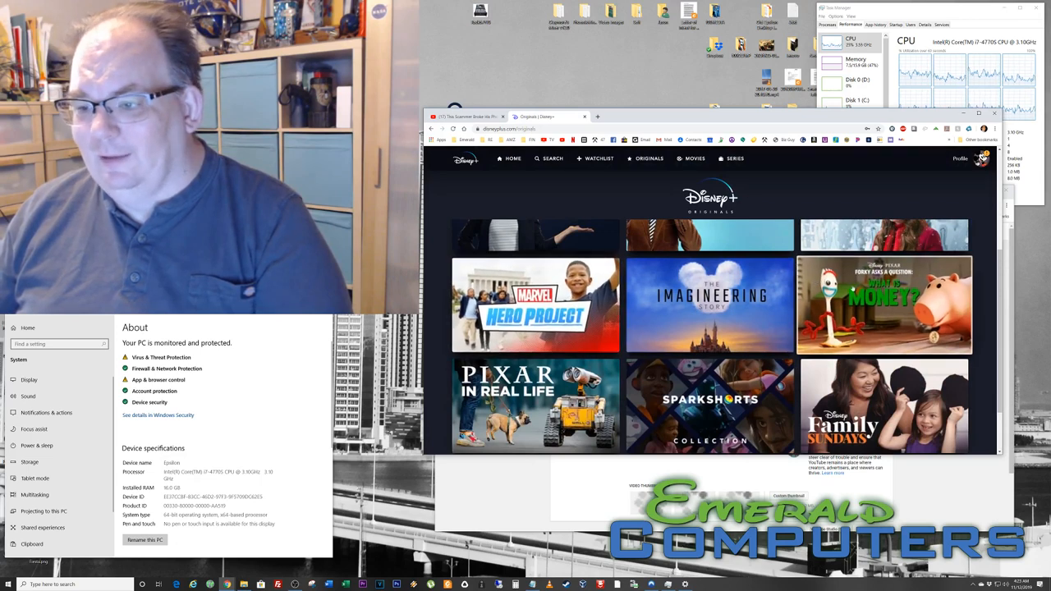
{"action": "scroll", "scroll_direction": "down", "scroll_amount": 3}
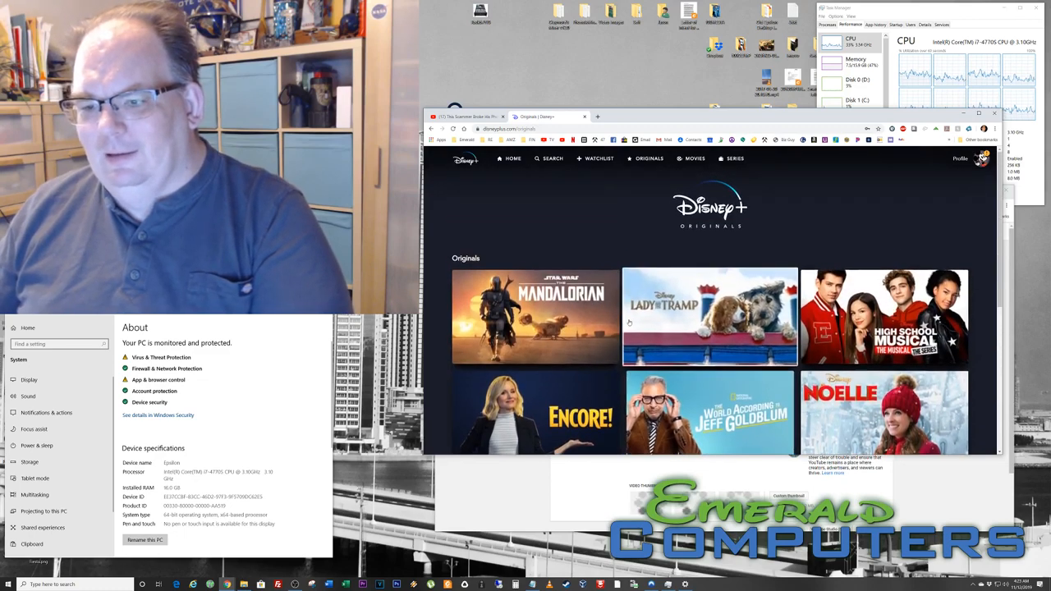
{"action": "scroll", "scroll_direction": "down", "scroll_amount": 3}
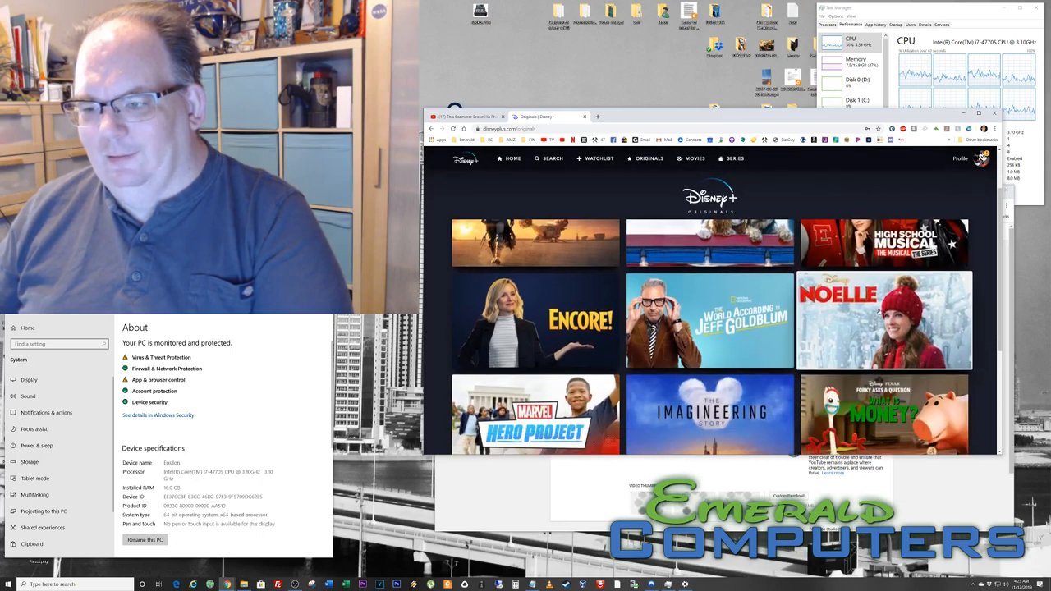
Look over Noelle's details page and its suggested titles
{"action": "left_click", "coordinate": [883, 320]}
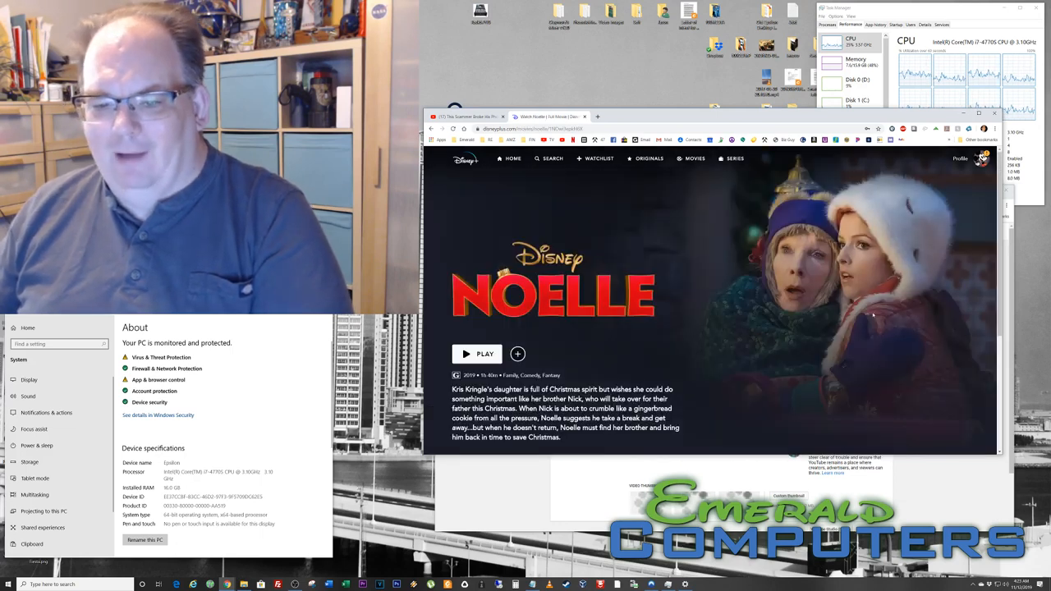
{"action": "scroll", "scroll_direction": "down", "scroll_amount": 3}
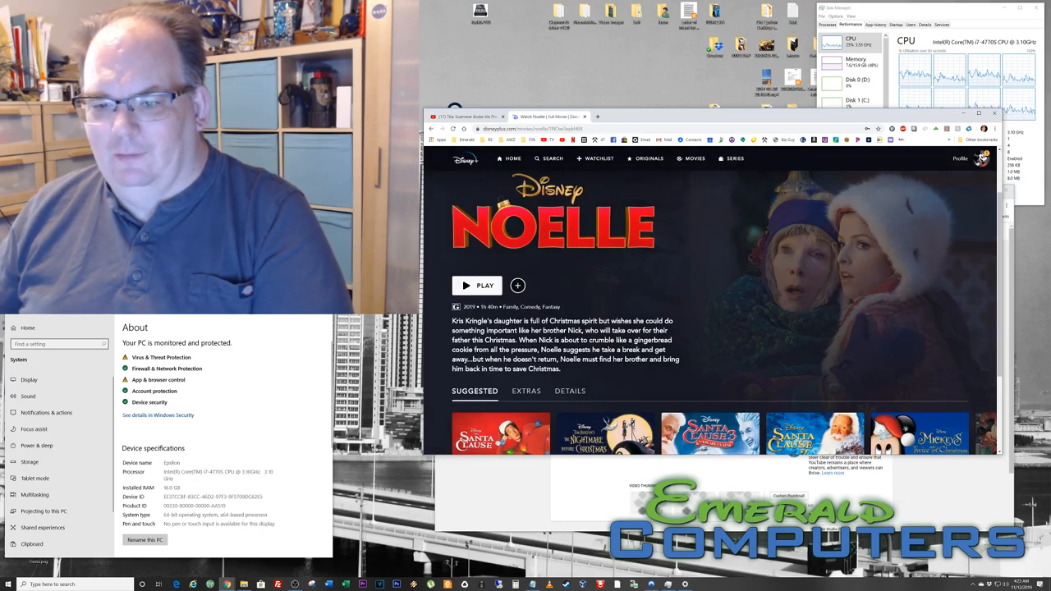
{"action": "scroll", "scroll_direction": "down", "scroll_amount": 3}
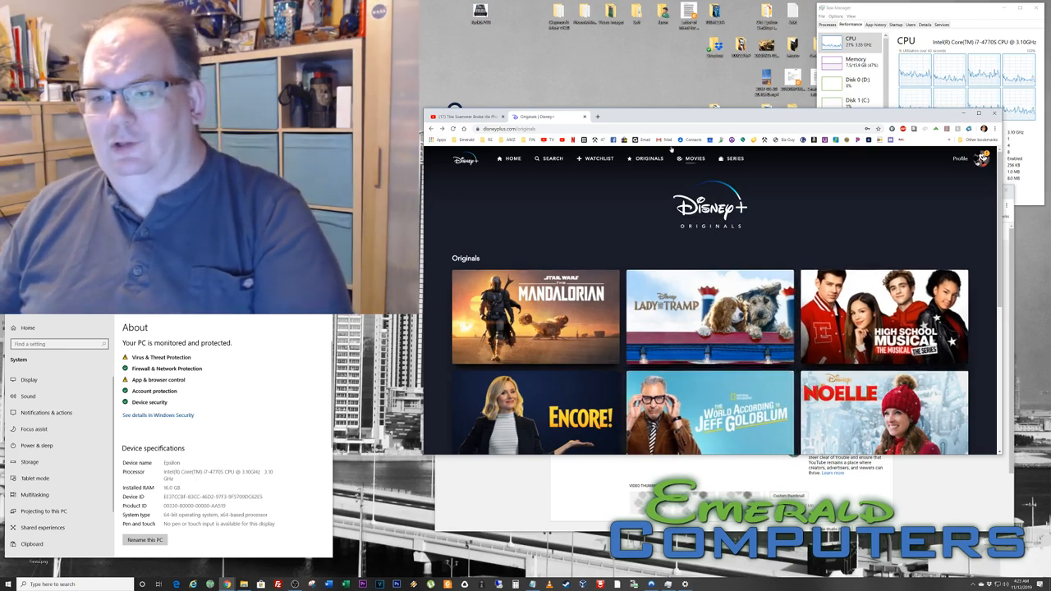
View Dumbo's page from the Movies catalog and return to the catalog
{"action": "left_click", "coordinate": [695, 158]}
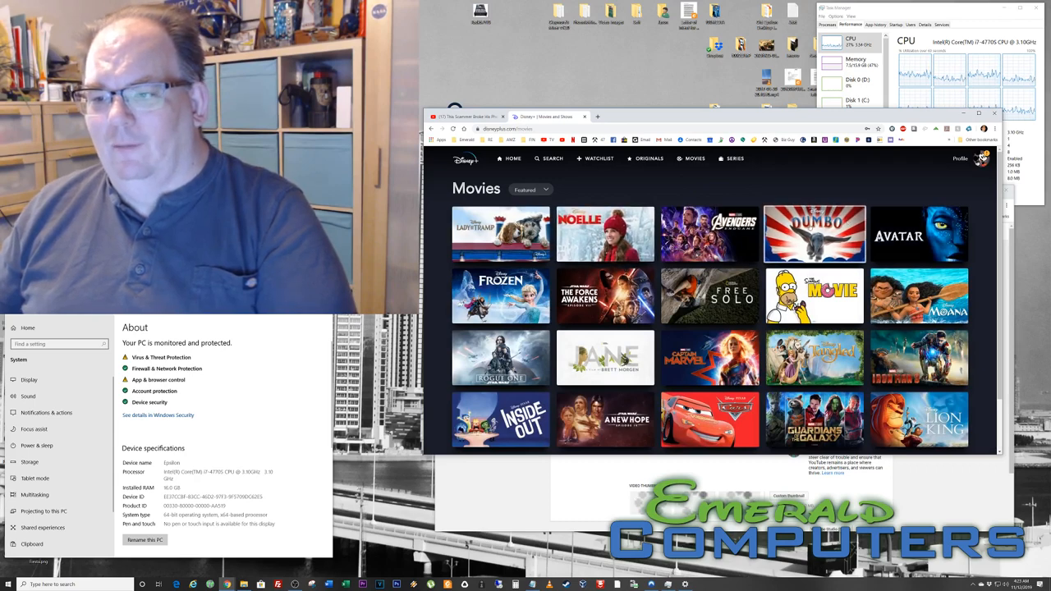
{"action": "left_click", "coordinate": [815, 233]}
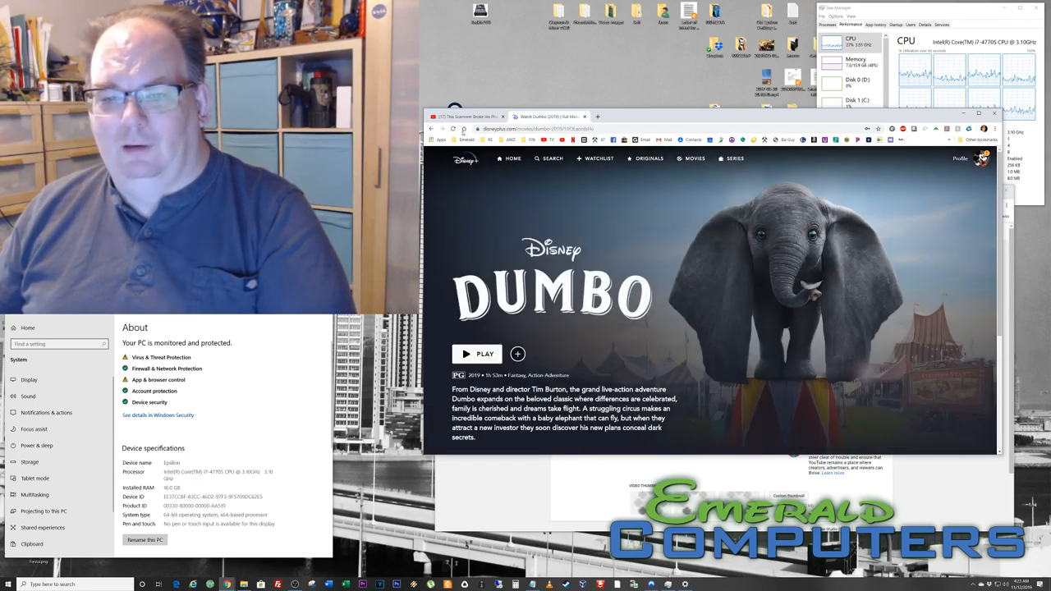
{"action": "left_click", "coordinate": [695, 158]}
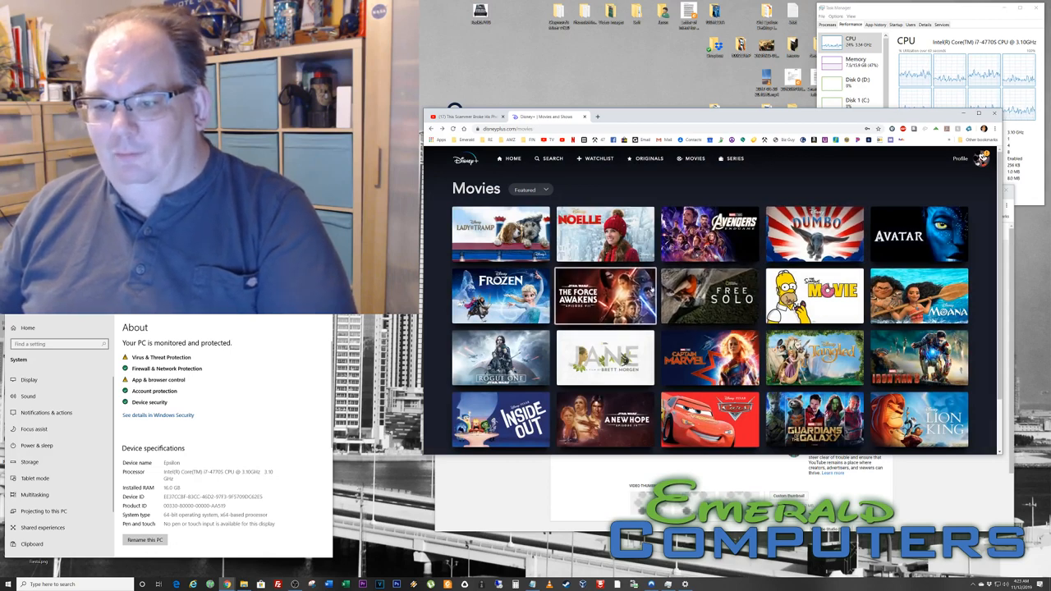
Reach the Tron: Legacy movie page further down the Movies grid
{"action": "left_click", "coordinate": [709, 296]}
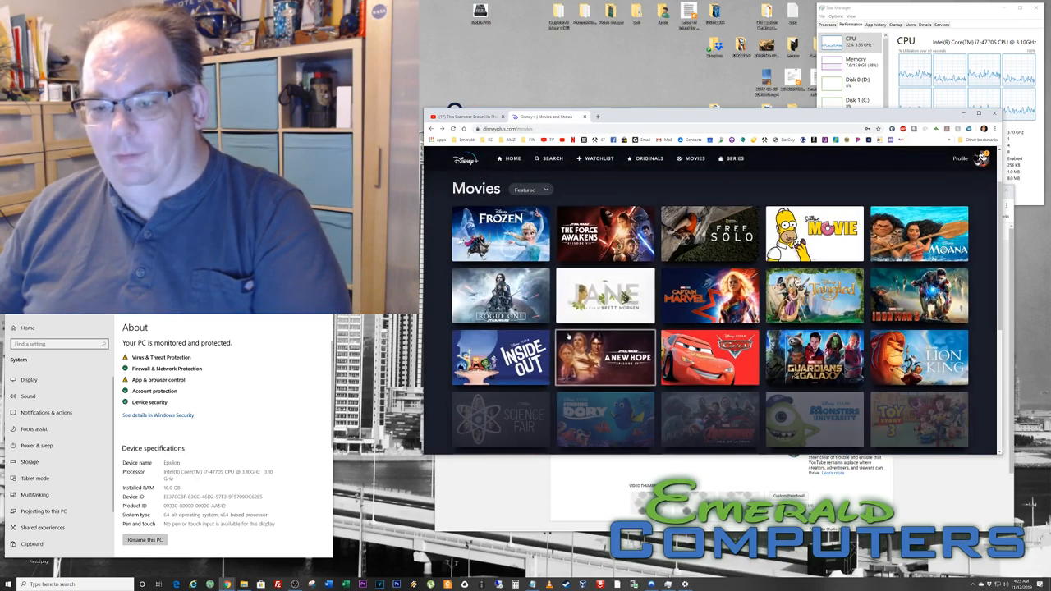
{"action": "scroll", "scroll_direction": "down", "scroll_amount": 3}
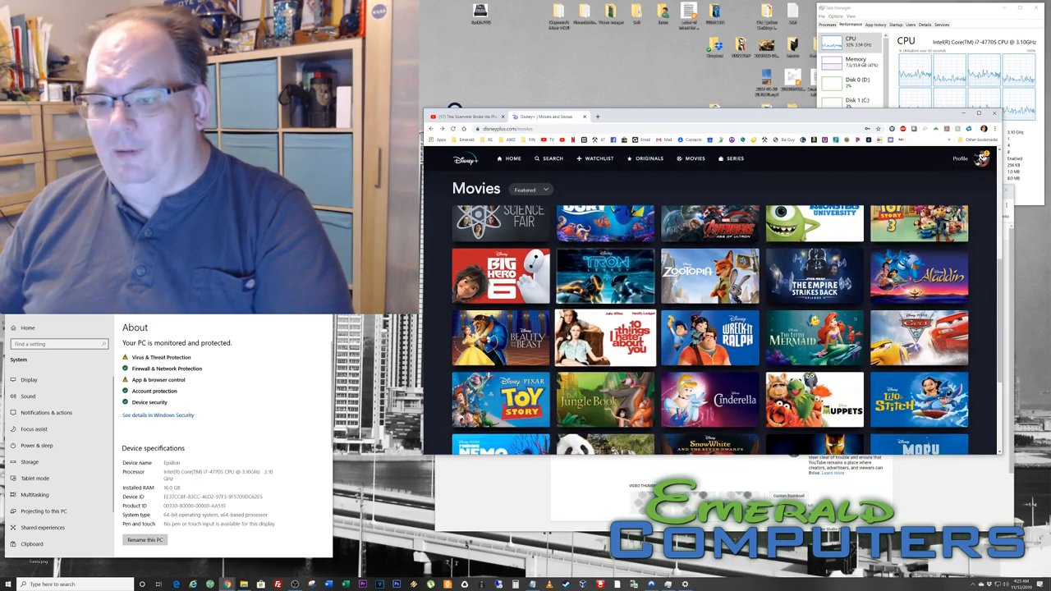
{"action": "left_click", "coordinate": [604, 276]}
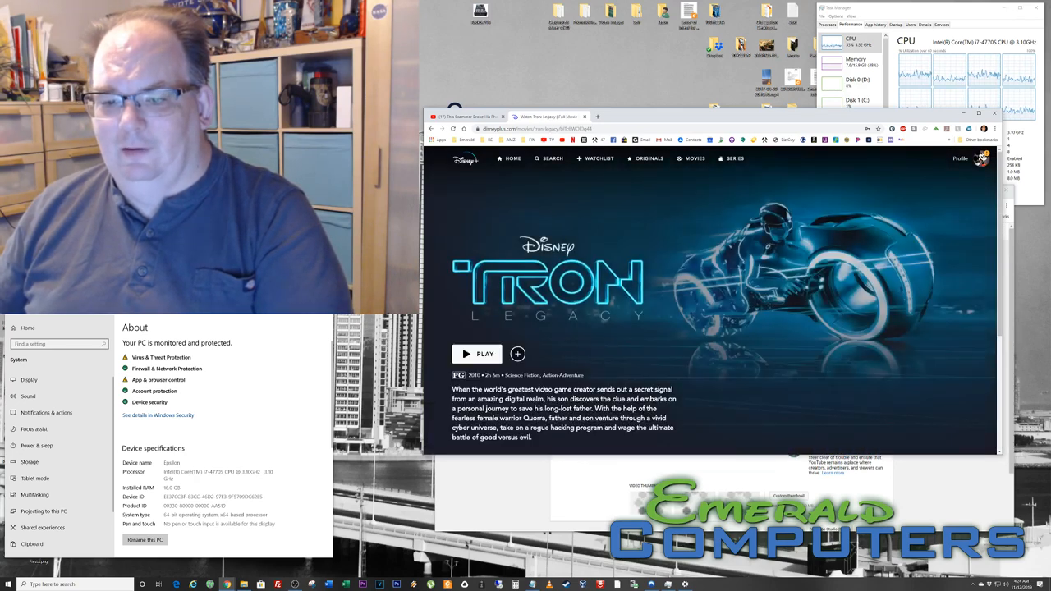
Play Tron: Legacy partway, then leave the player back to Movies
{"action": "left_click", "coordinate": [477, 355]}
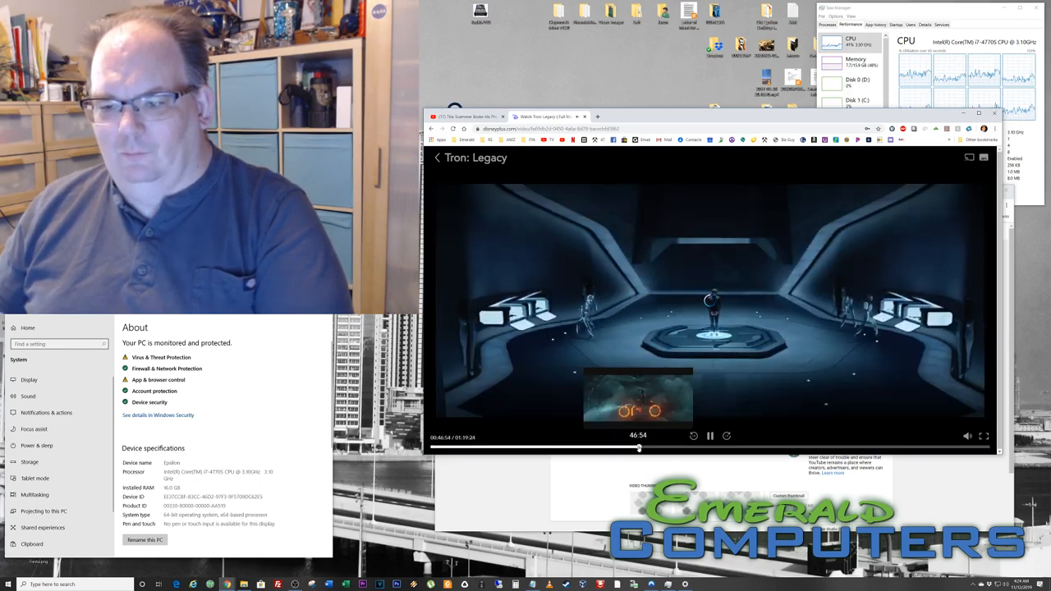
{"action": "left_click", "coordinate": [676, 447]}
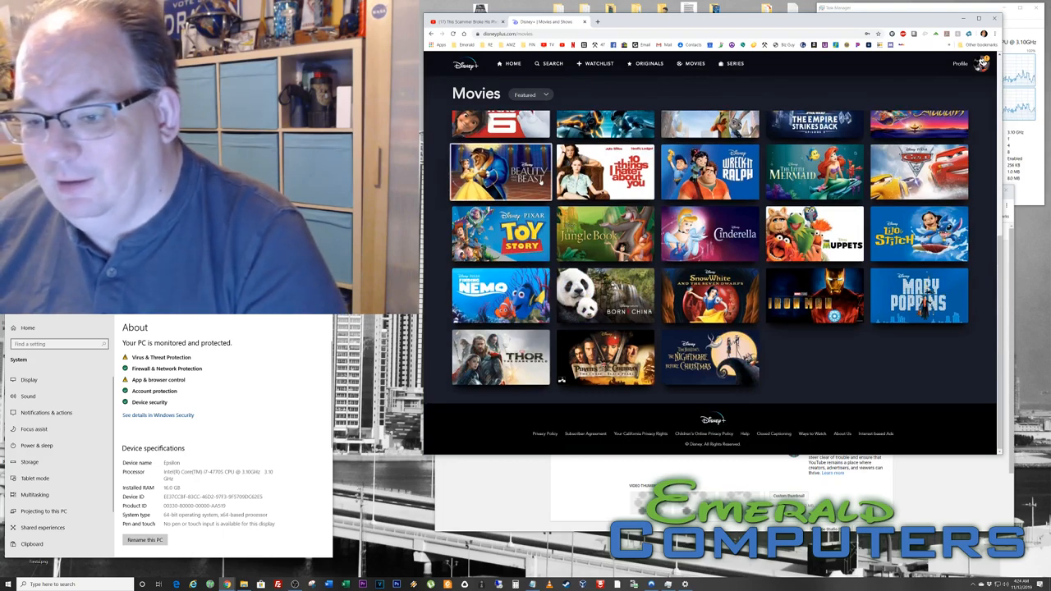
Filter Movies to Action/Adventure, then Shorts, then Ultra HD and HDR titles
{"action": "left_click", "coordinate": [532, 94]}
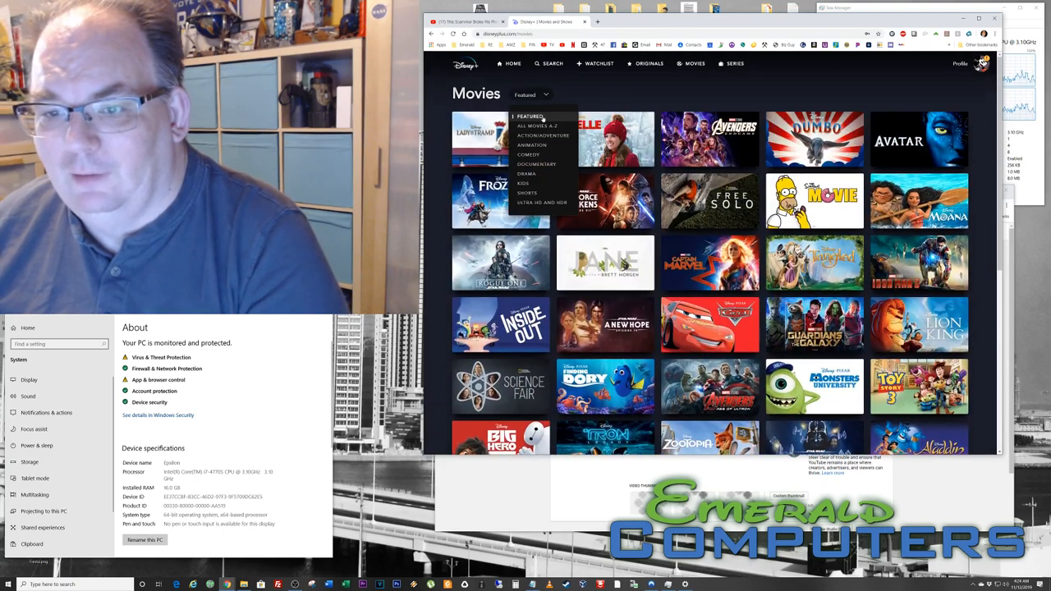
{"action": "left_click", "coordinate": [542, 135]}
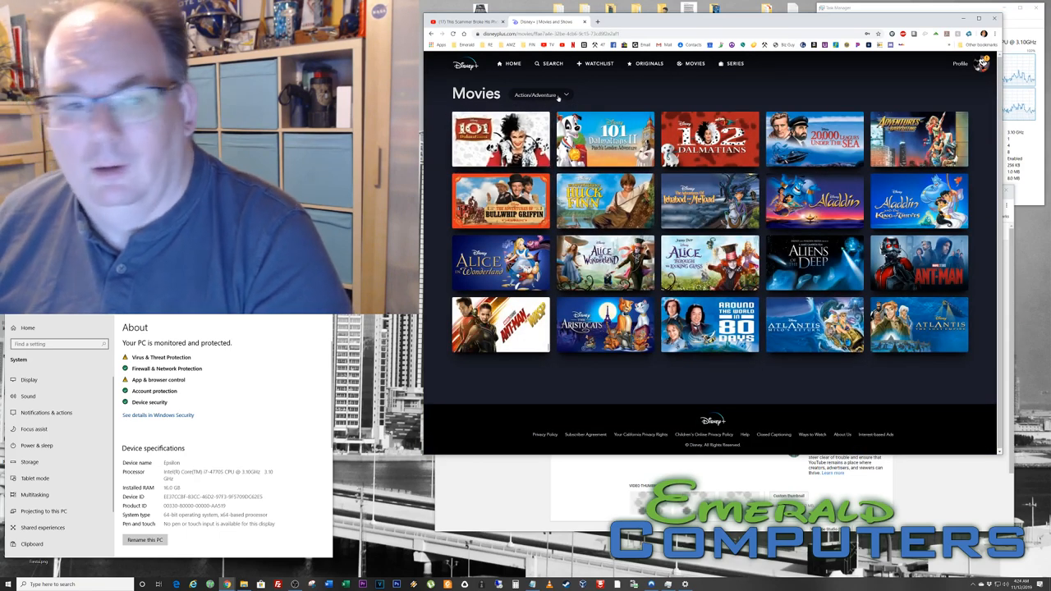
{"action": "left_click", "coordinate": [540, 94]}
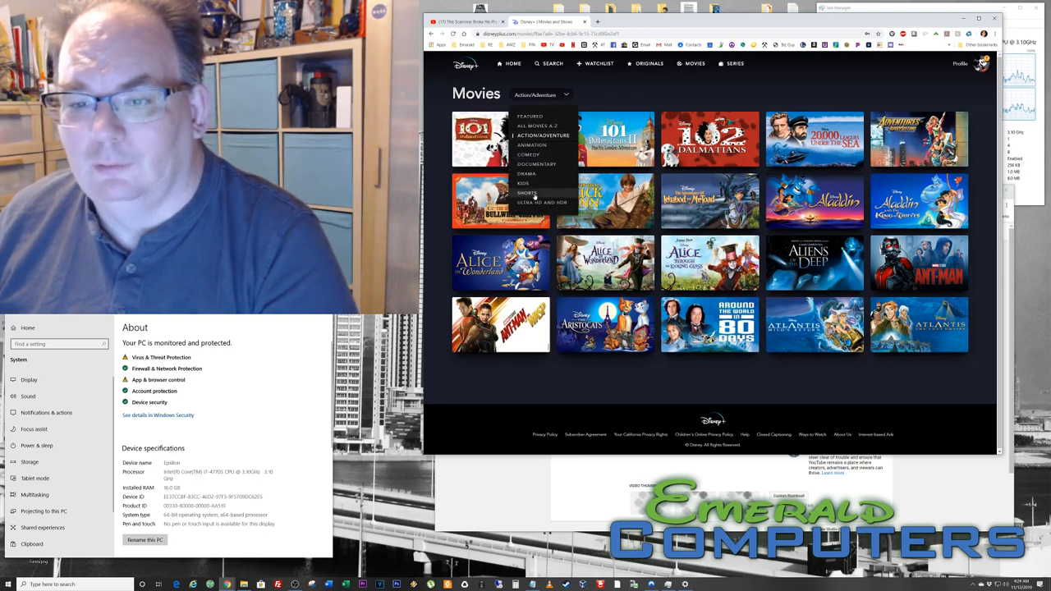
{"action": "left_click", "coordinate": [525, 194]}
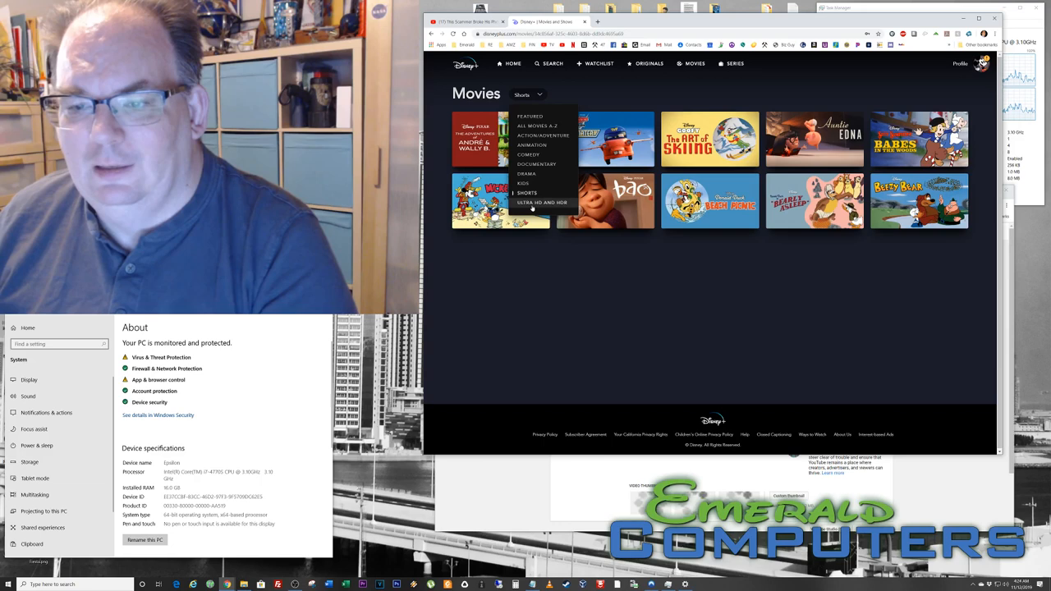
{"action": "left_click", "coordinate": [542, 204]}
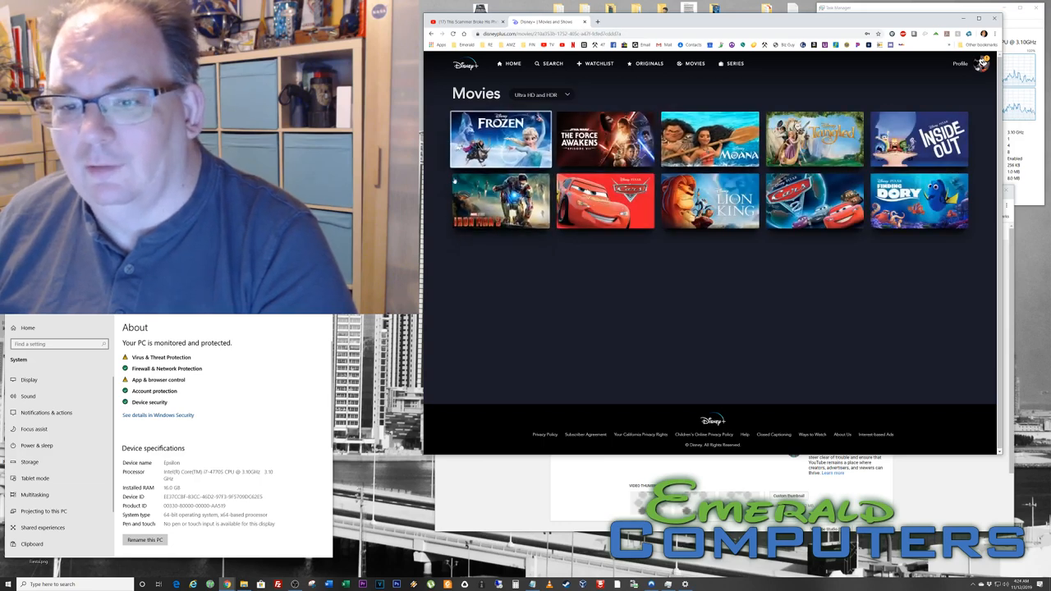
Play Moana from the Ultra HD list partway, then return to its title page
{"action": "left_click", "coordinate": [709, 138]}
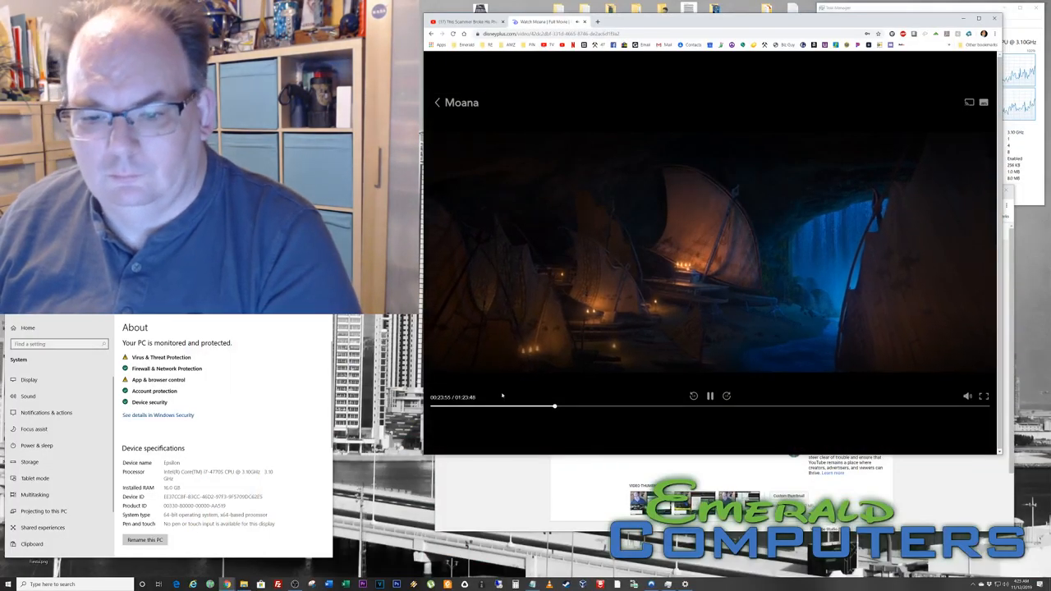
{"action": "left_click", "coordinate": [710, 396]}
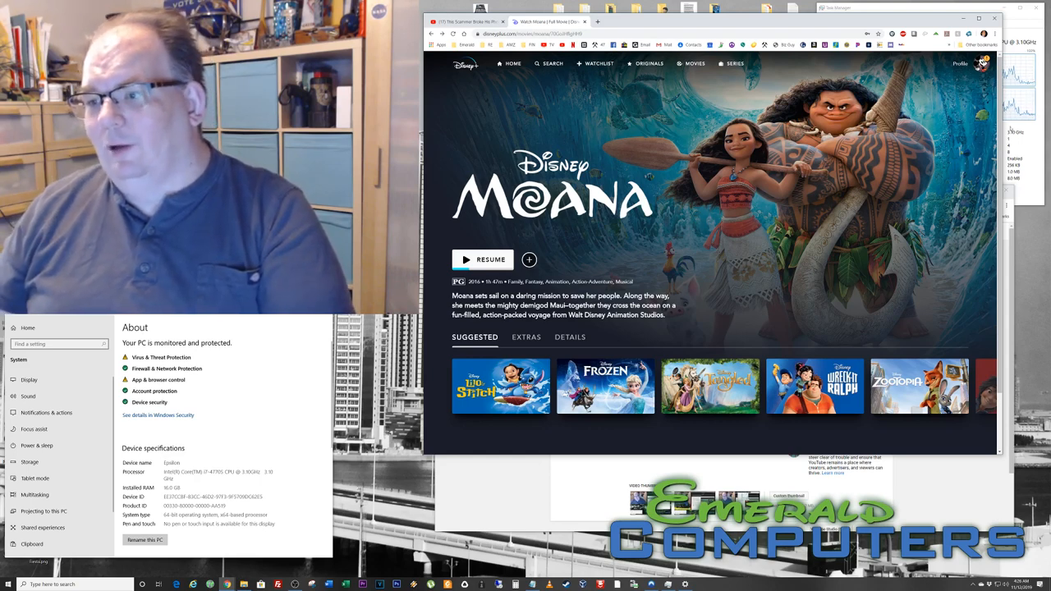
Start a new profile and browse the character icons down to Buzz Lightyear
{"action": "left_click", "coordinate": [982, 62]}
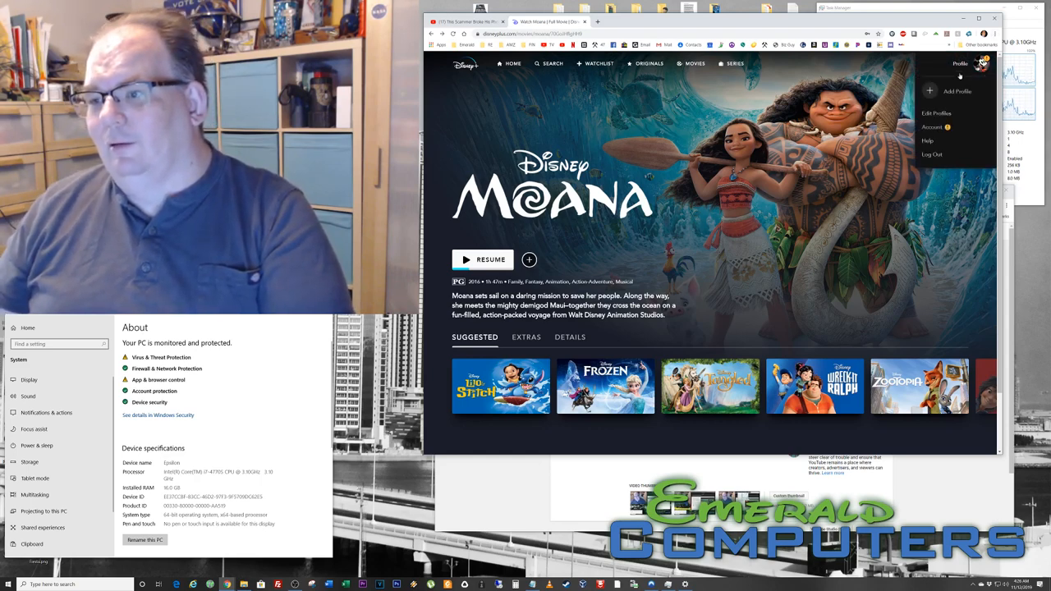
{"action": "left_click", "coordinate": [936, 113]}
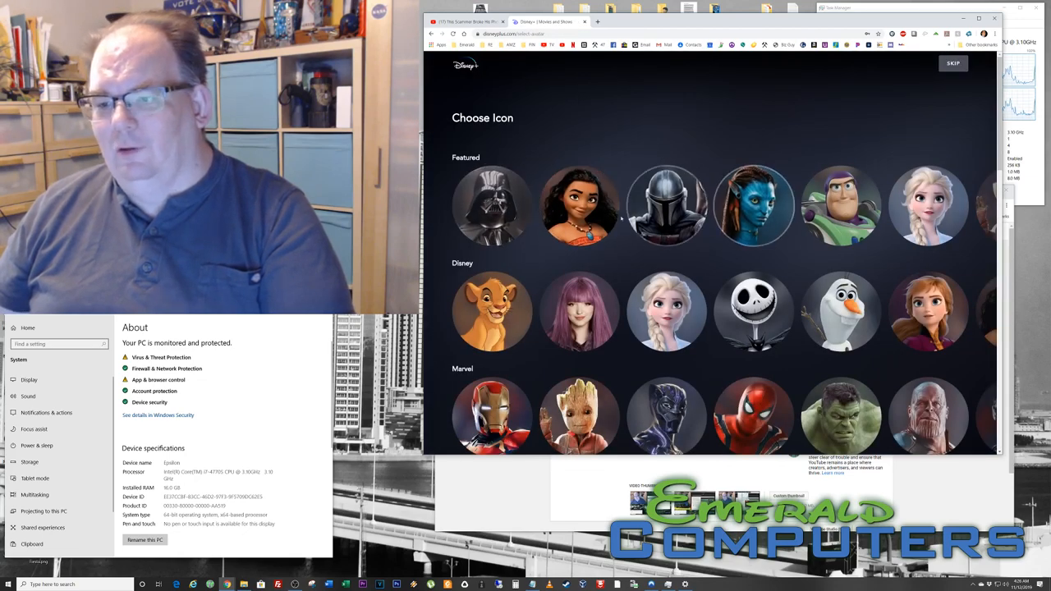
{"action": "scroll", "scroll_direction": "down", "scroll_amount": 3}
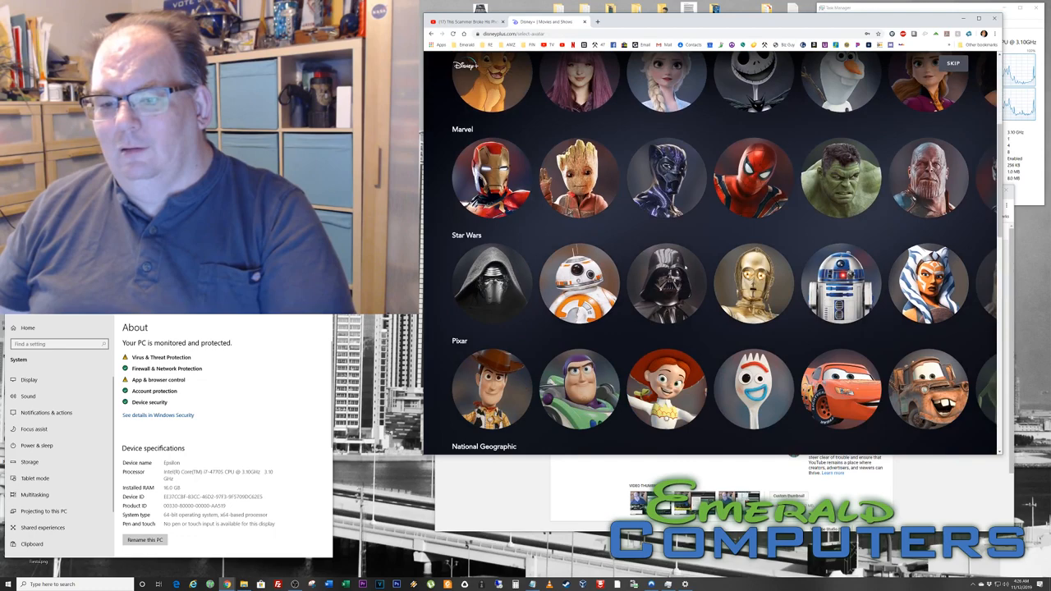
{"action": "scroll", "scroll_direction": "down", "scroll_amount": 3}
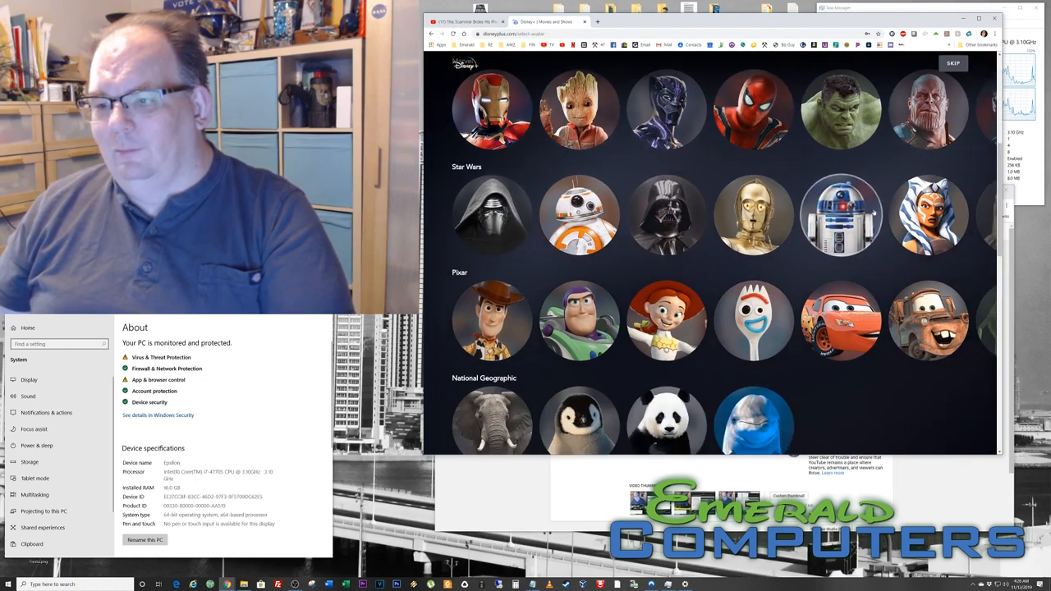
{"action": "scroll", "scroll_direction": "down", "scroll_amount": 3}
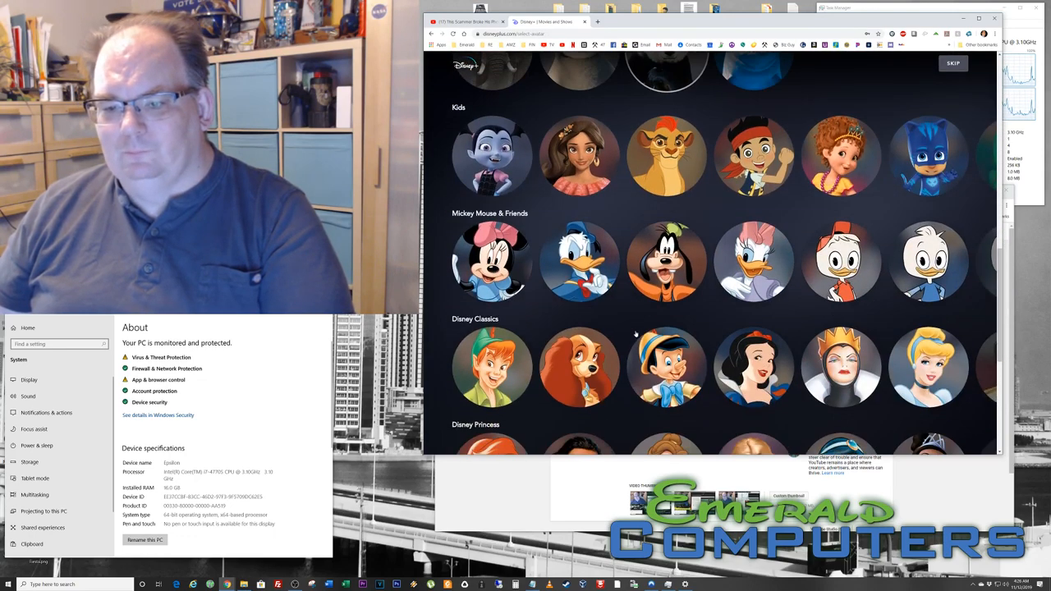
{"action": "scroll", "scroll_direction": "down", "scroll_amount": 3}
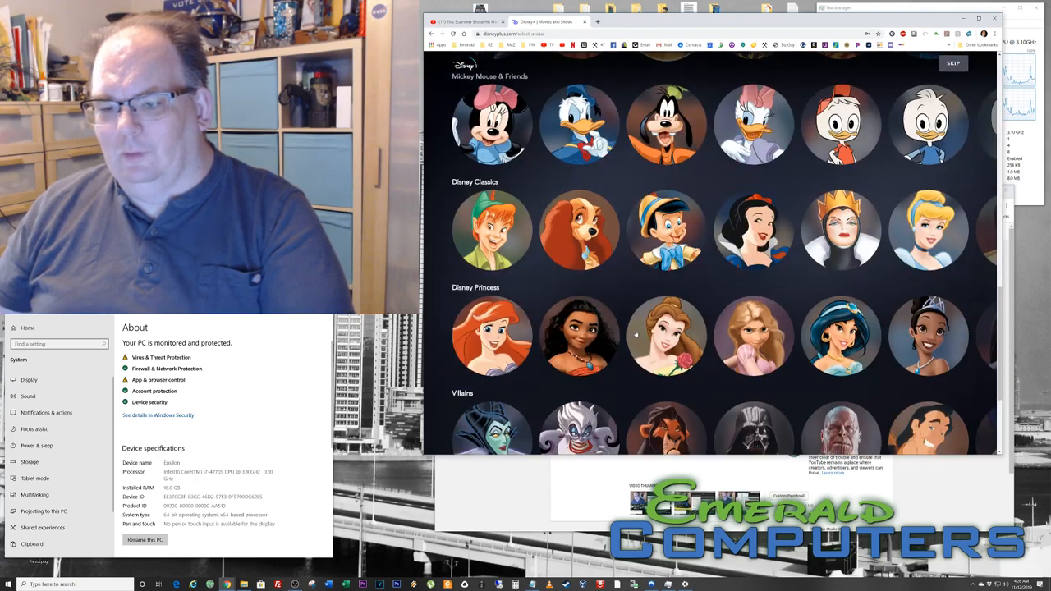
{"action": "scroll", "scroll_direction": "down", "scroll_amount": 3}
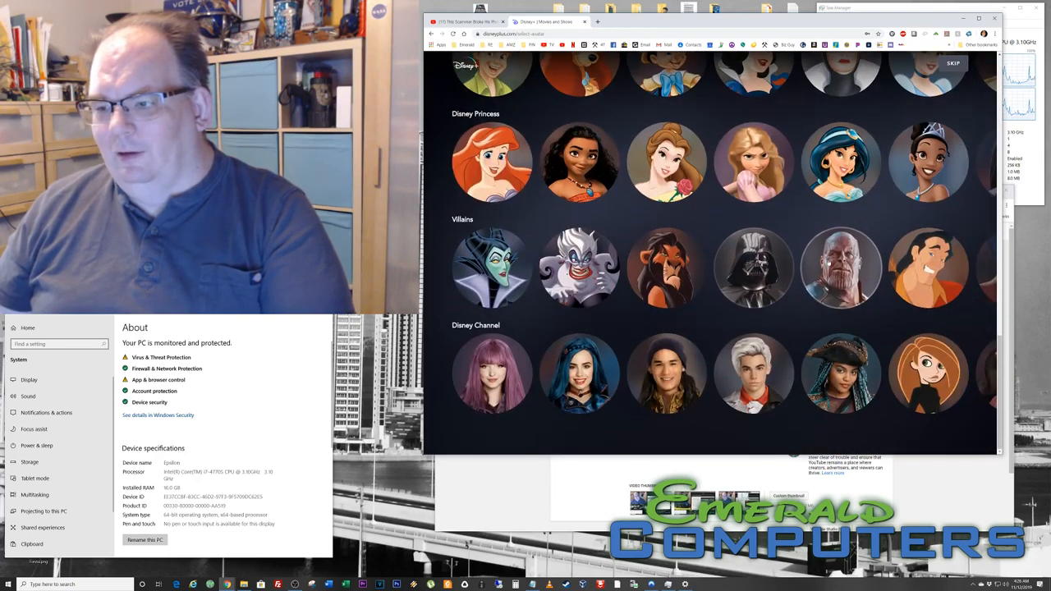
{"action": "scroll", "scroll_direction": "up", "scroll_amount": 3}
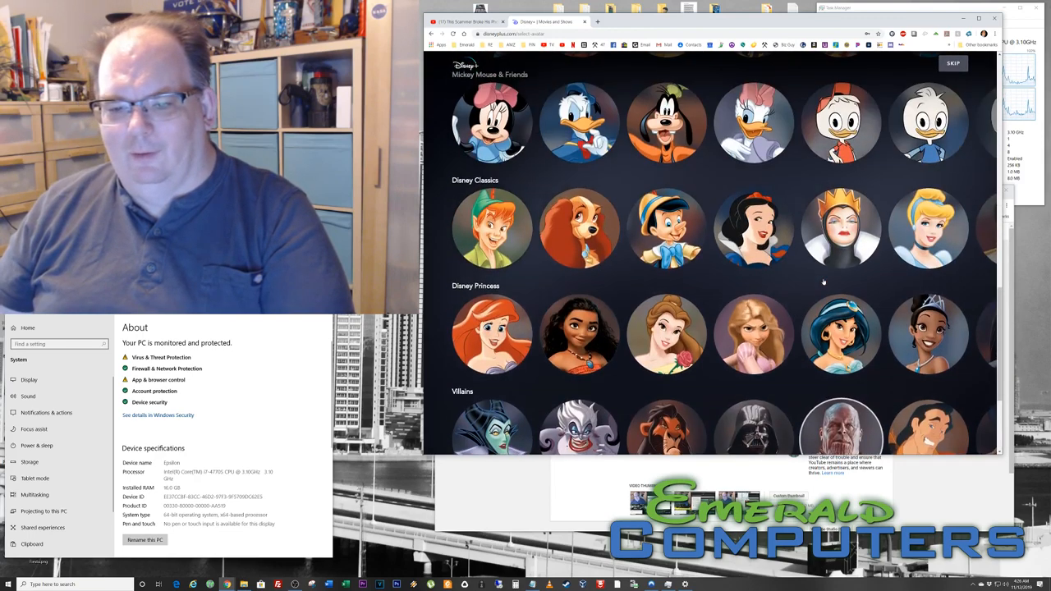
{"action": "scroll", "scroll_direction": "down", "scroll_amount": 3}
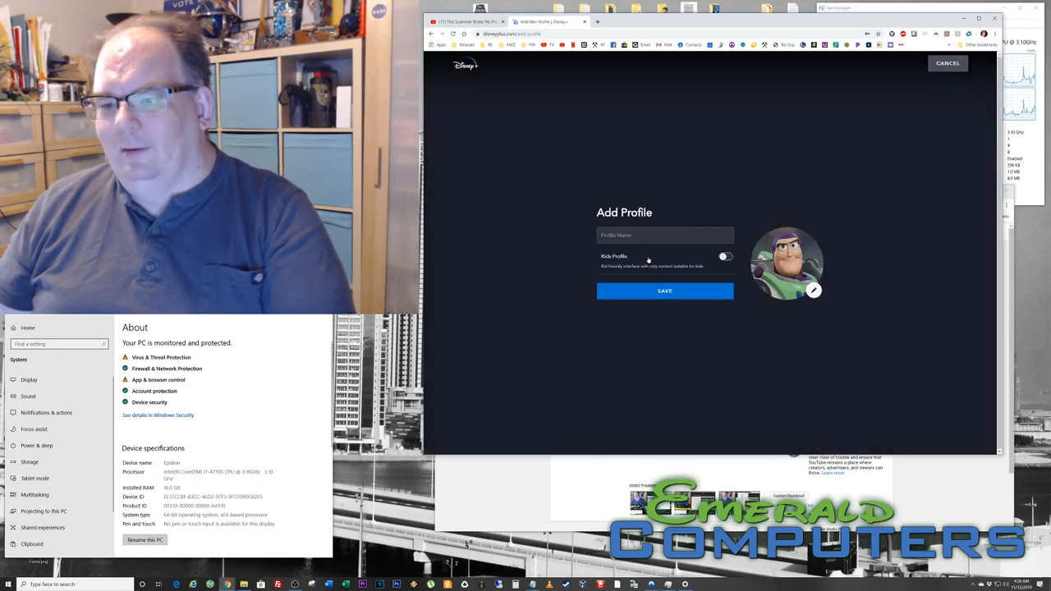
Name the Buzz Lightyear profile 'Jason' and save it
{"action": "type", "text": "Jason"}
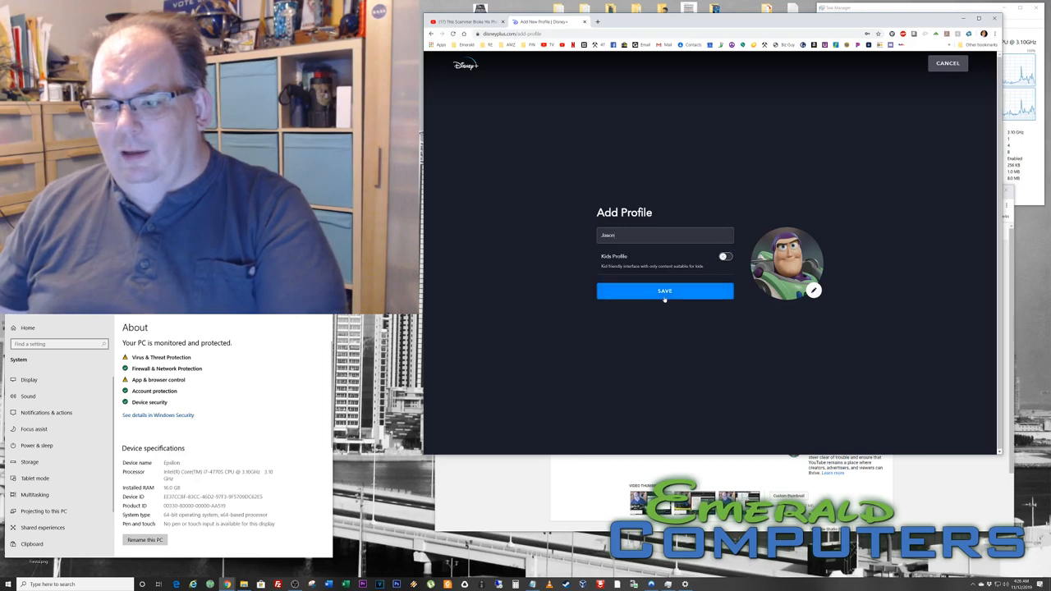
{"action": "left_click", "coordinate": [665, 291]}
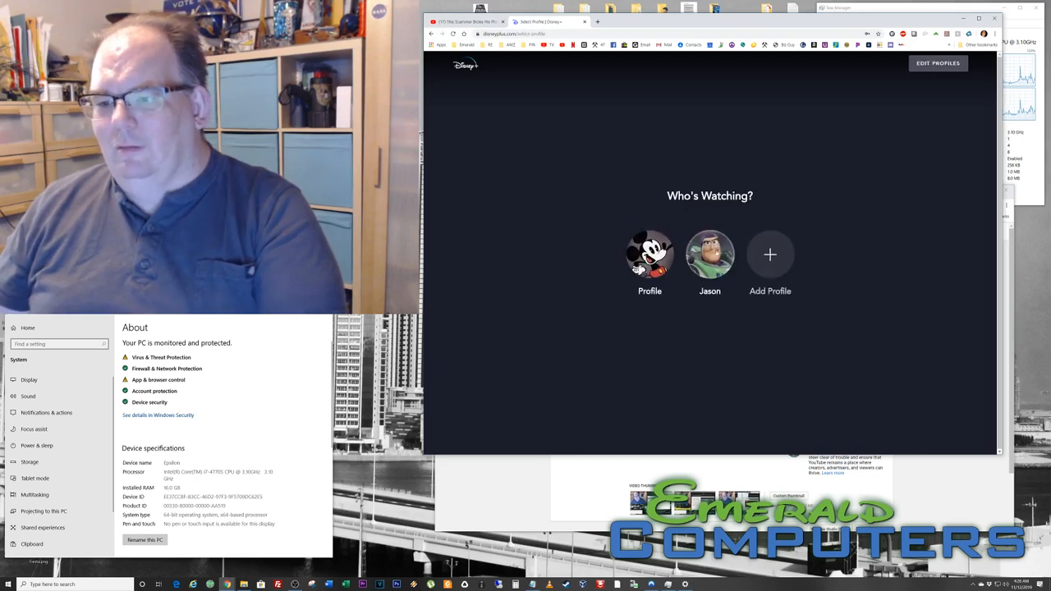
Add a profile named 'Emerson' with the Groot icon
{"action": "left_click", "coordinate": [768, 254]}
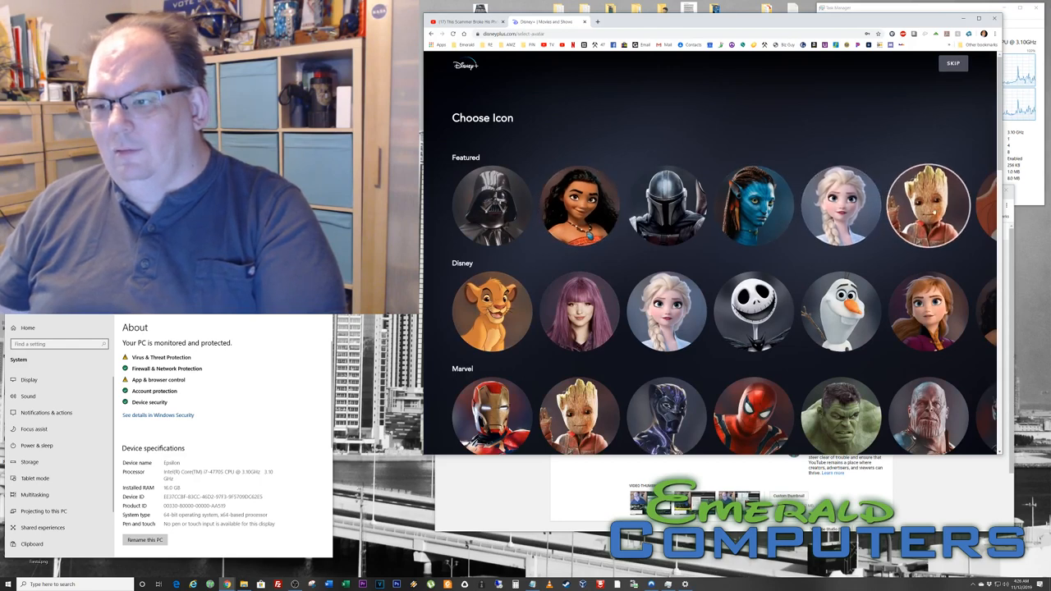
{"action": "left_click", "coordinate": [927, 205]}
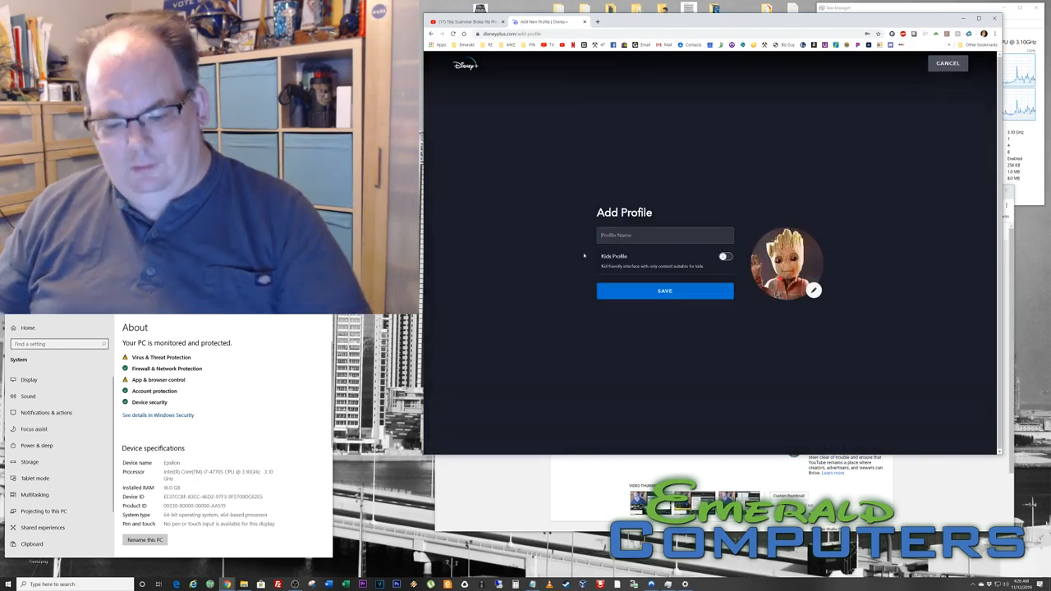
{"action": "type", "text": "E"}
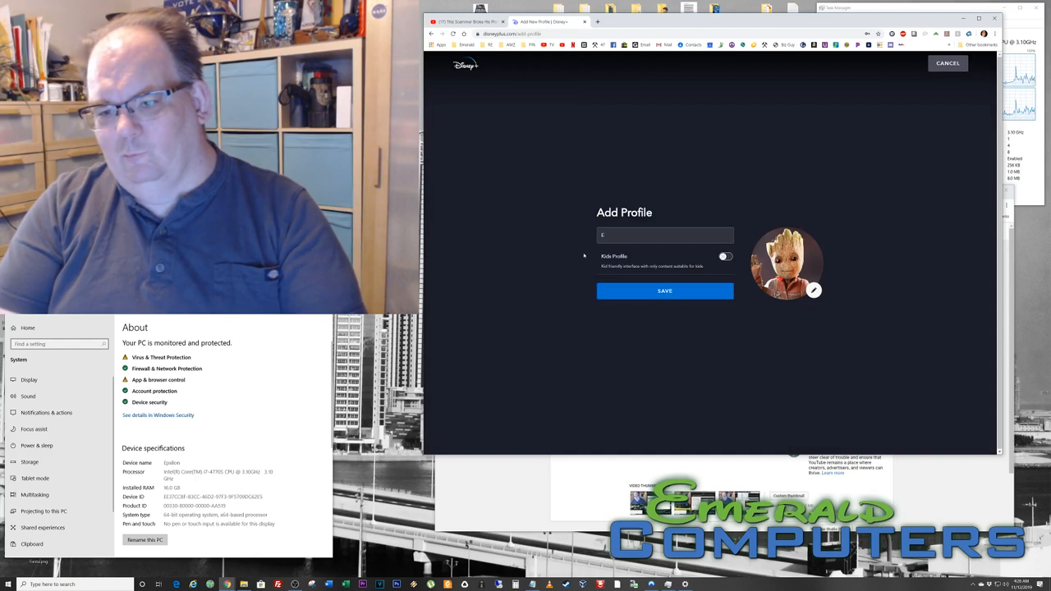
{"action": "type", "text": "merson"}
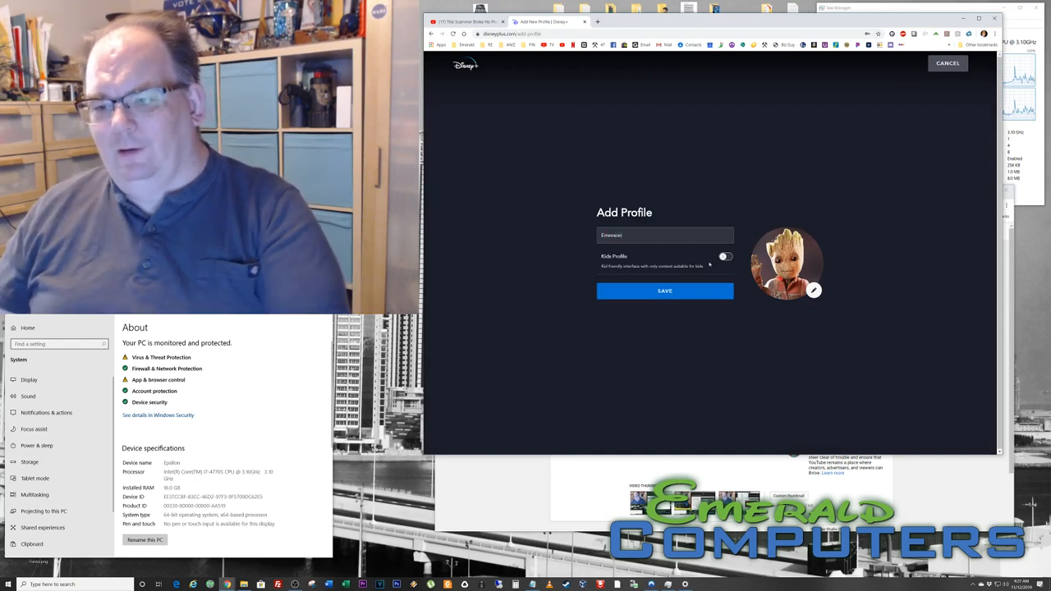
{"action": "left_click", "coordinate": [663, 291]}
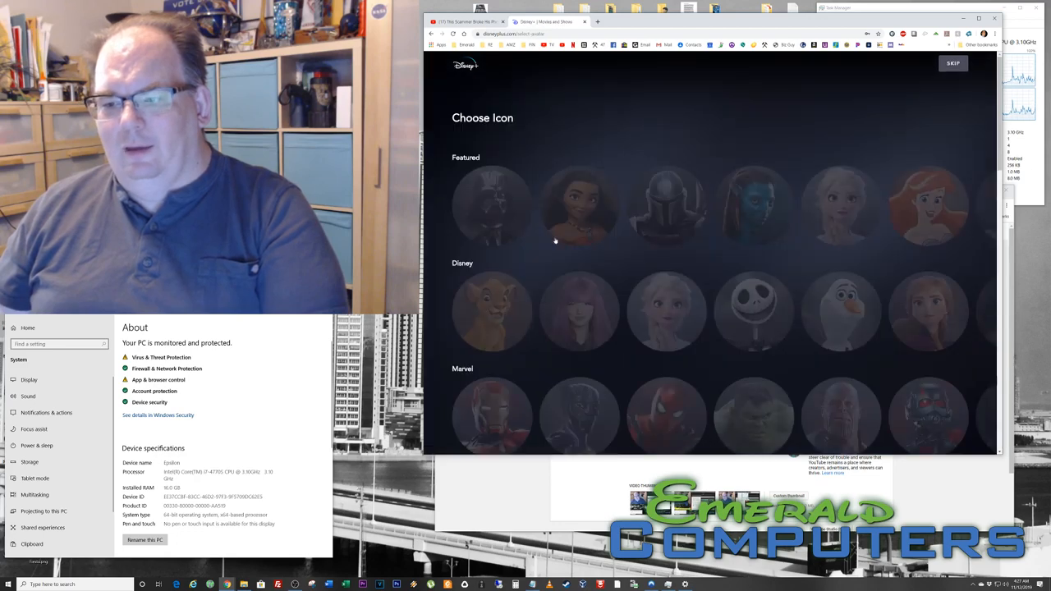
Add a profile named 'Erik' with the lioness icon
{"action": "scroll", "scroll_direction": "down", "scroll_amount": 3}
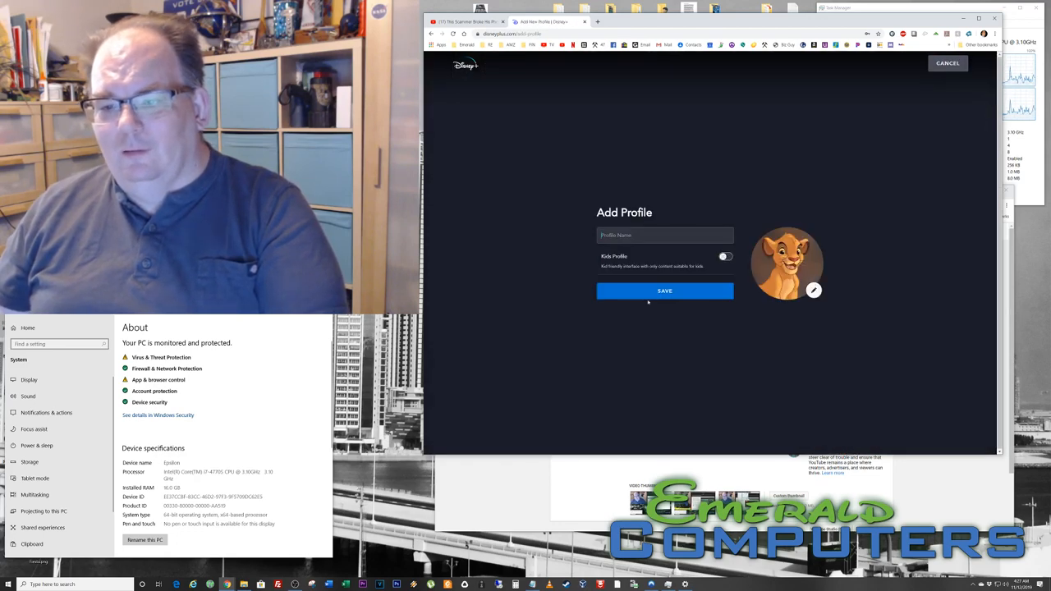
{"action": "type", "text": "Erik"}
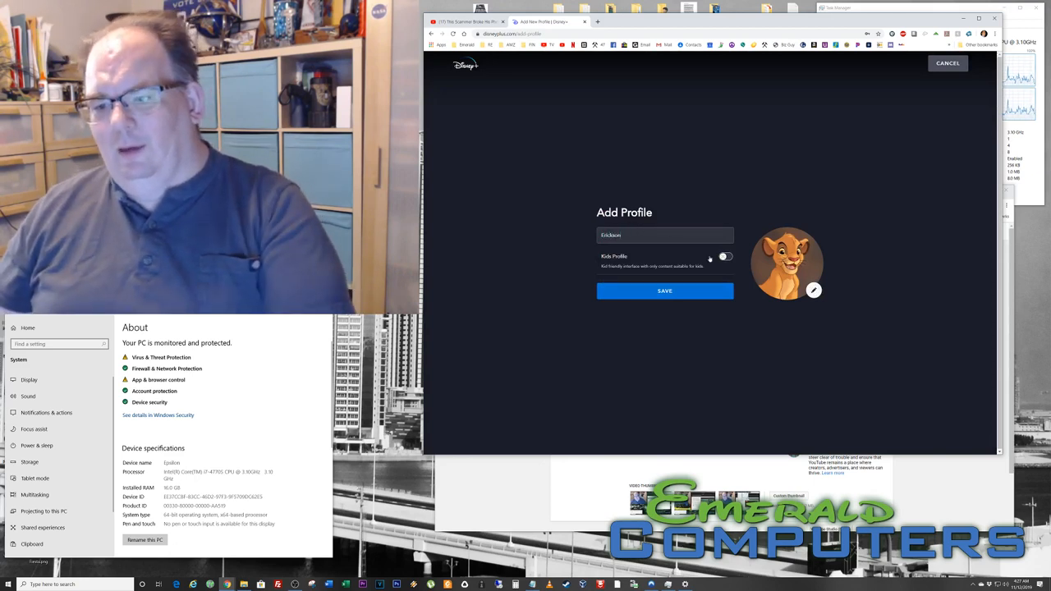
{"action": "left_click", "coordinate": [665, 291]}
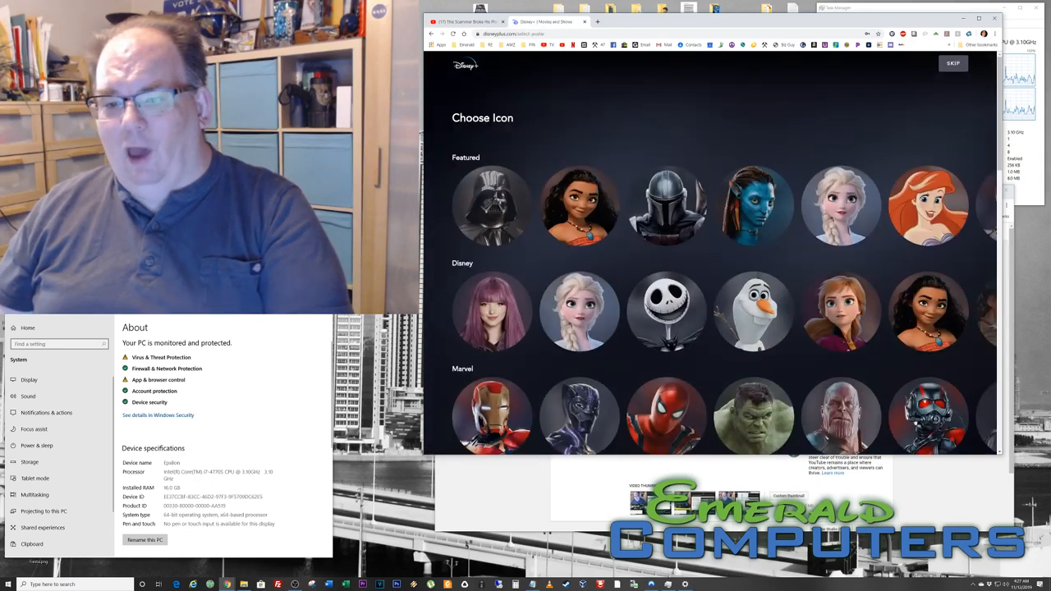
Add a profile named 'Edison' with the BB-8 icon
{"action": "scroll", "scroll_direction": "down", "scroll_amount": 3}
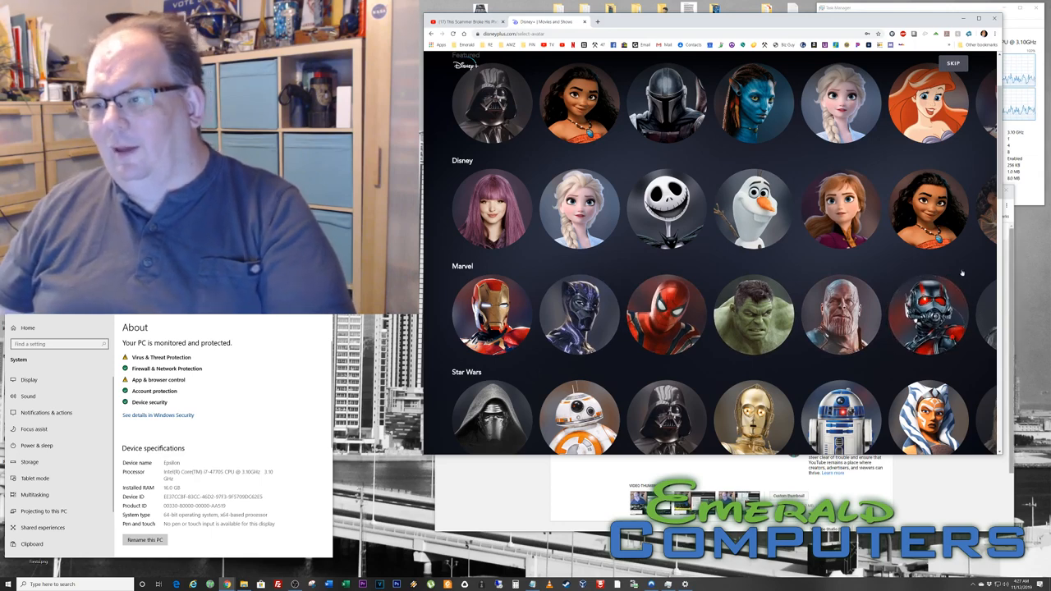
{"action": "mouse_move", "coordinate": [424, 225]}
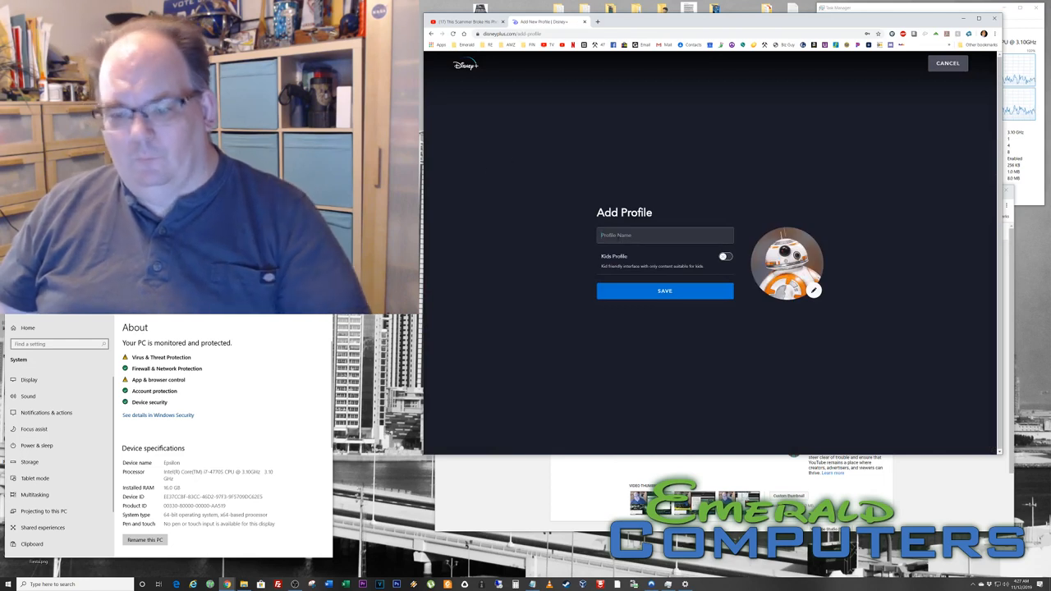
{"action": "type", "text": "Edison"}
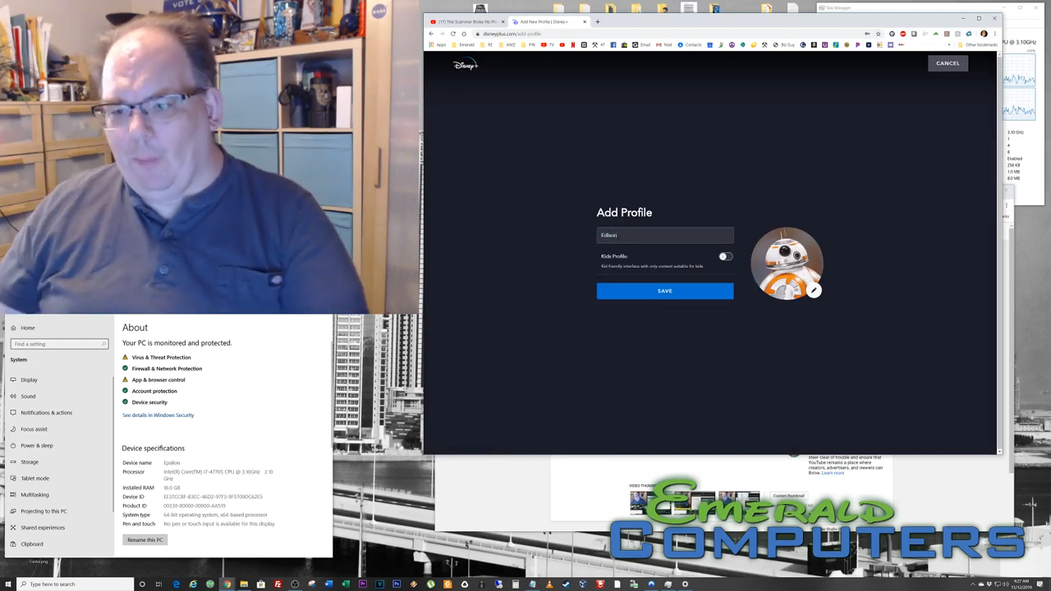
{"action": "left_click", "coordinate": [665, 290]}
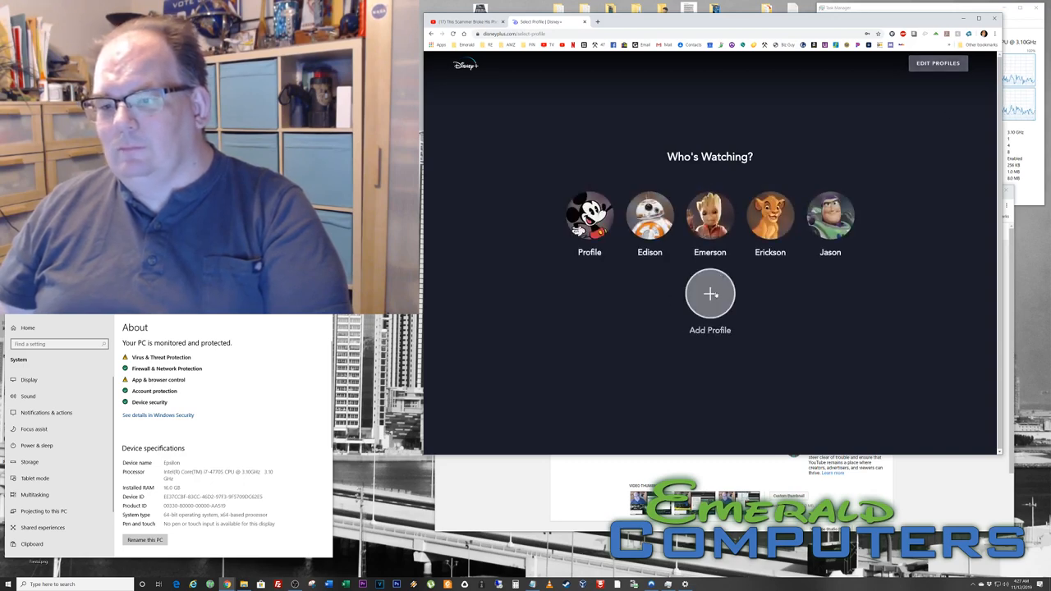
Add a profile named 'Mom' with the penguin icon
{"action": "left_click", "coordinate": [710, 294]}
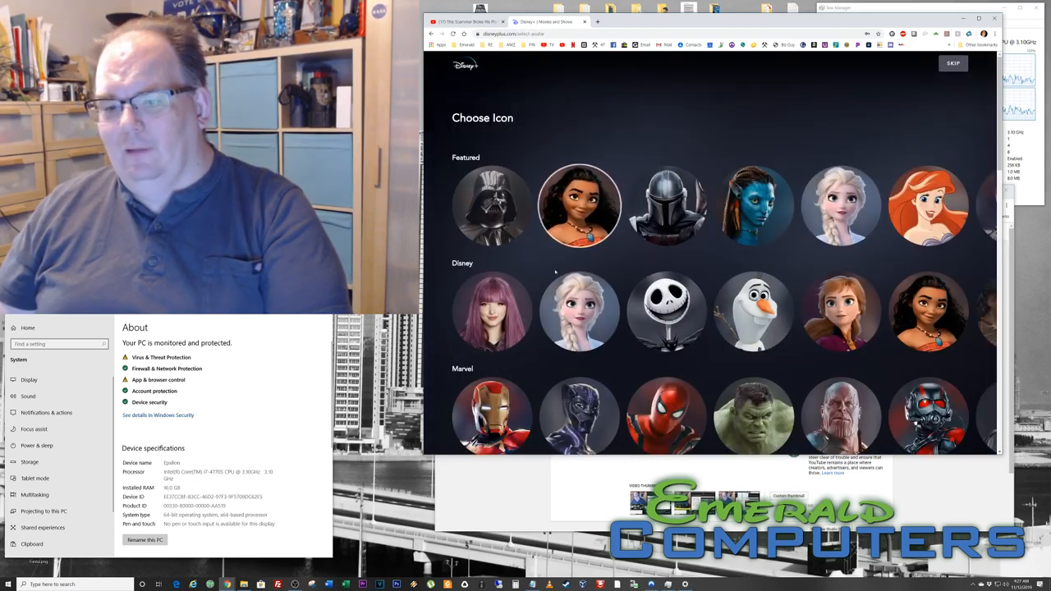
{"action": "scroll", "scroll_direction": "down", "scroll_amount": 3}
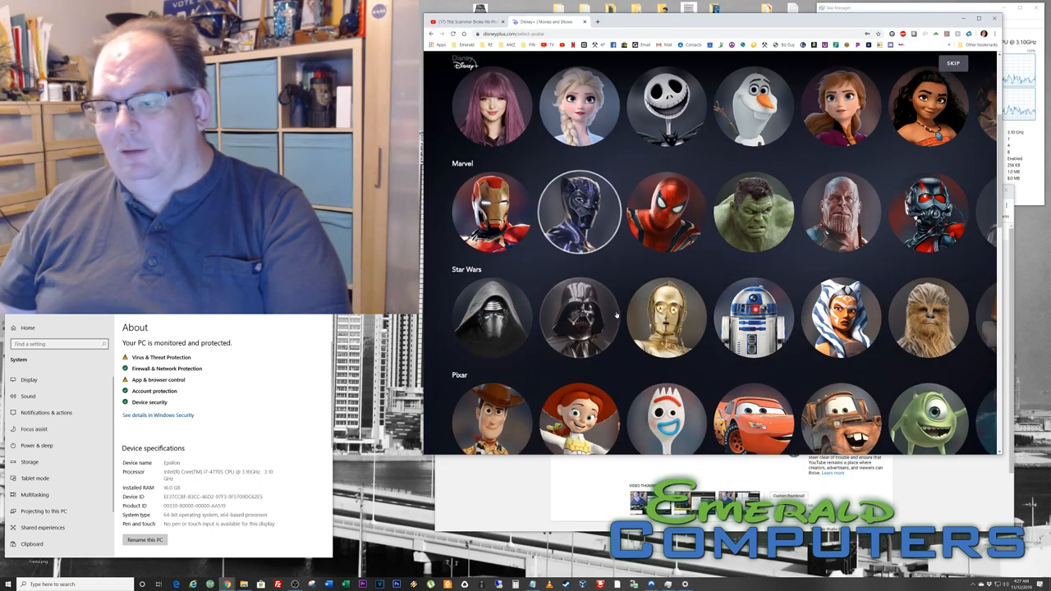
{"action": "scroll", "scroll_direction": "down", "scroll_amount": 3}
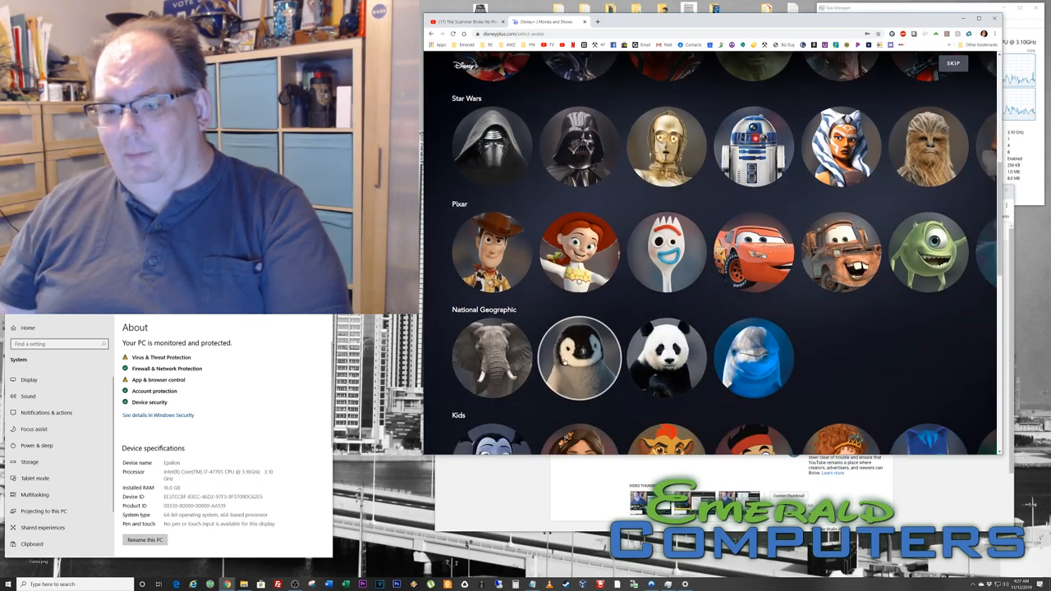
{"action": "left_click", "coordinate": [578, 358]}
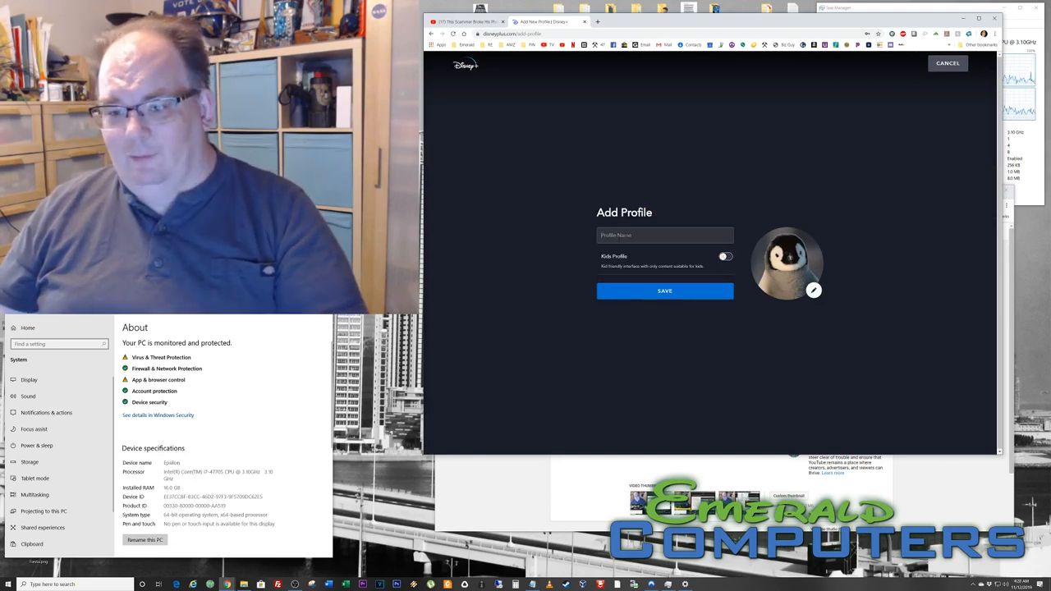
{"action": "type", "text": "Mom"}
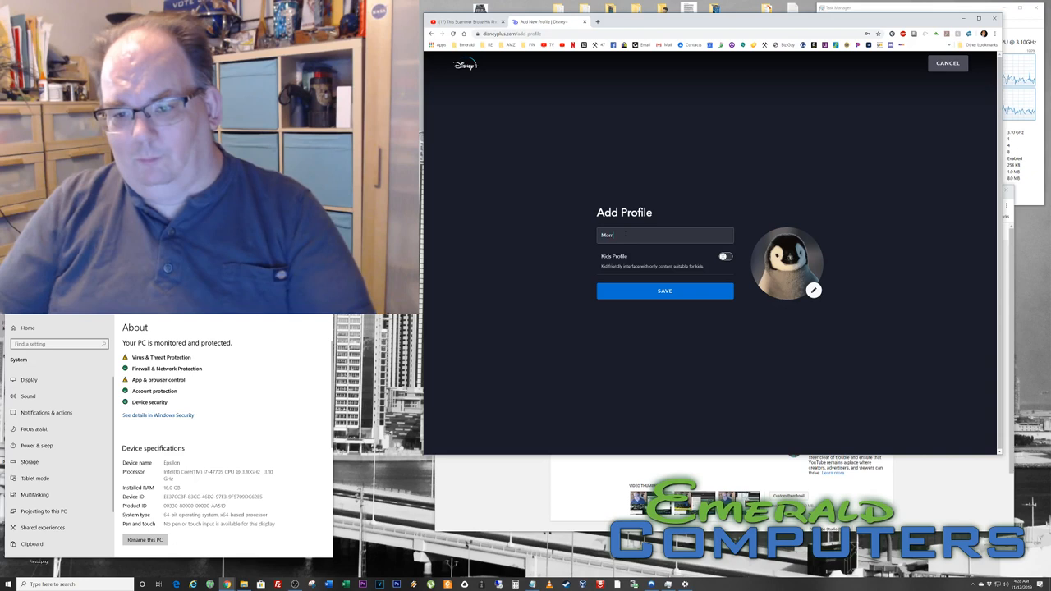
{"action": "left_click", "coordinate": [664, 291]}
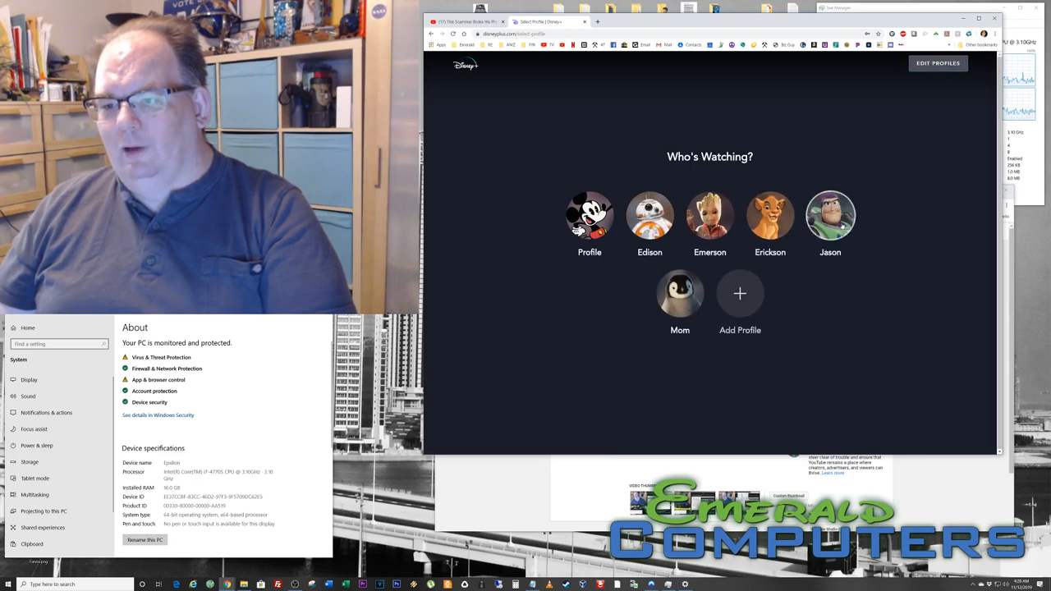
Enter Disney+ as one of the profiles to reach the home page
{"action": "left_click", "coordinate": [590, 217]}
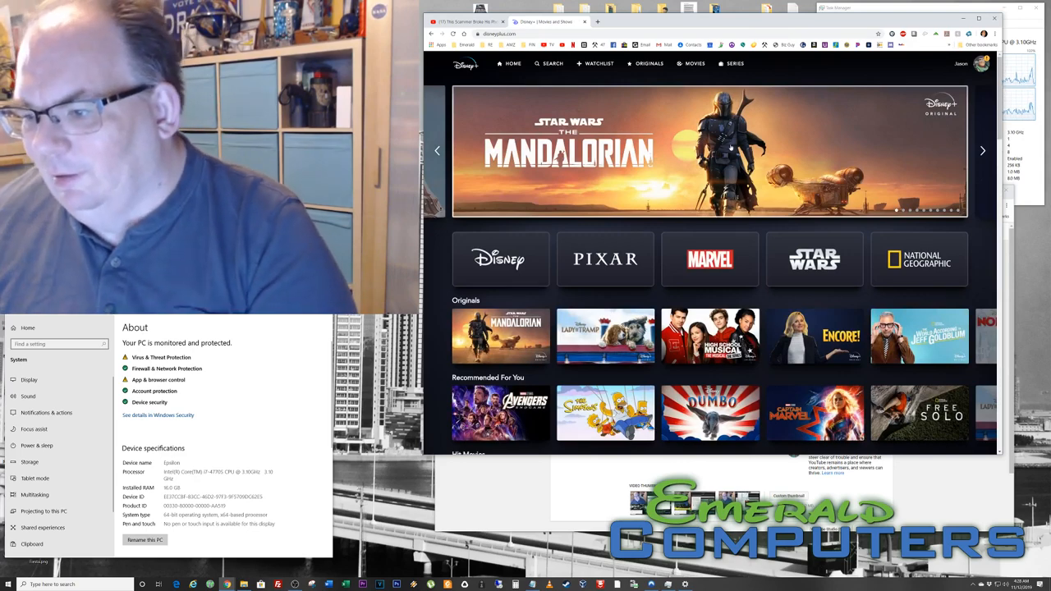
Open the National Geographic collection and scroll through its Series, Movies and Vets and Pets rows
{"action": "left_click", "coordinate": [919, 260]}
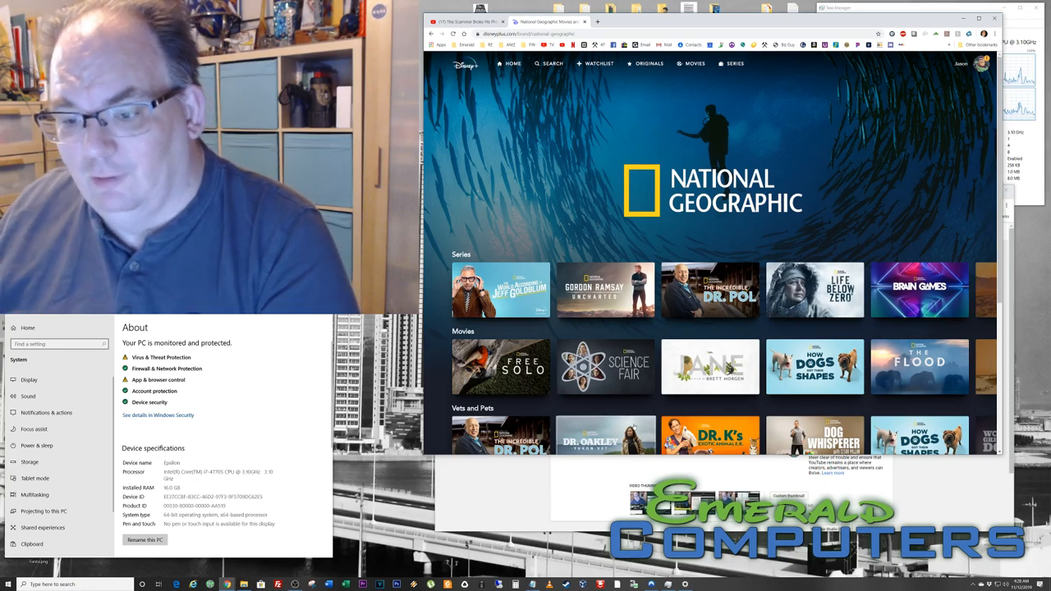
{"action": "scroll", "scroll_direction": "down", "scroll_amount": 3}
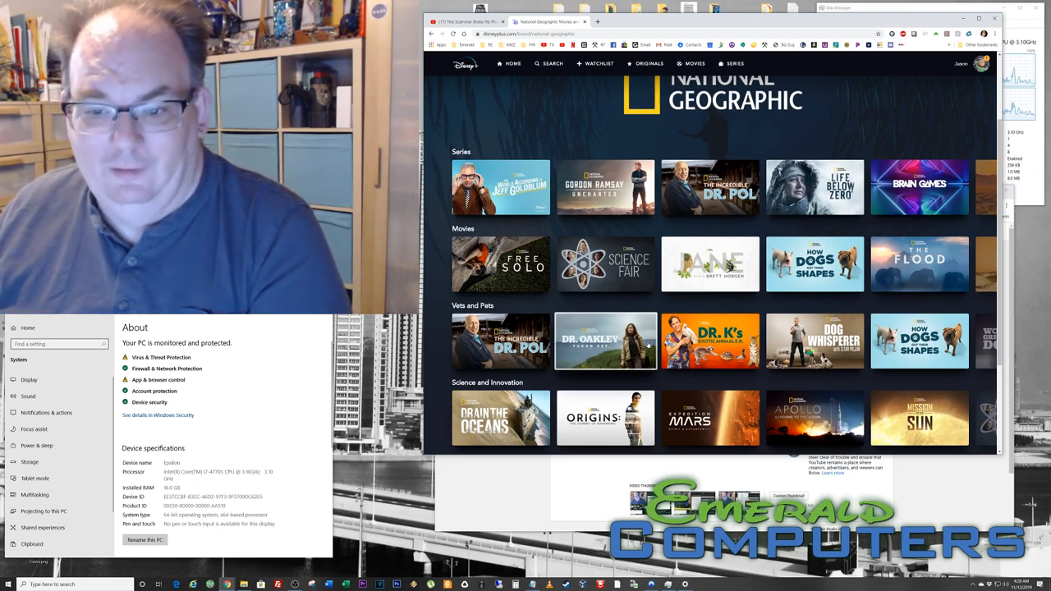
{"action": "scroll", "scroll_direction": "down", "scroll_amount": 3}
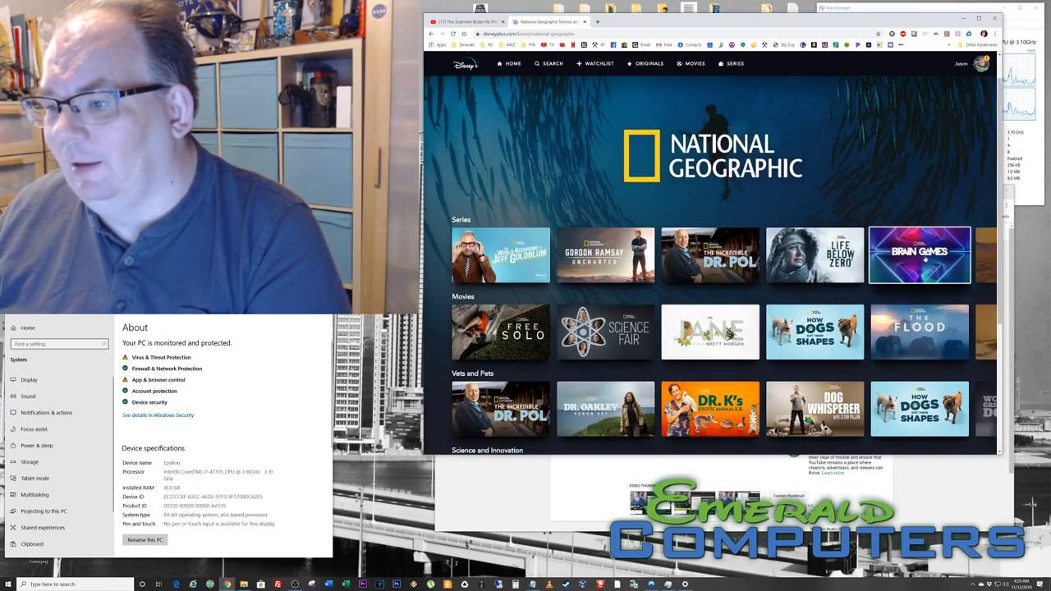
Open Brain Games from the Series row and scroll through its seasons of episodes
{"action": "left_click", "coordinate": [919, 254]}
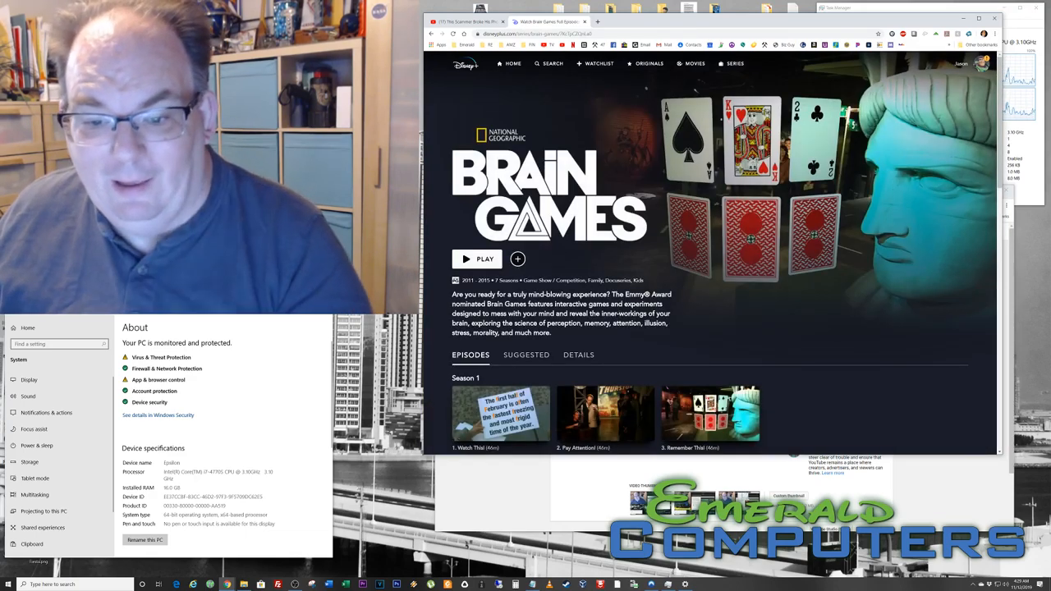
{"action": "scroll", "scroll_direction": "down", "scroll_amount": 3}
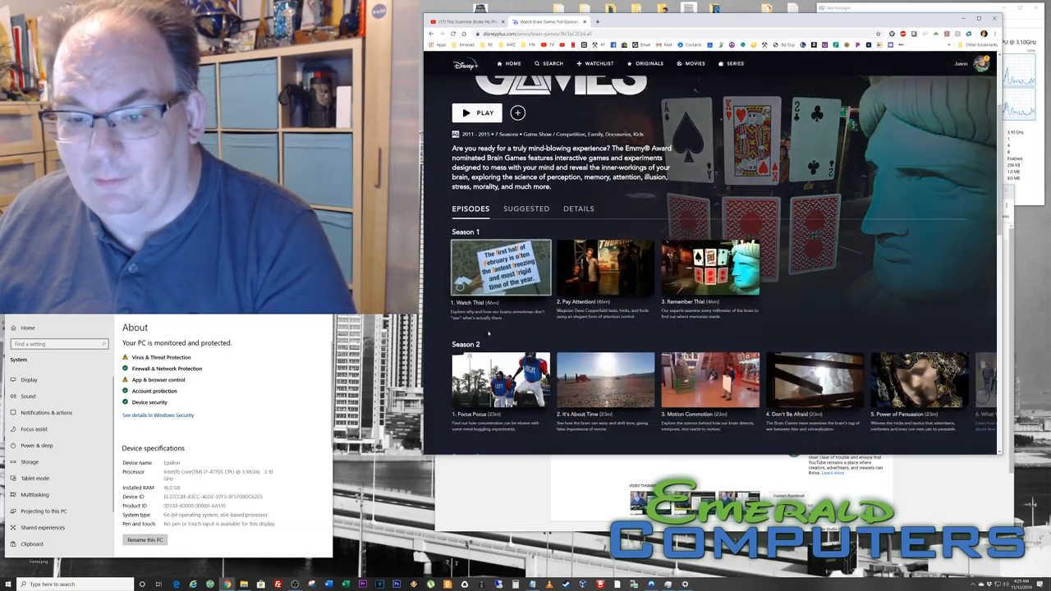
{"action": "scroll", "scroll_direction": "down", "scroll_amount": 3}
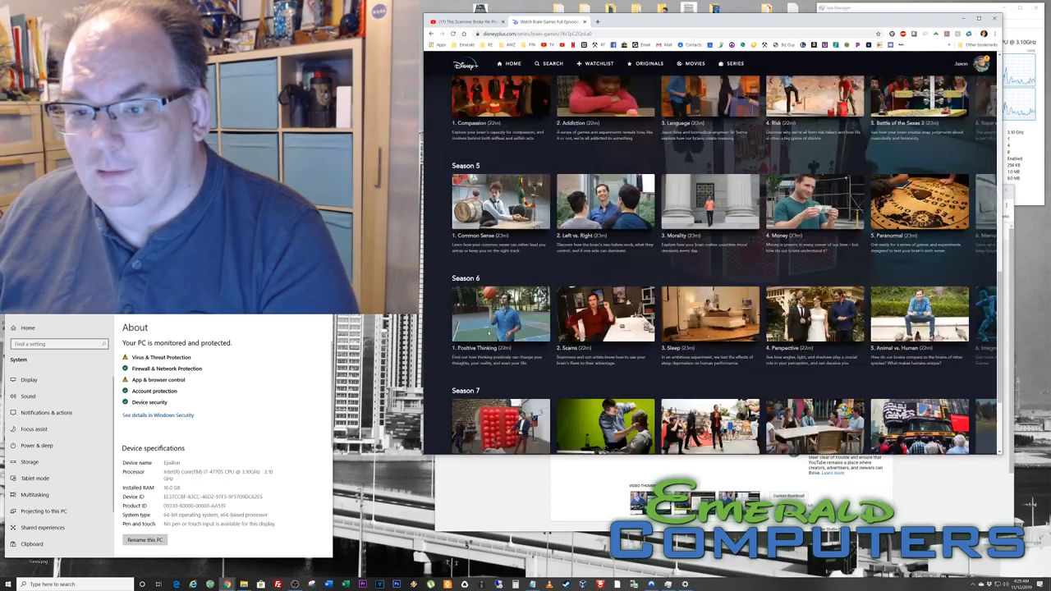
{"action": "scroll", "scroll_direction": "down", "scroll_amount": 3}
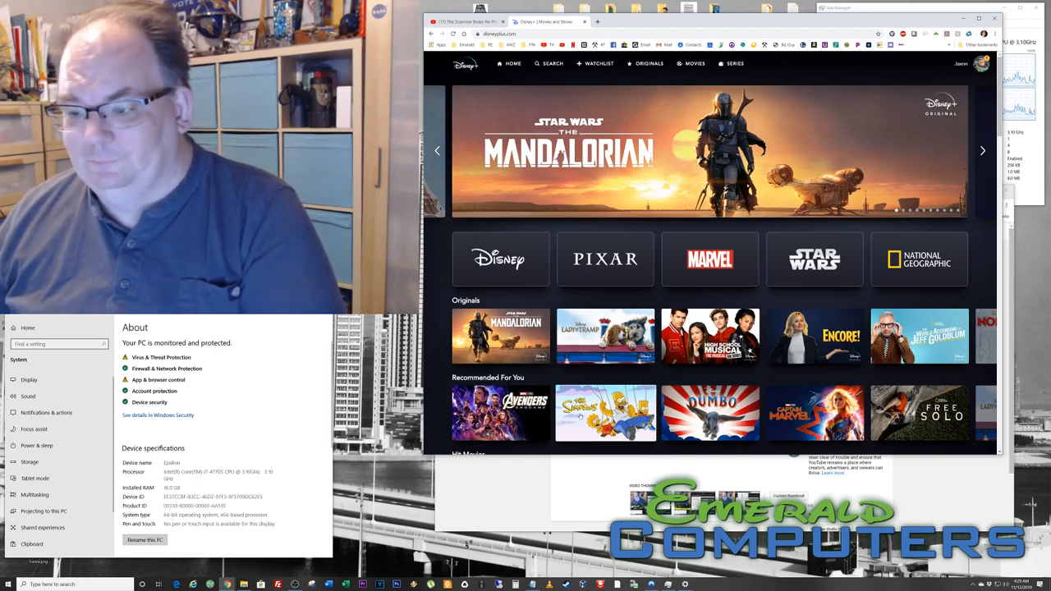
Open The Simpsons from the home page and scroll down through its seasons
{"action": "scroll", "scroll_direction": "down", "scroll_amount": 3}
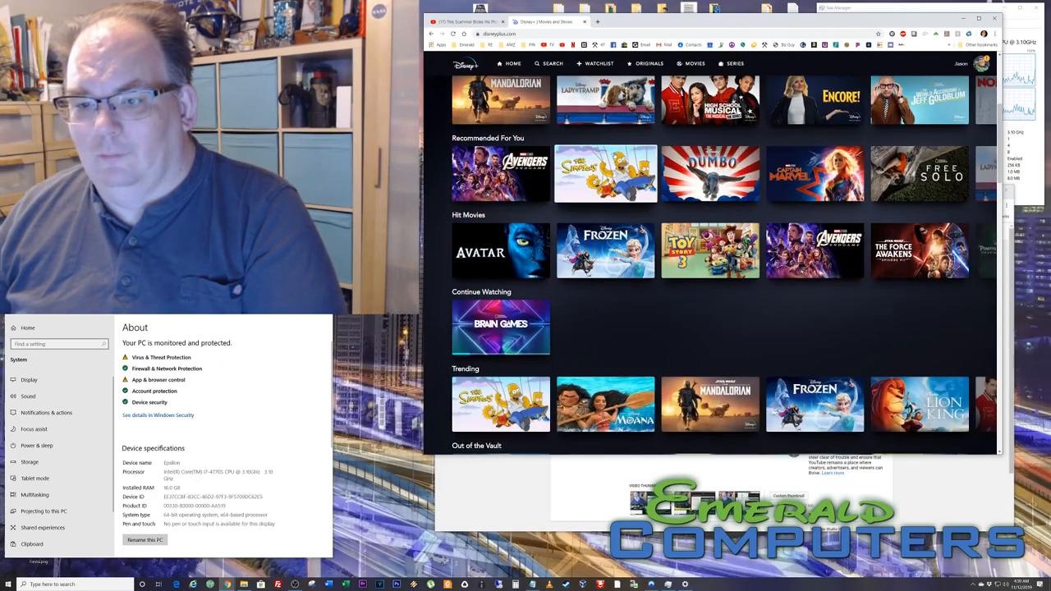
{"action": "left_click", "coordinate": [606, 174]}
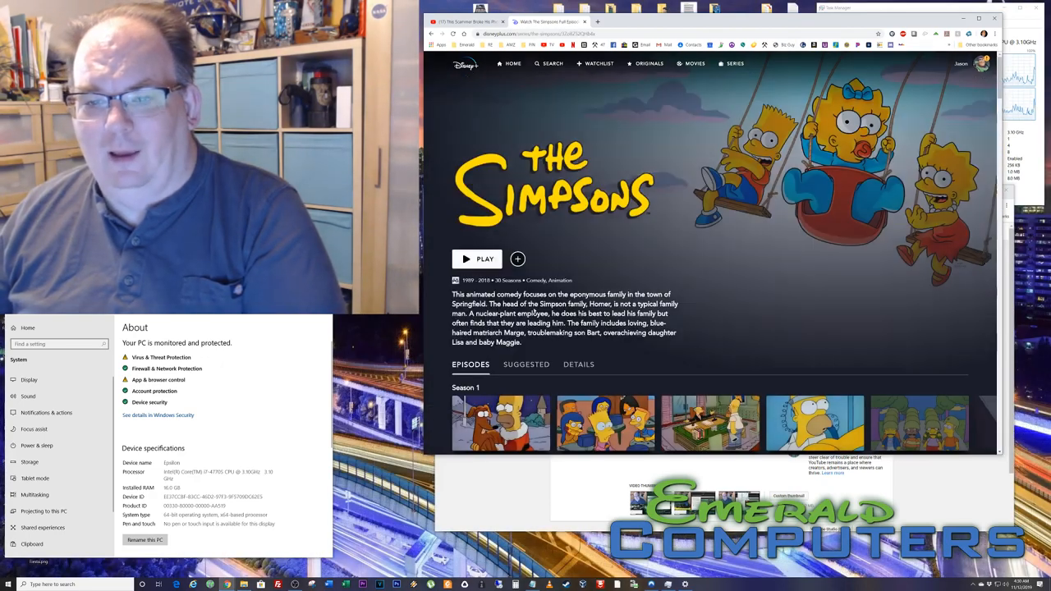
{"action": "scroll", "scroll_direction": "down", "scroll_amount": 3}
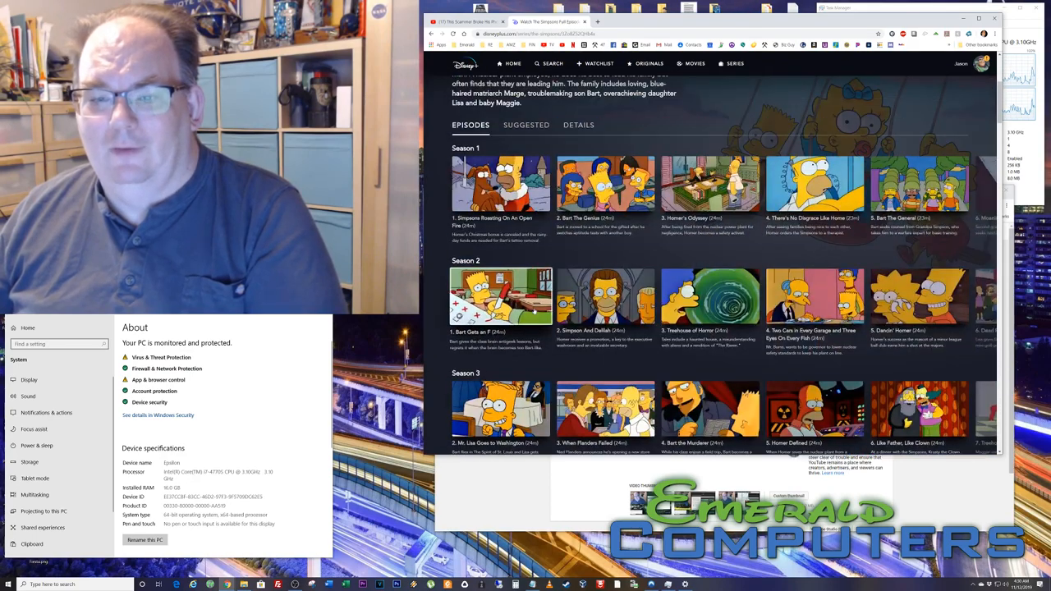
{"action": "scroll", "scroll_direction": "down", "scroll_amount": 3}
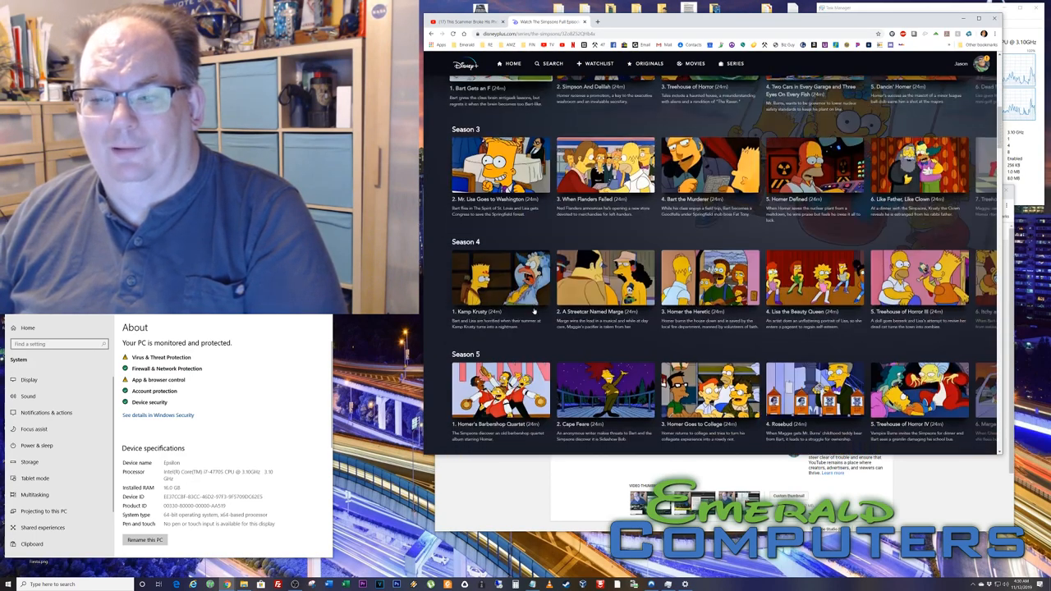
{"action": "scroll", "scroll_direction": "down", "scroll_amount": 3}
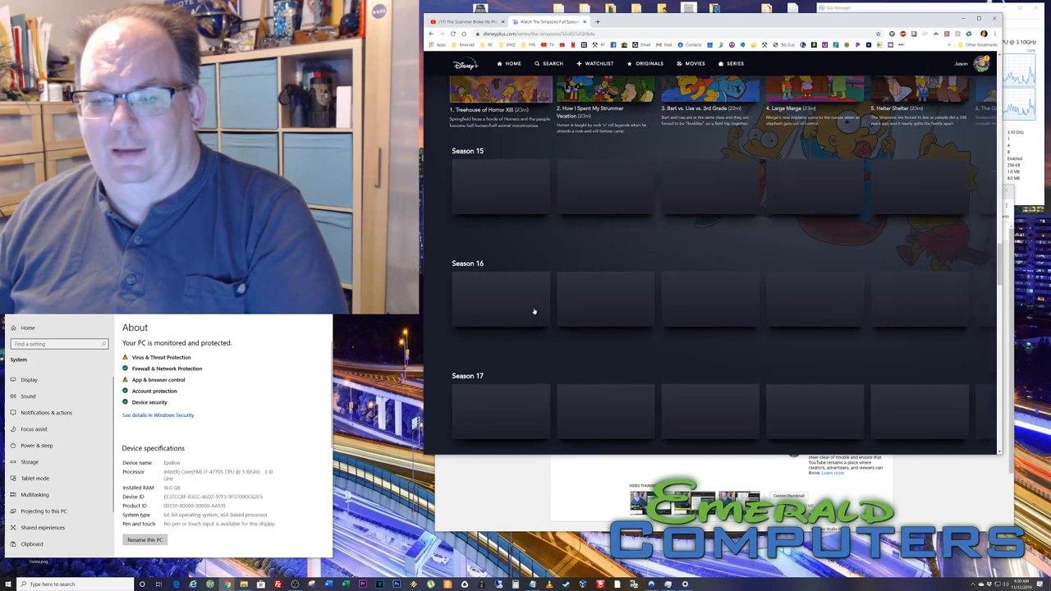
{"action": "scroll", "scroll_direction": "down", "scroll_amount": 3}
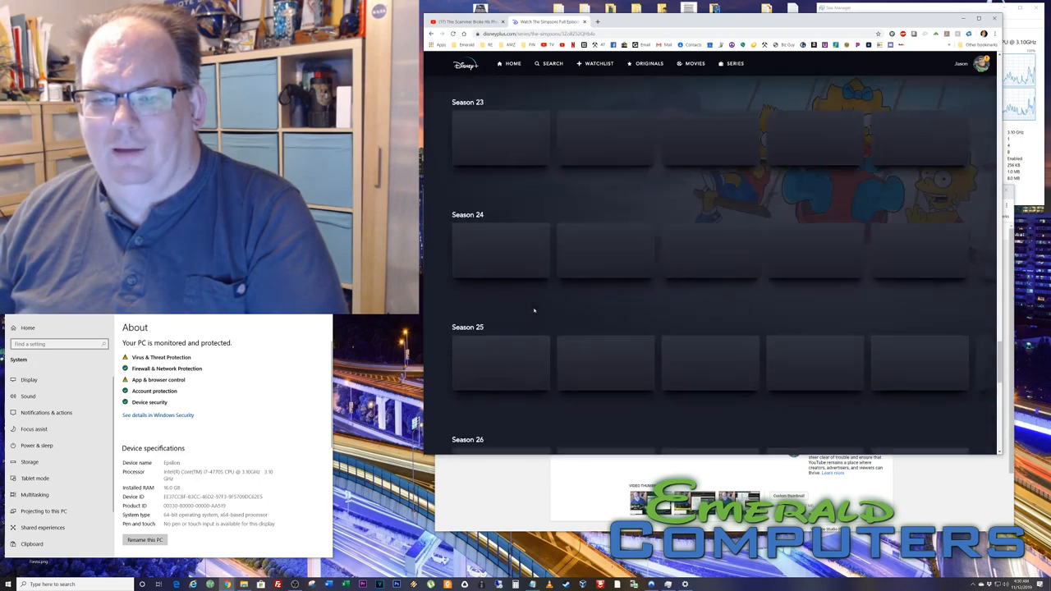
{"action": "scroll", "scroll_direction": "down", "scroll_amount": 3}
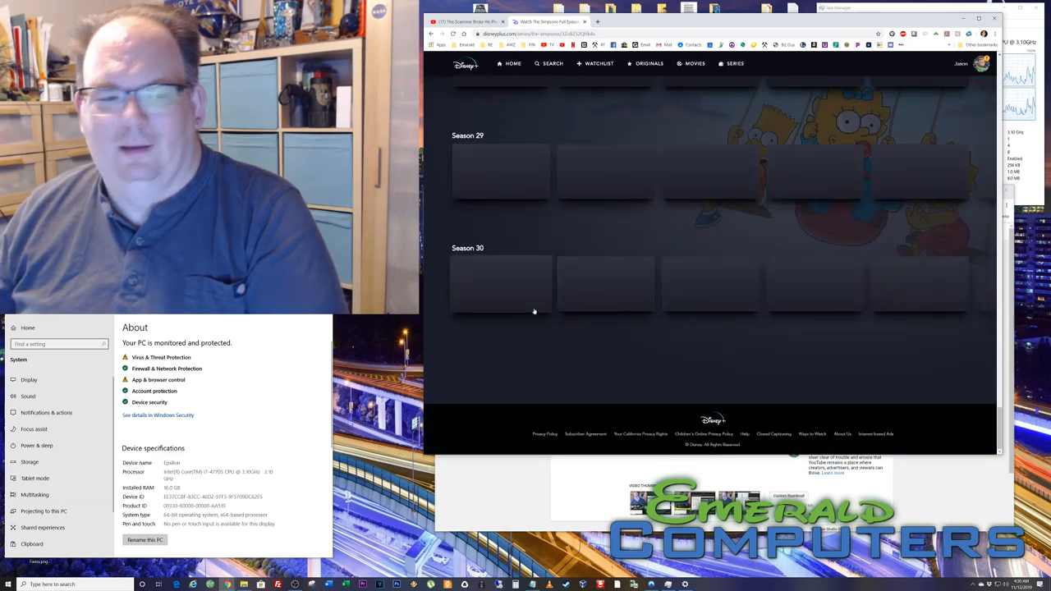
{"action": "scroll", "scroll_direction": "down", "scroll_amount": 3}
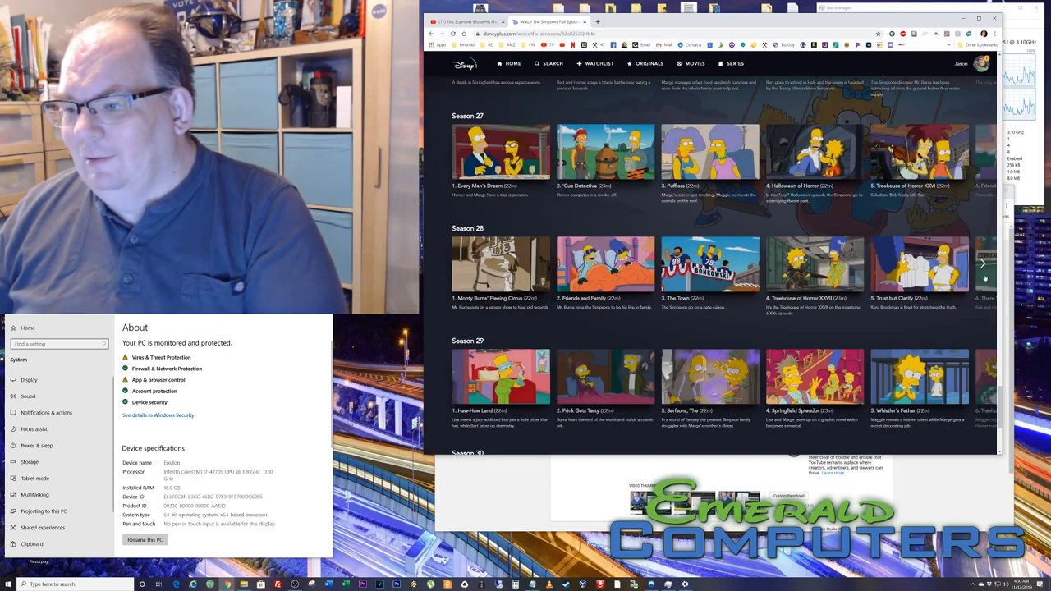
Page through more Season 28 episodes and continue down toward Season 30
{"action": "left_click", "coordinate": [982, 263]}
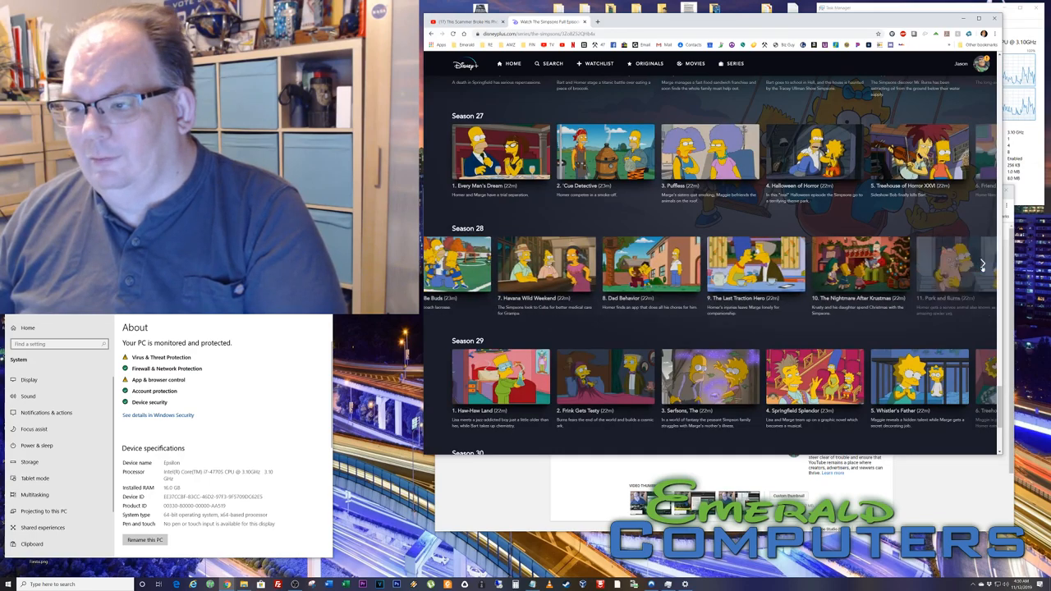
{"action": "left_click", "coordinate": [982, 263]}
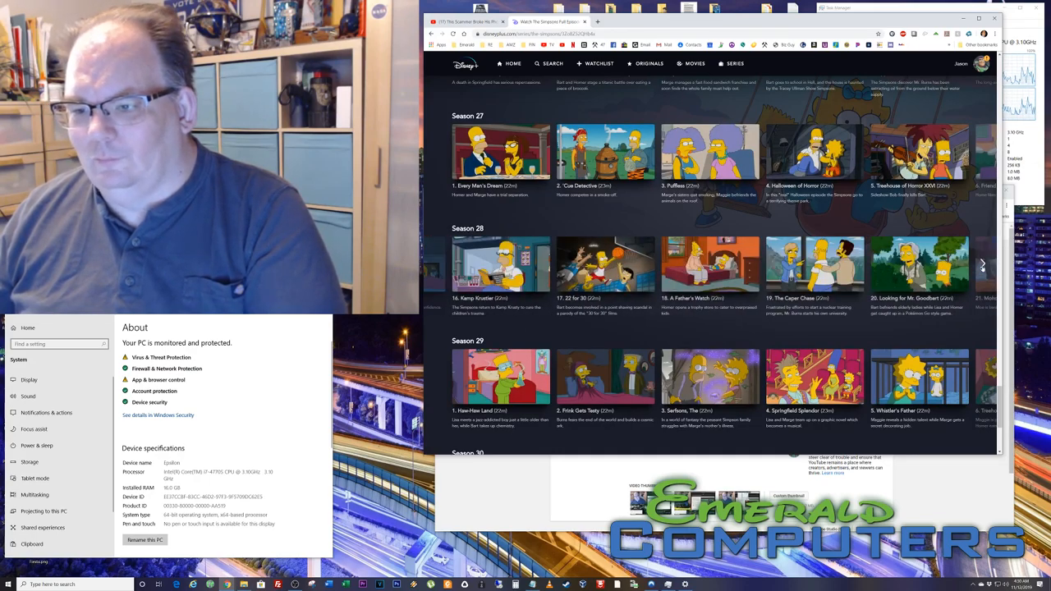
{"action": "scroll", "scroll_direction": "down", "scroll_amount": 3}
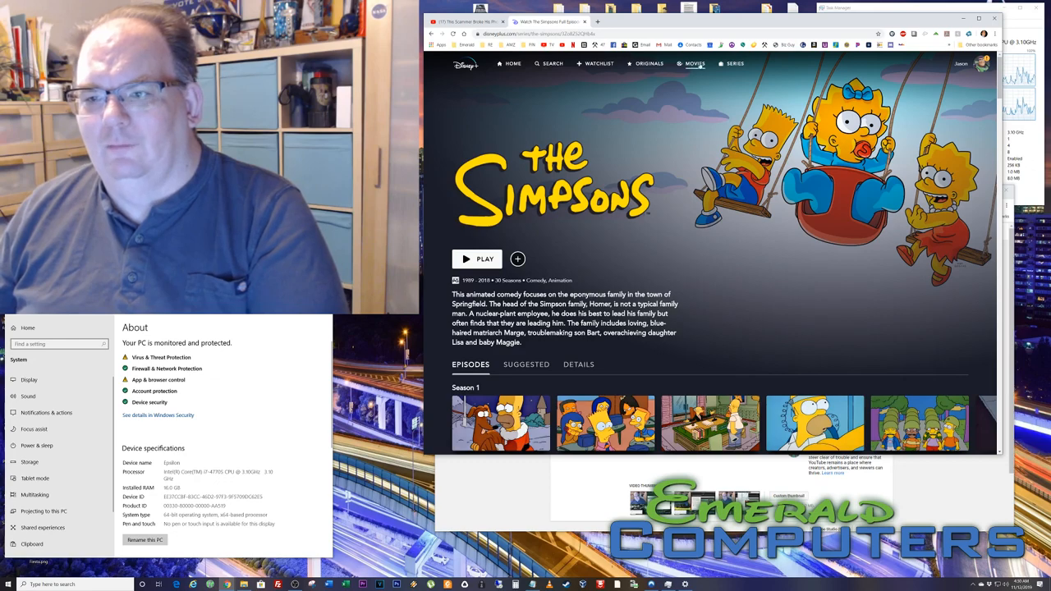
Open the Series catalog, view the Runaways title page, and return to the catalog
{"action": "left_click", "coordinate": [736, 62]}
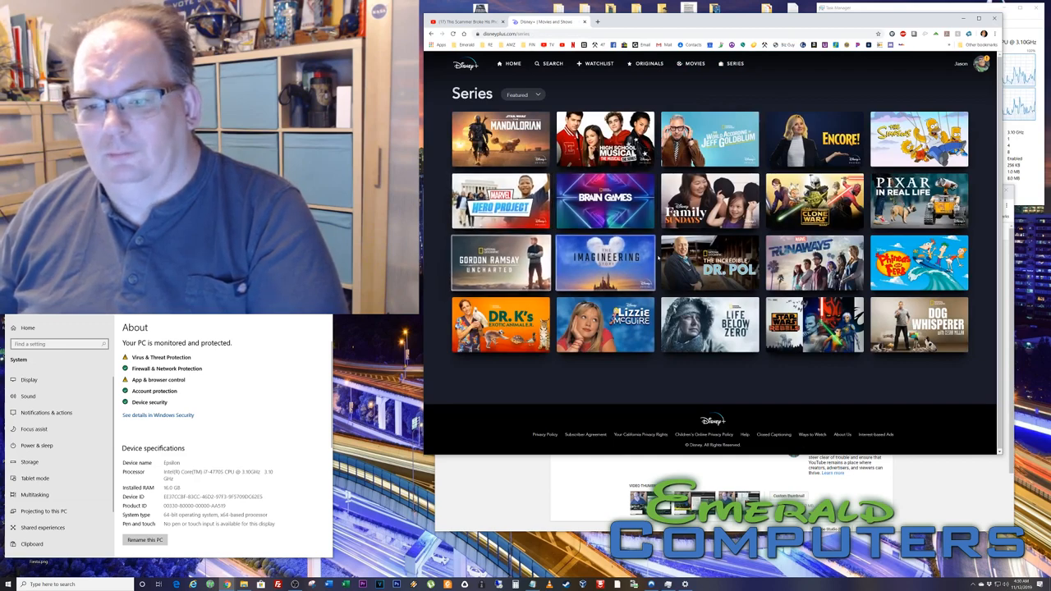
{"action": "left_click", "coordinate": [815, 263]}
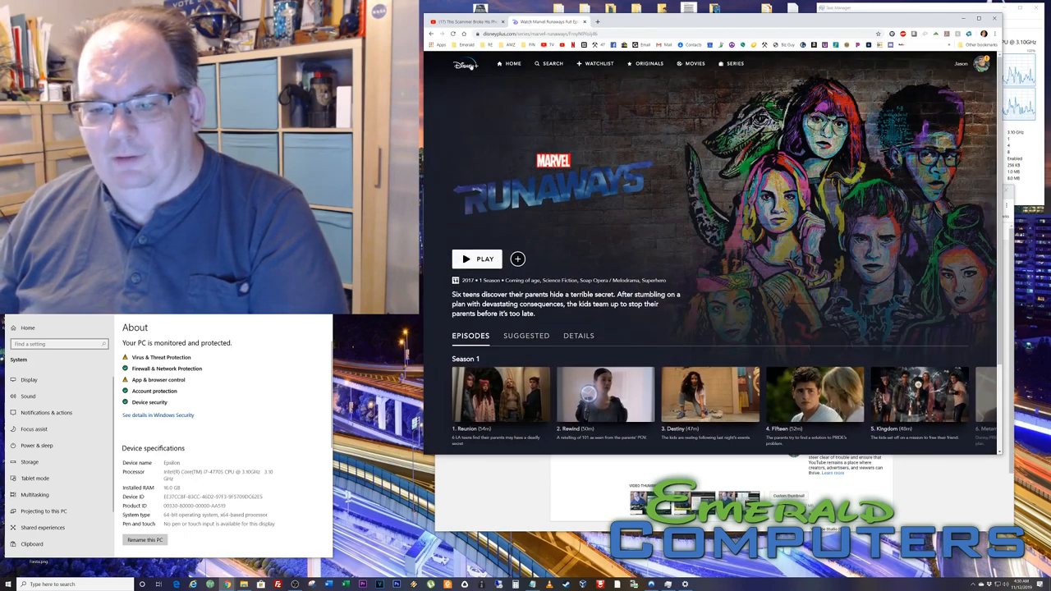
{"action": "left_click", "coordinate": [734, 62]}
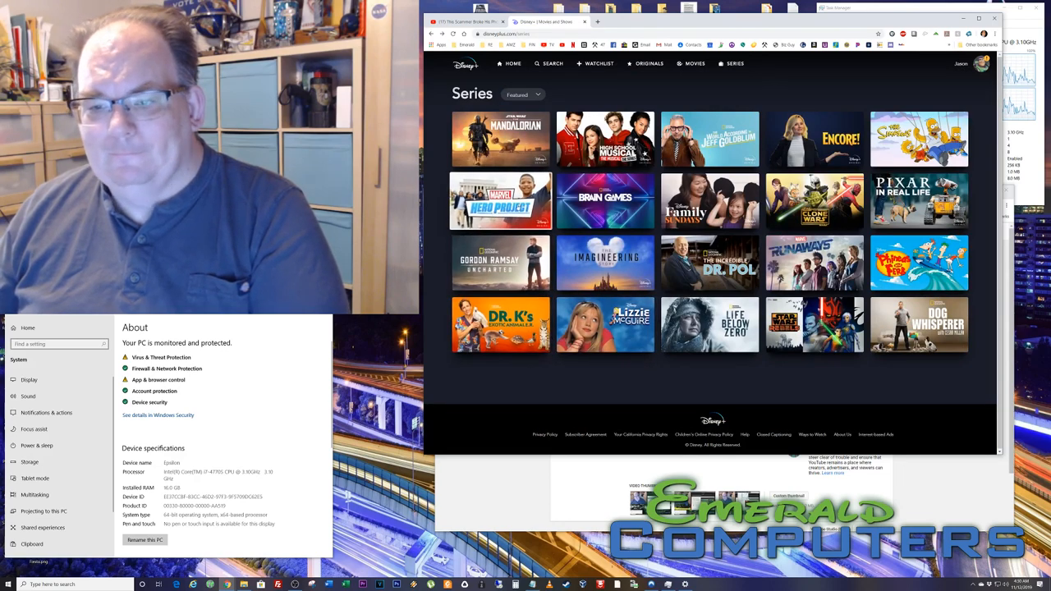
Scroll down through the full grid of series
{"action": "scroll", "scroll_direction": "down", "scroll_amount": 3}
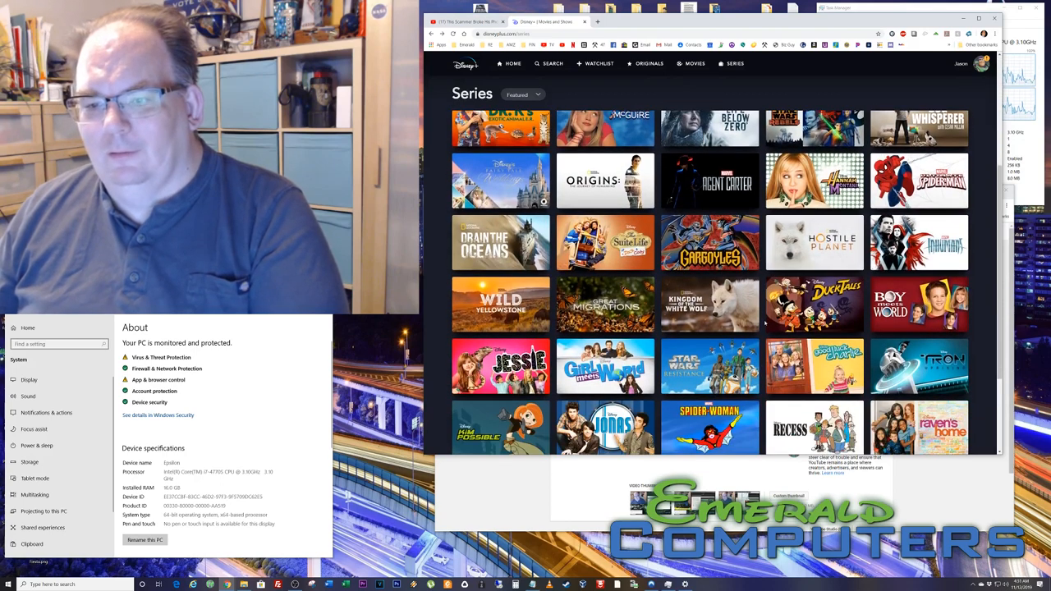
{"action": "scroll", "scroll_direction": "down", "scroll_amount": 3}
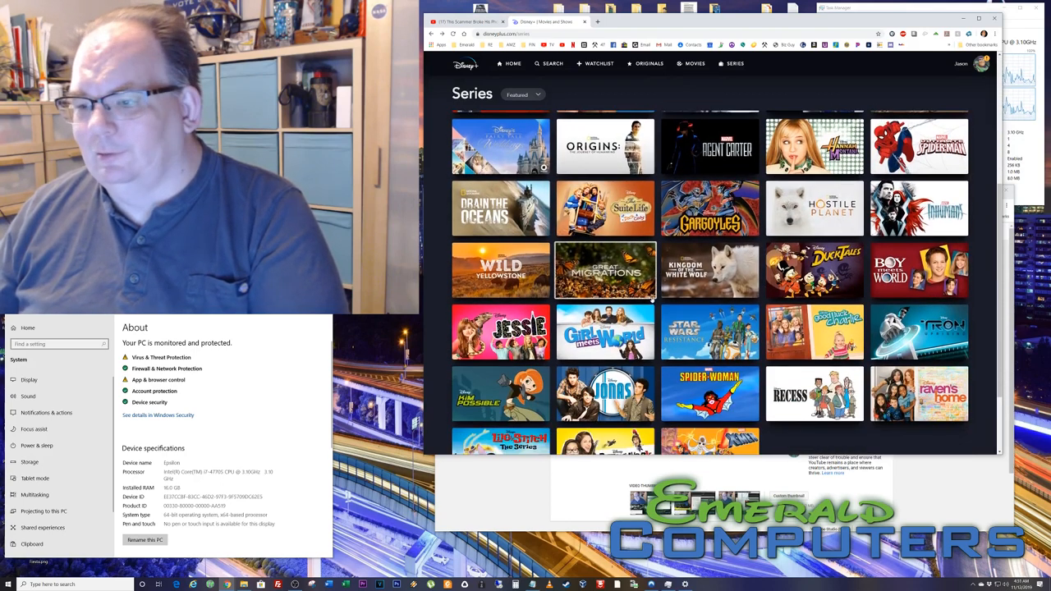
{"action": "scroll", "scroll_direction": "down", "scroll_amount": 3}
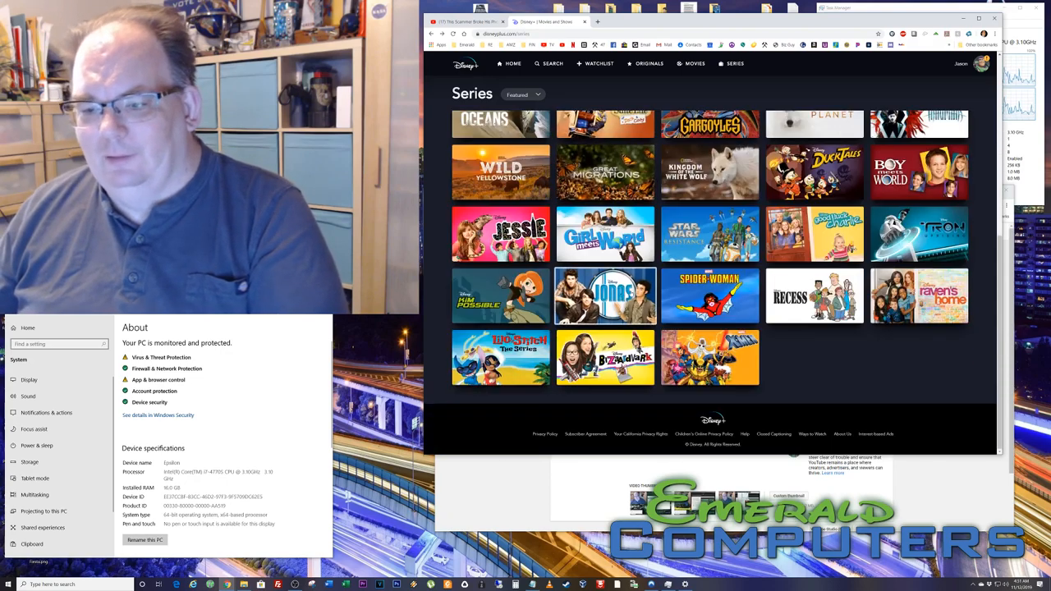
{"action": "scroll", "scroll_direction": "down", "scroll_amount": 3}
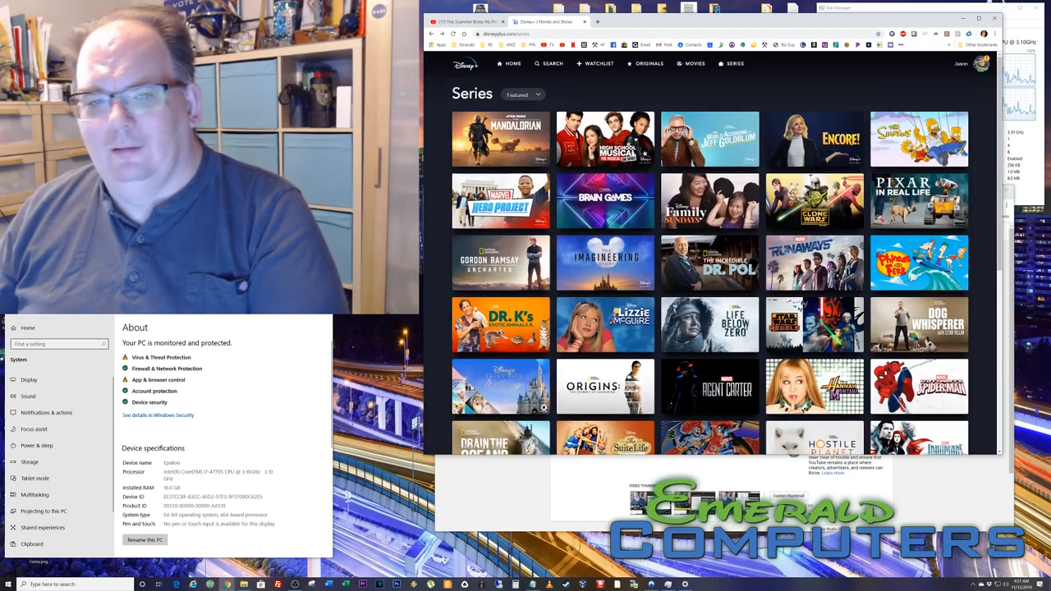